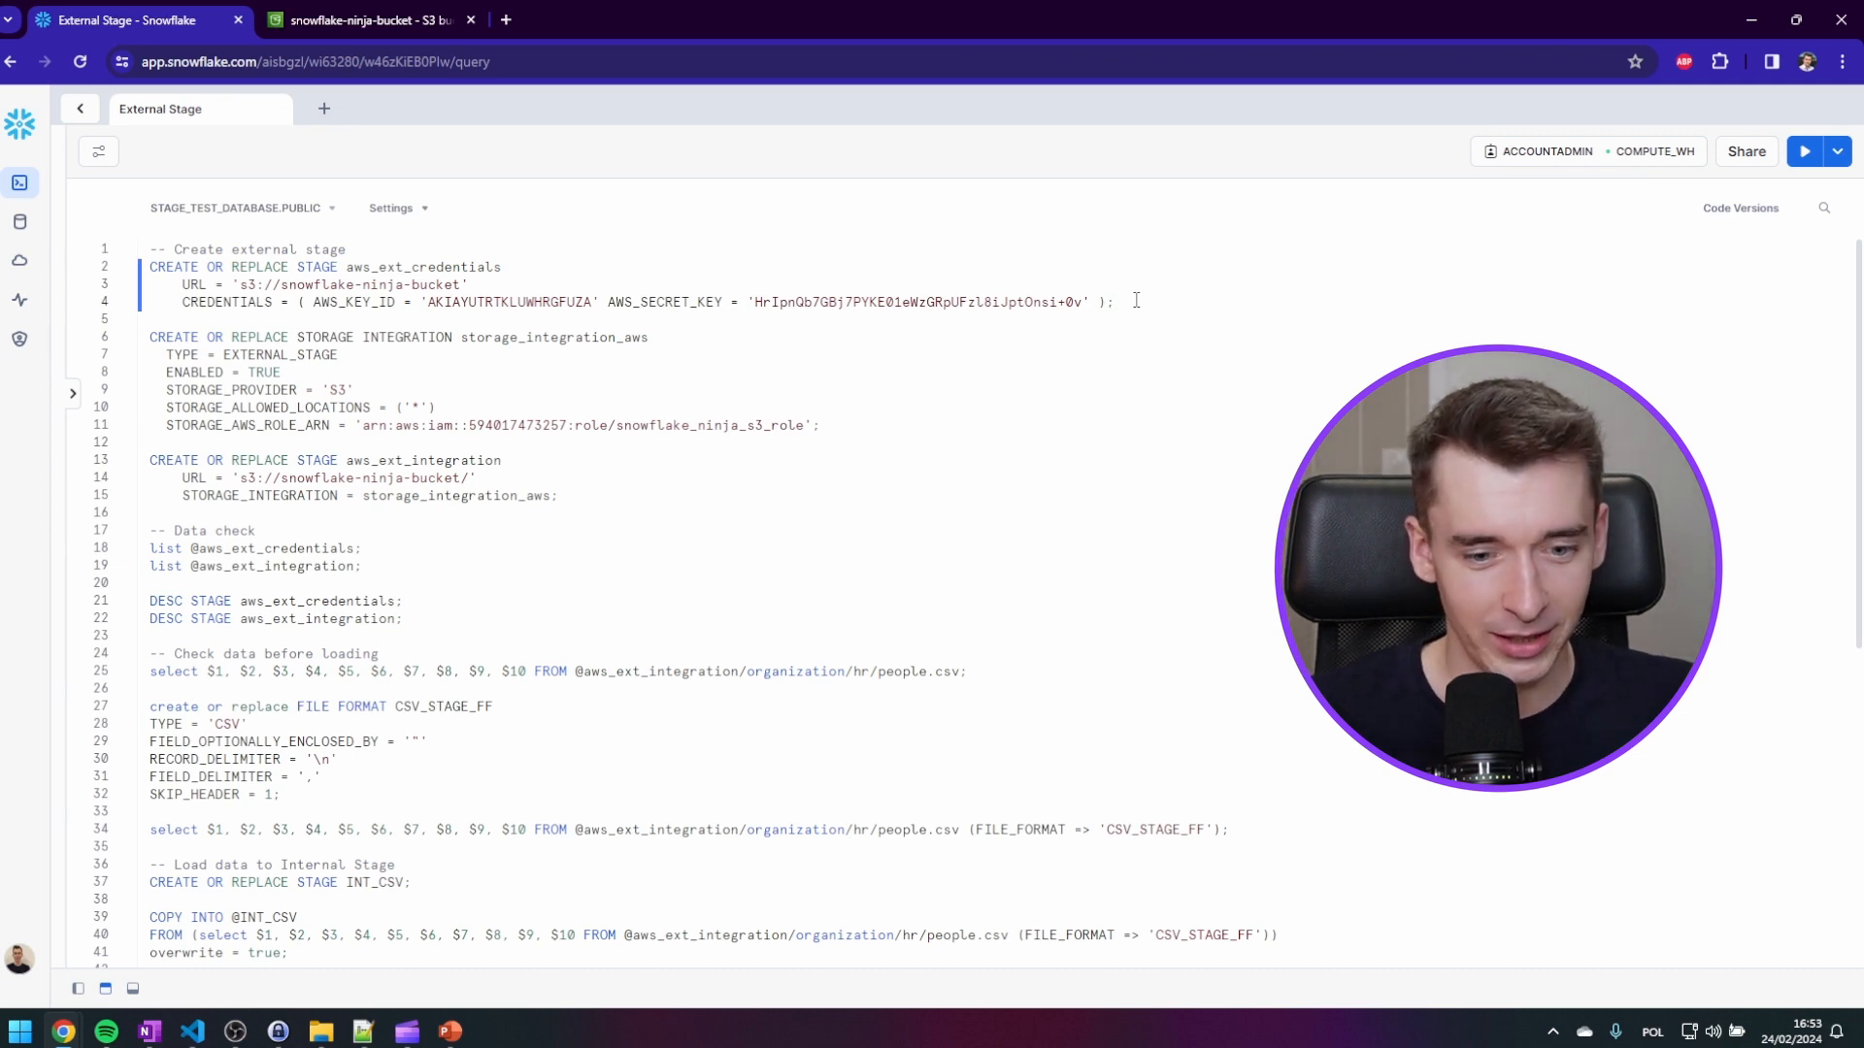
# - Run CREATE OR REPLACE STAGE aws_ext_credentials on the snowflake-ninja-bucket S3 URL with access keys
pyautogui.click(1804, 152)
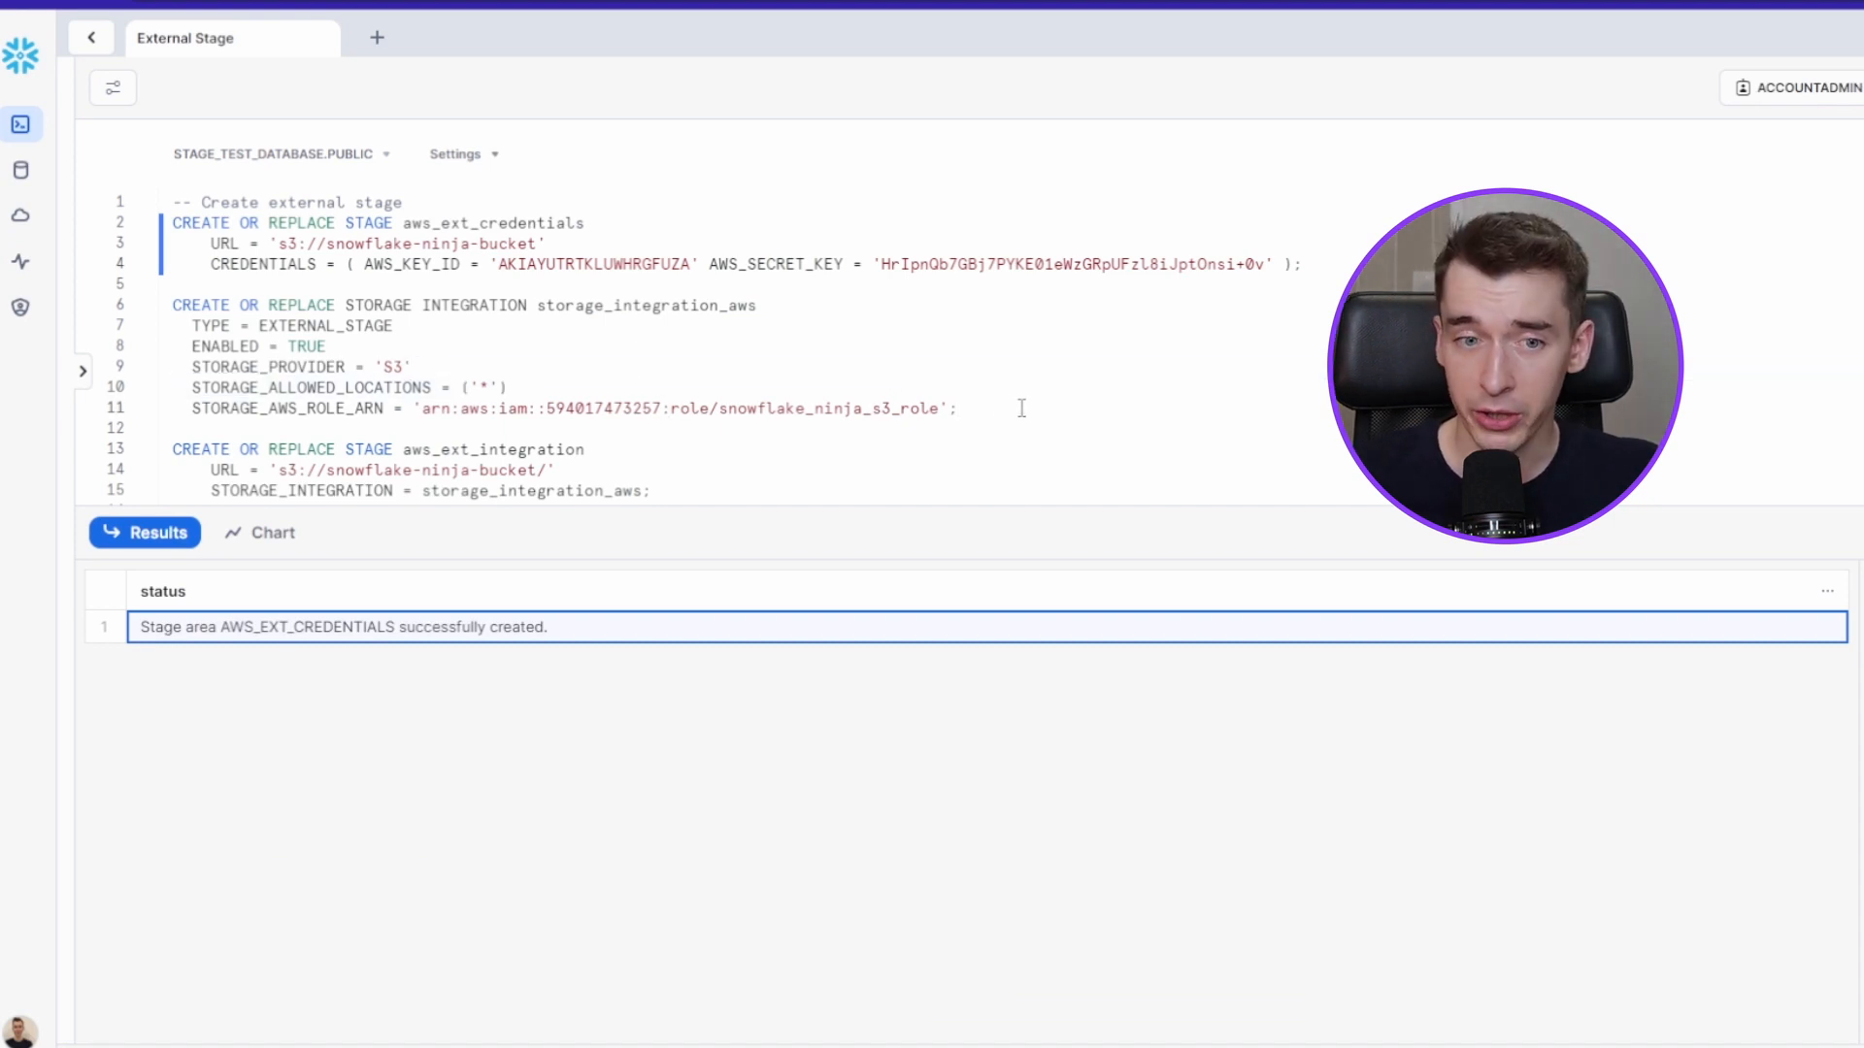
pyautogui.moveTo(1033, 412)
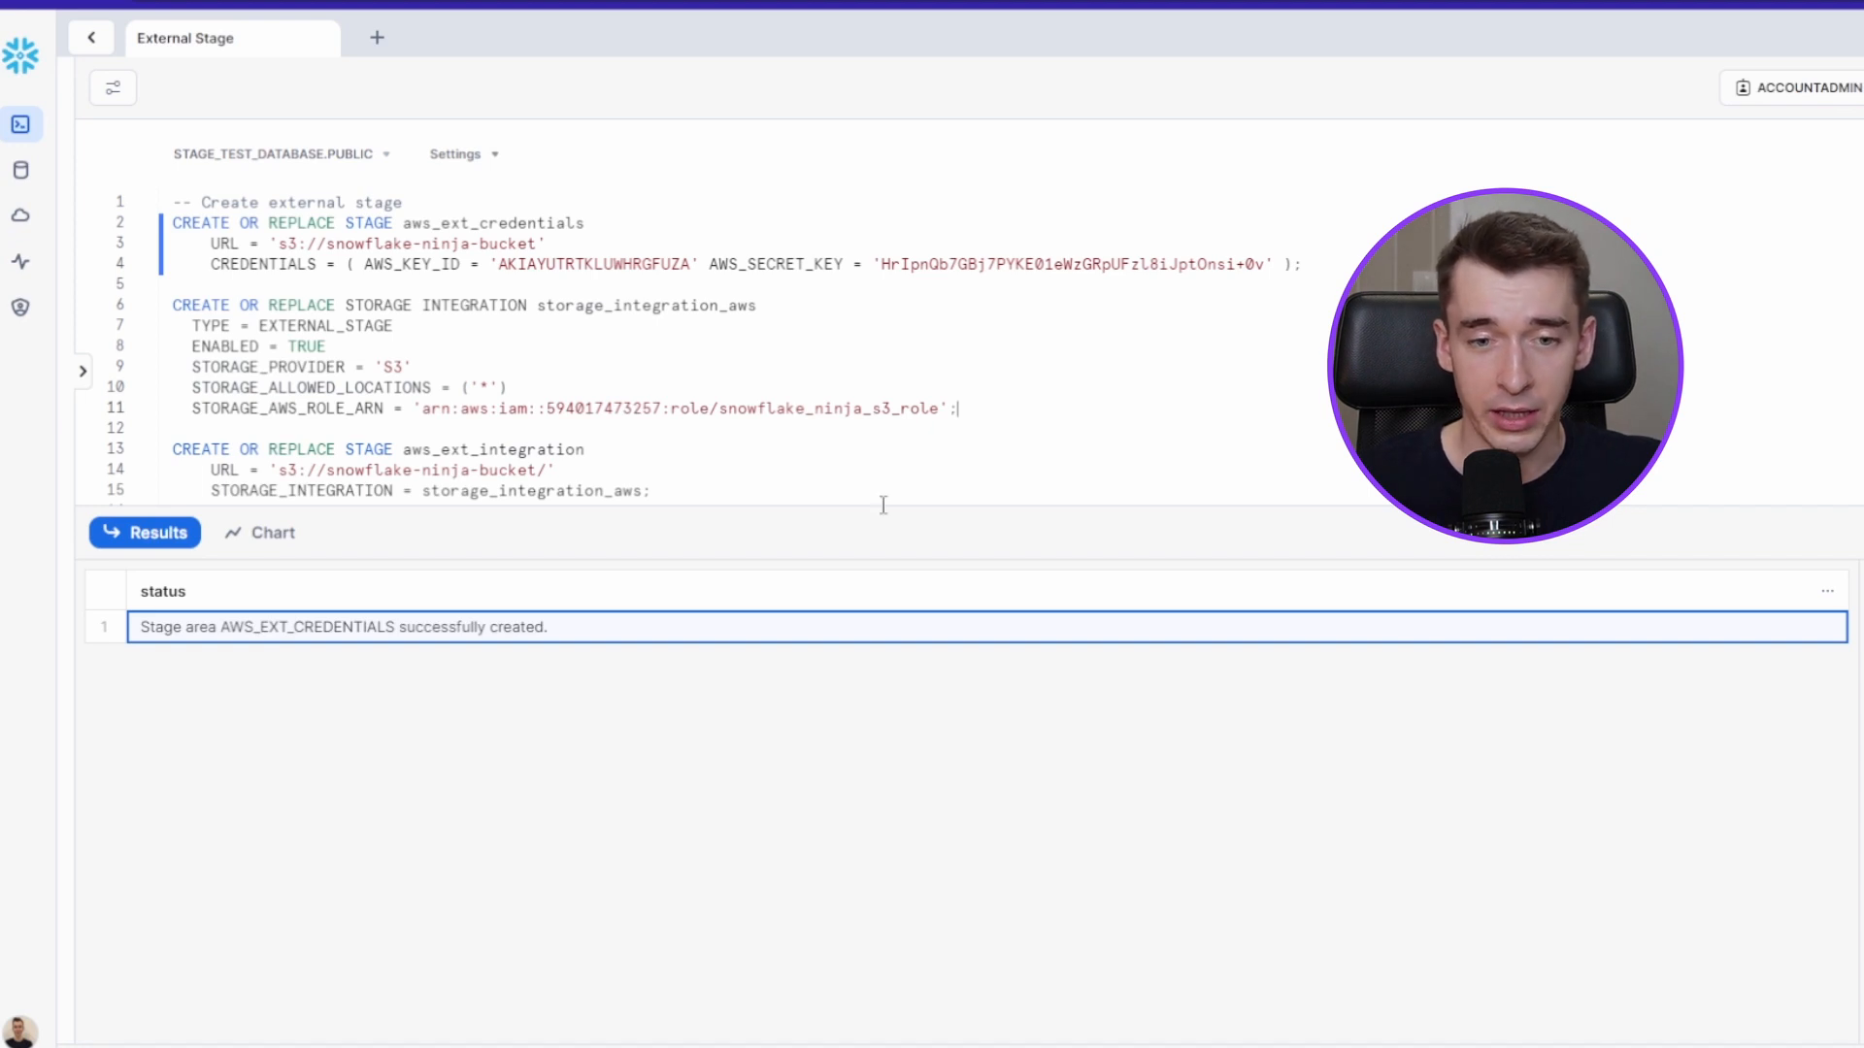
pyautogui.moveTo(866, 526)
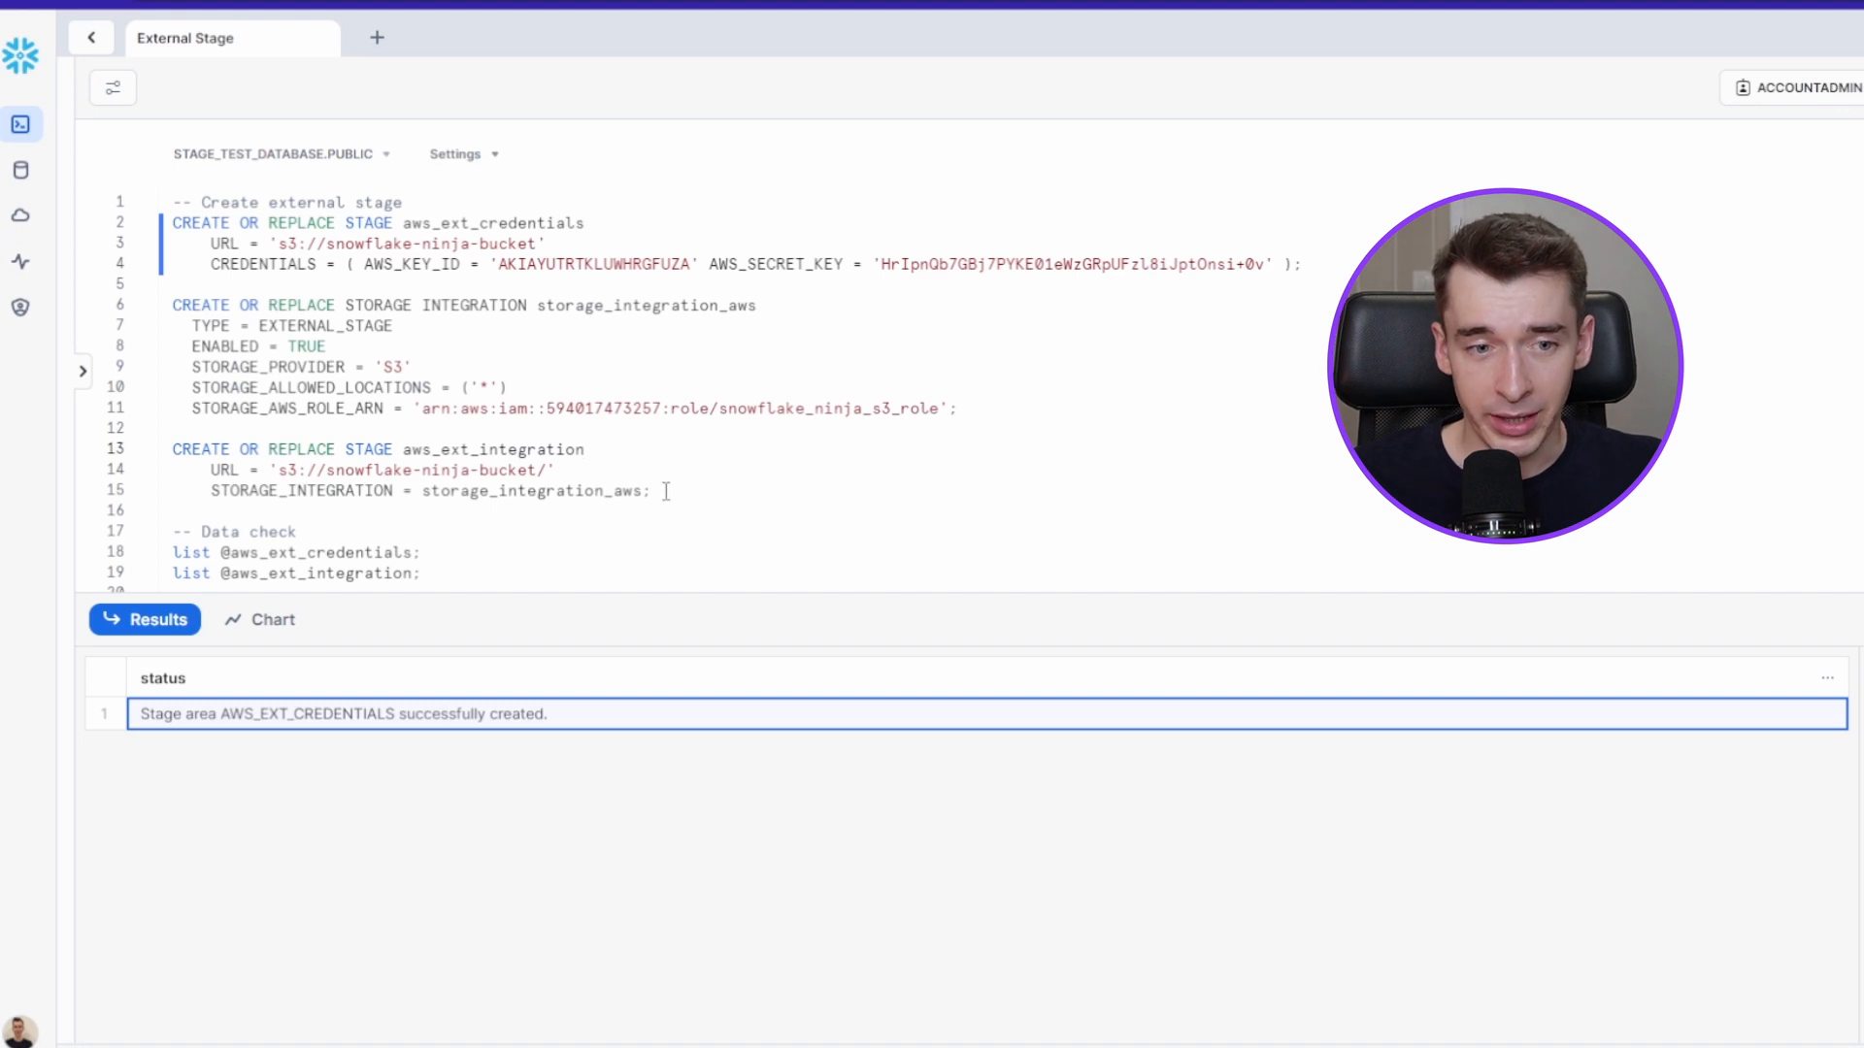
pyautogui.doubleClick(646, 305)
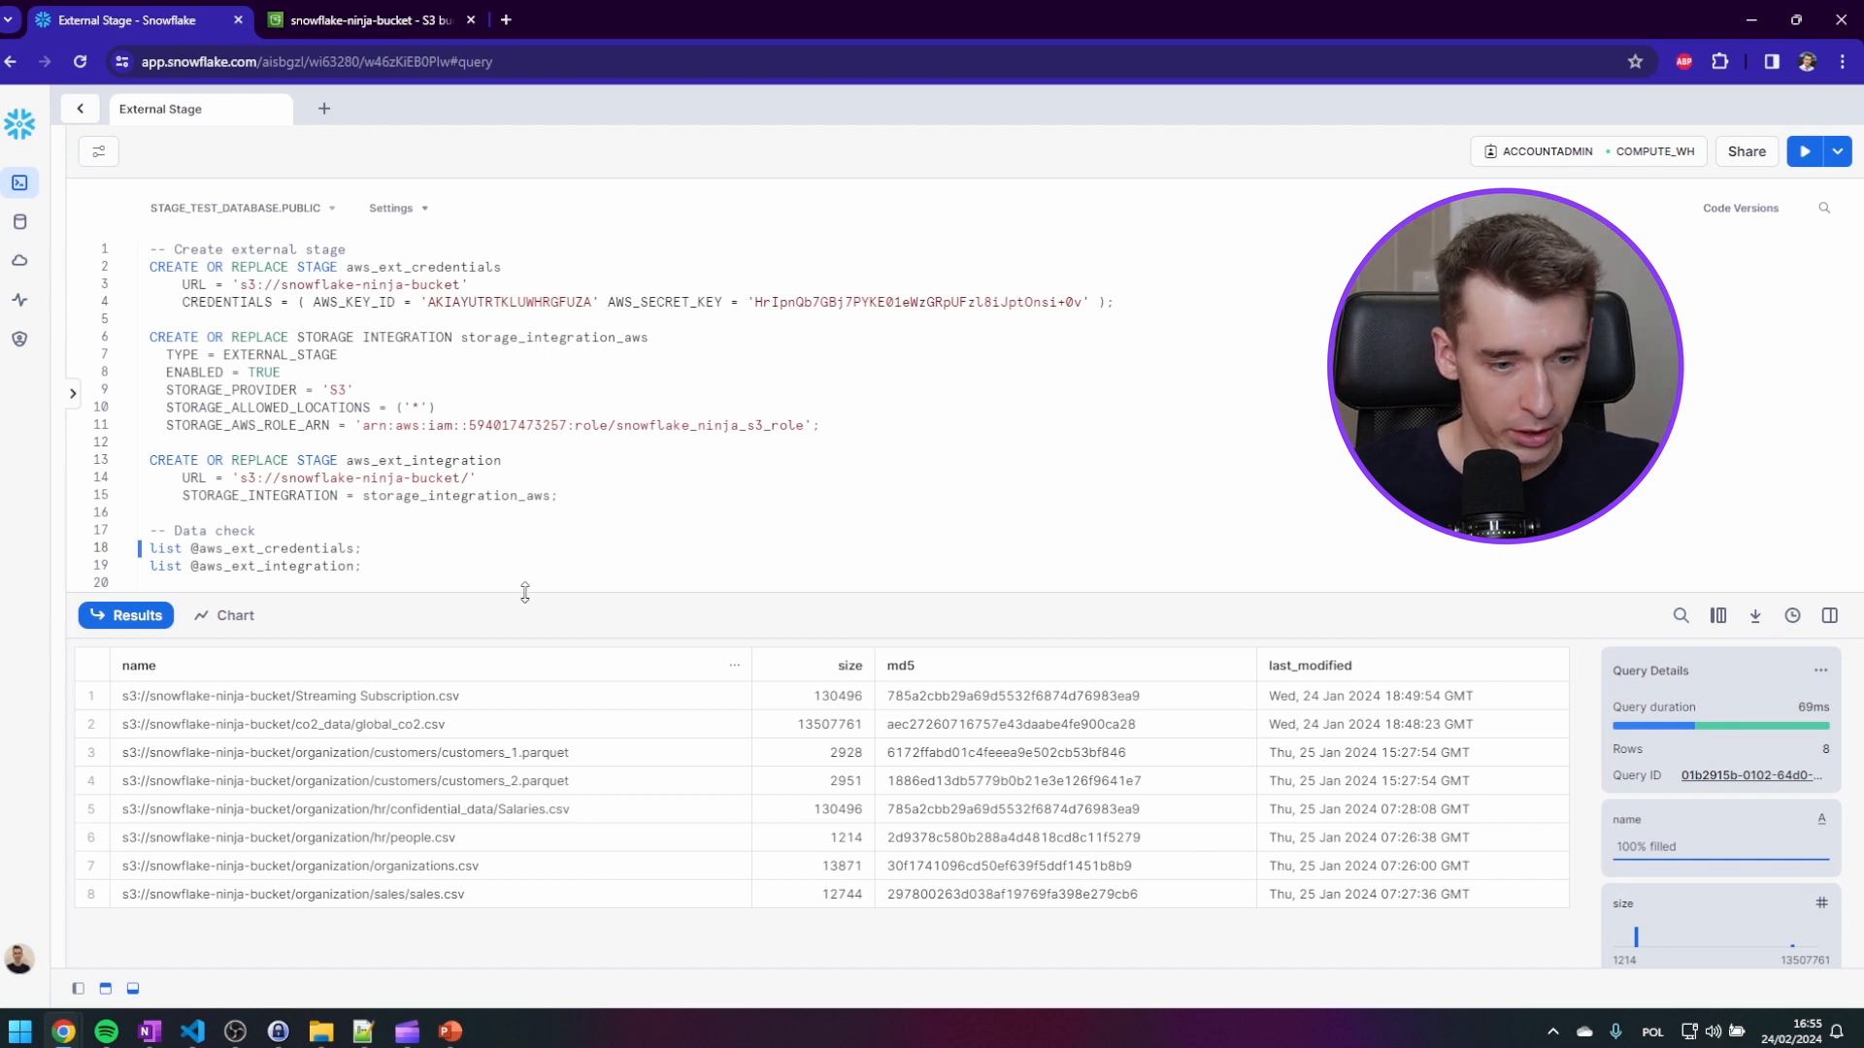
pyautogui.moveTo(477, 840)
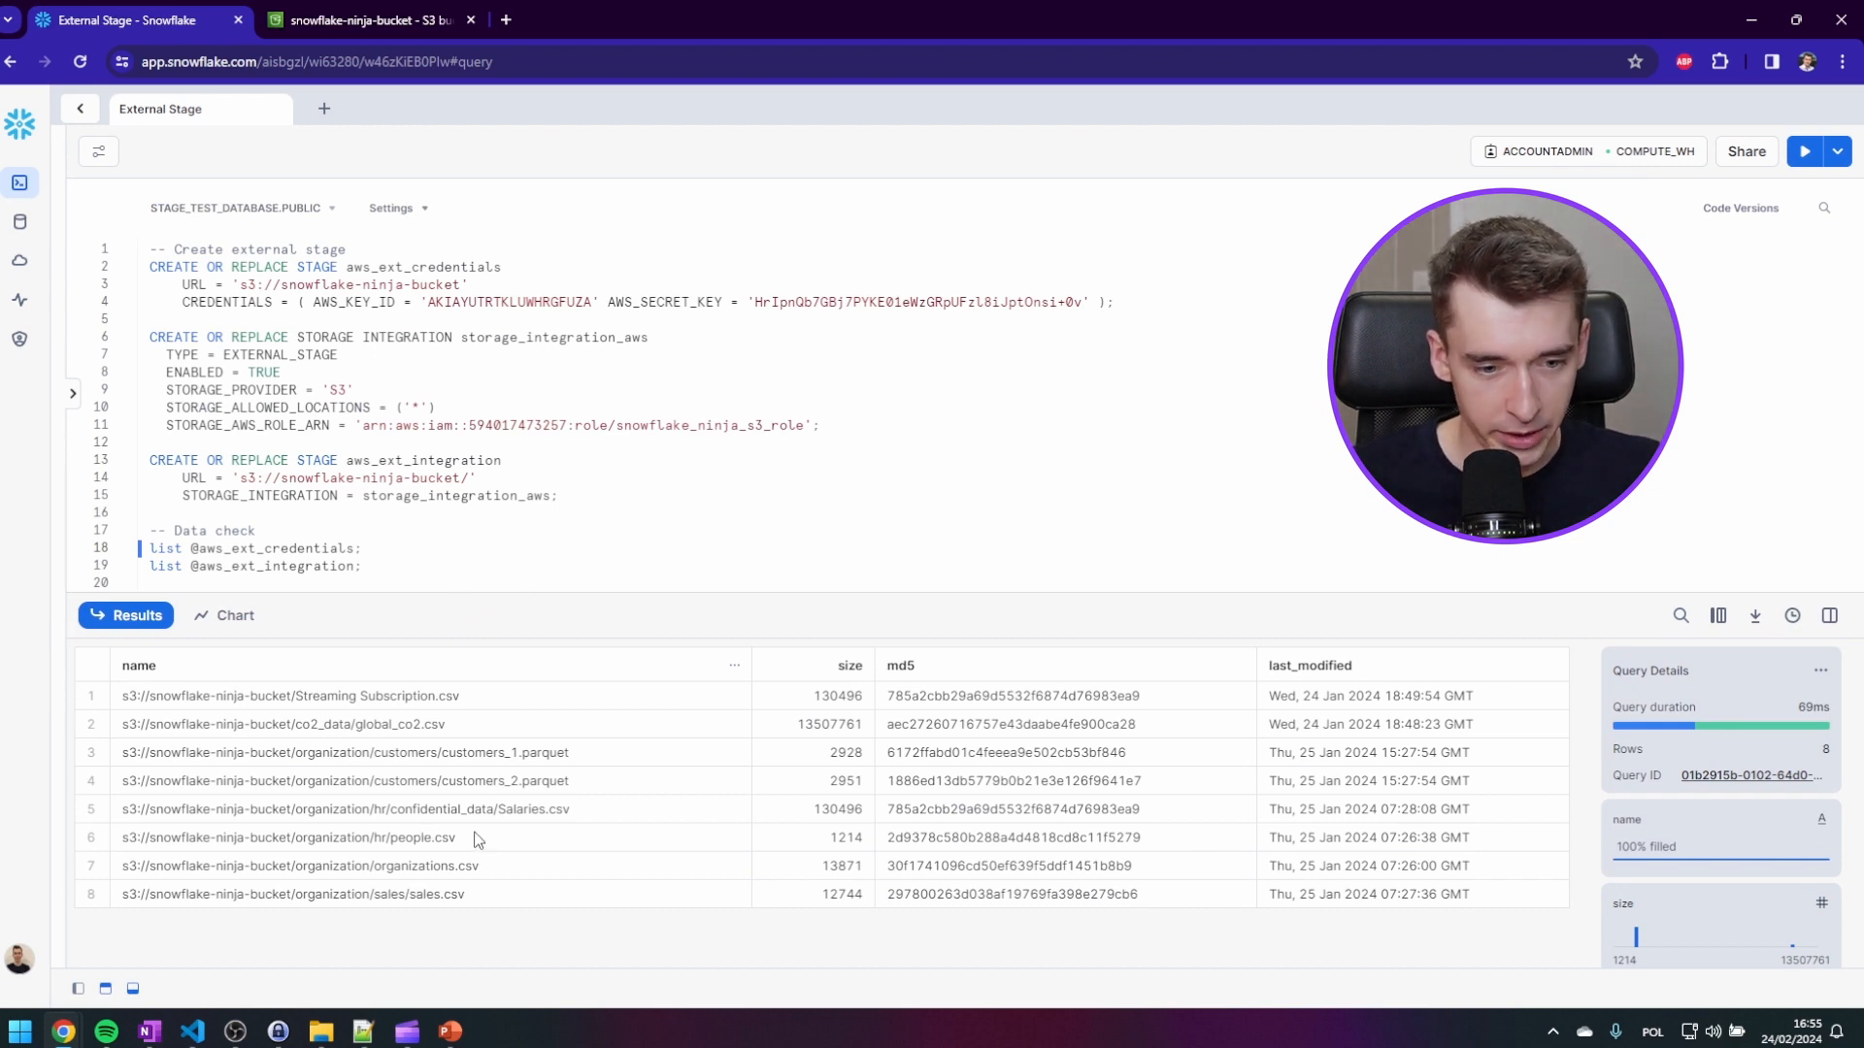
pyautogui.moveTo(485, 728)
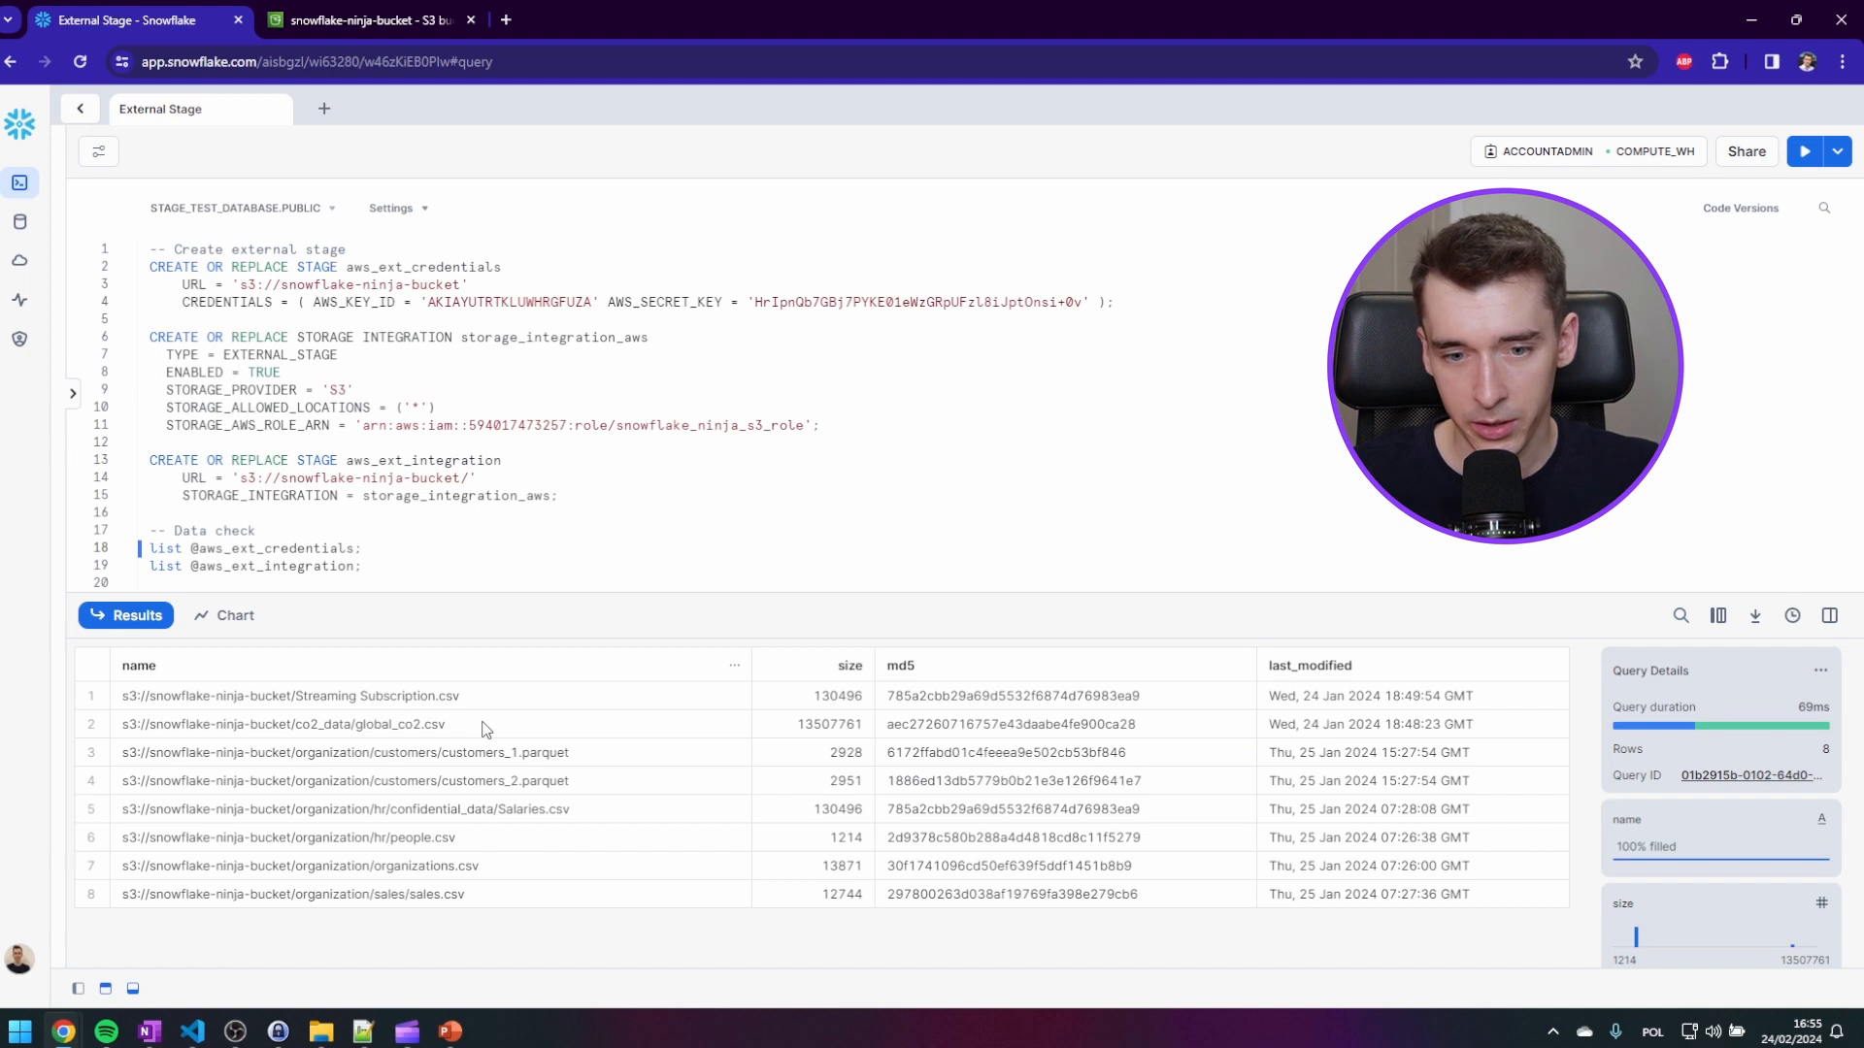
# - Add DESC STAGE aws_ext_credentials; to the worksheet to show the credentials stage's properties
pyautogui.write('DESC STAGE aws_ext_credentials;')
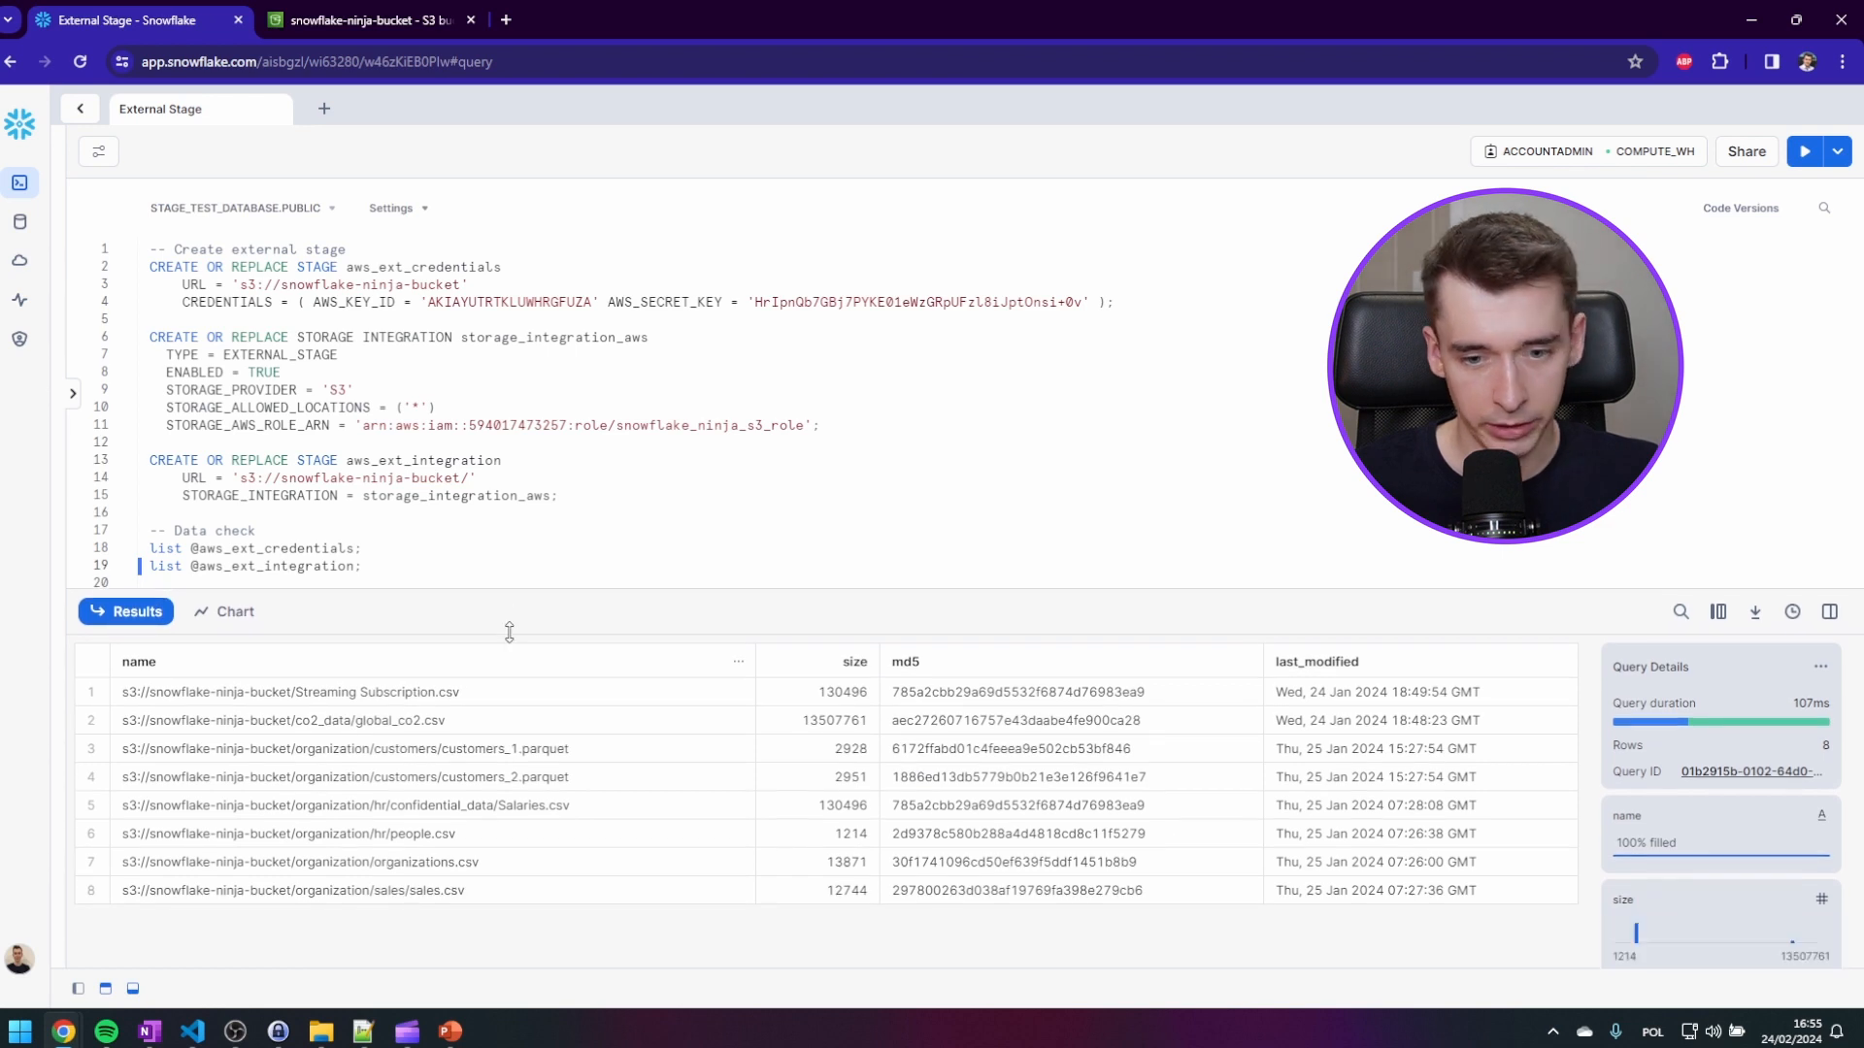
pyautogui.moveTo(523, 711)
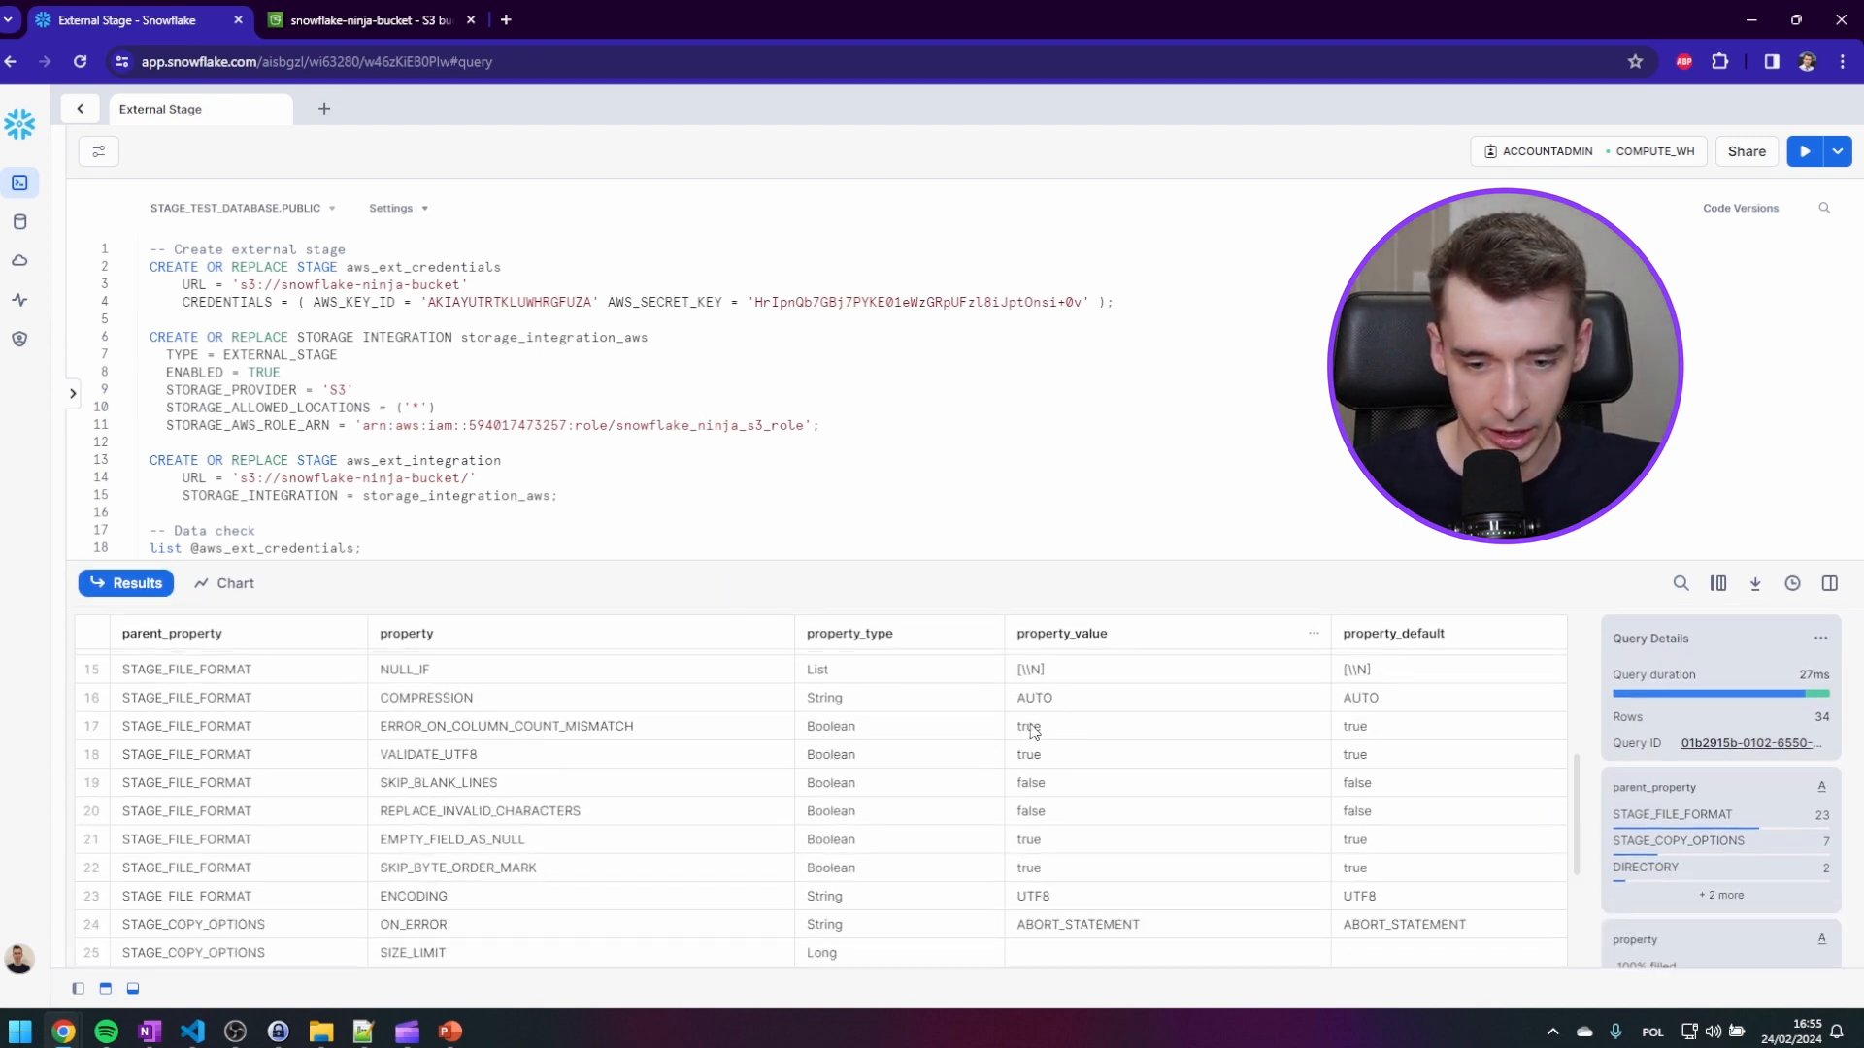
# - Inspect the credentials stage's STAGE_LOCATION row, then return to the worksheet script
pyautogui.scroll(-3)
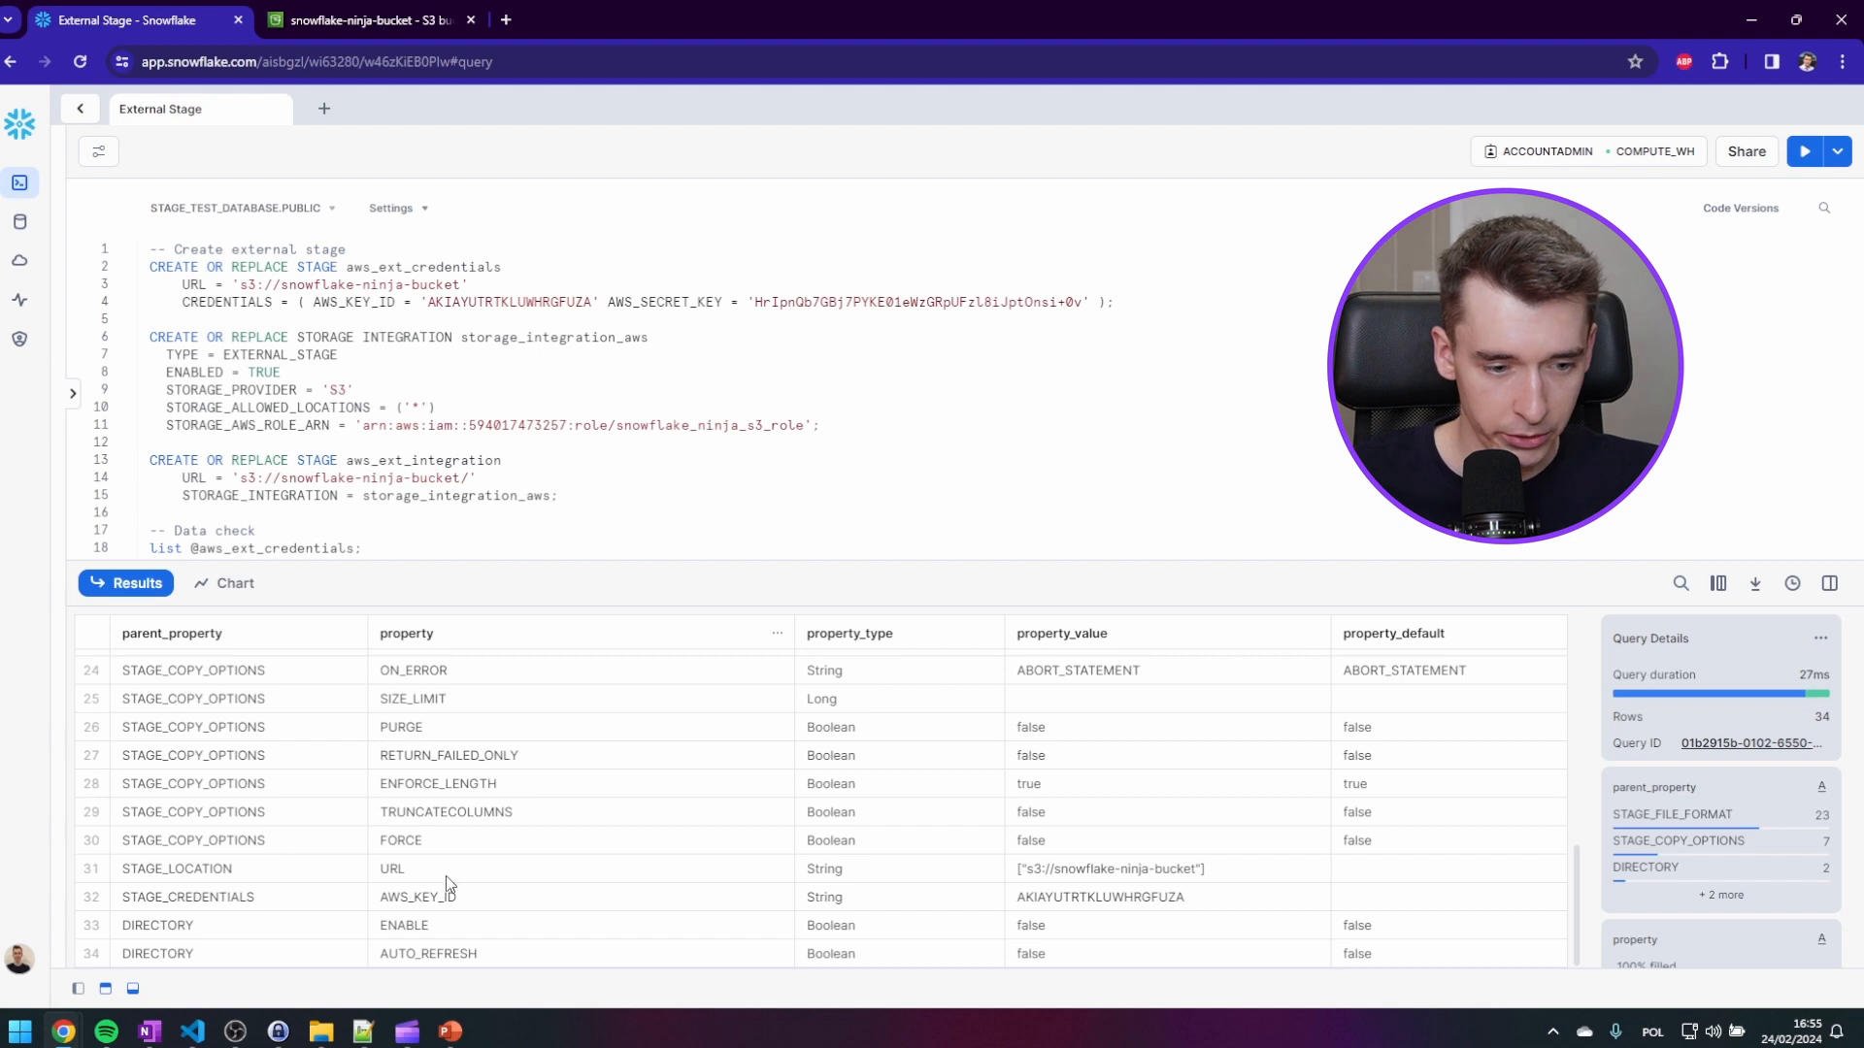
pyautogui.click(177, 868)
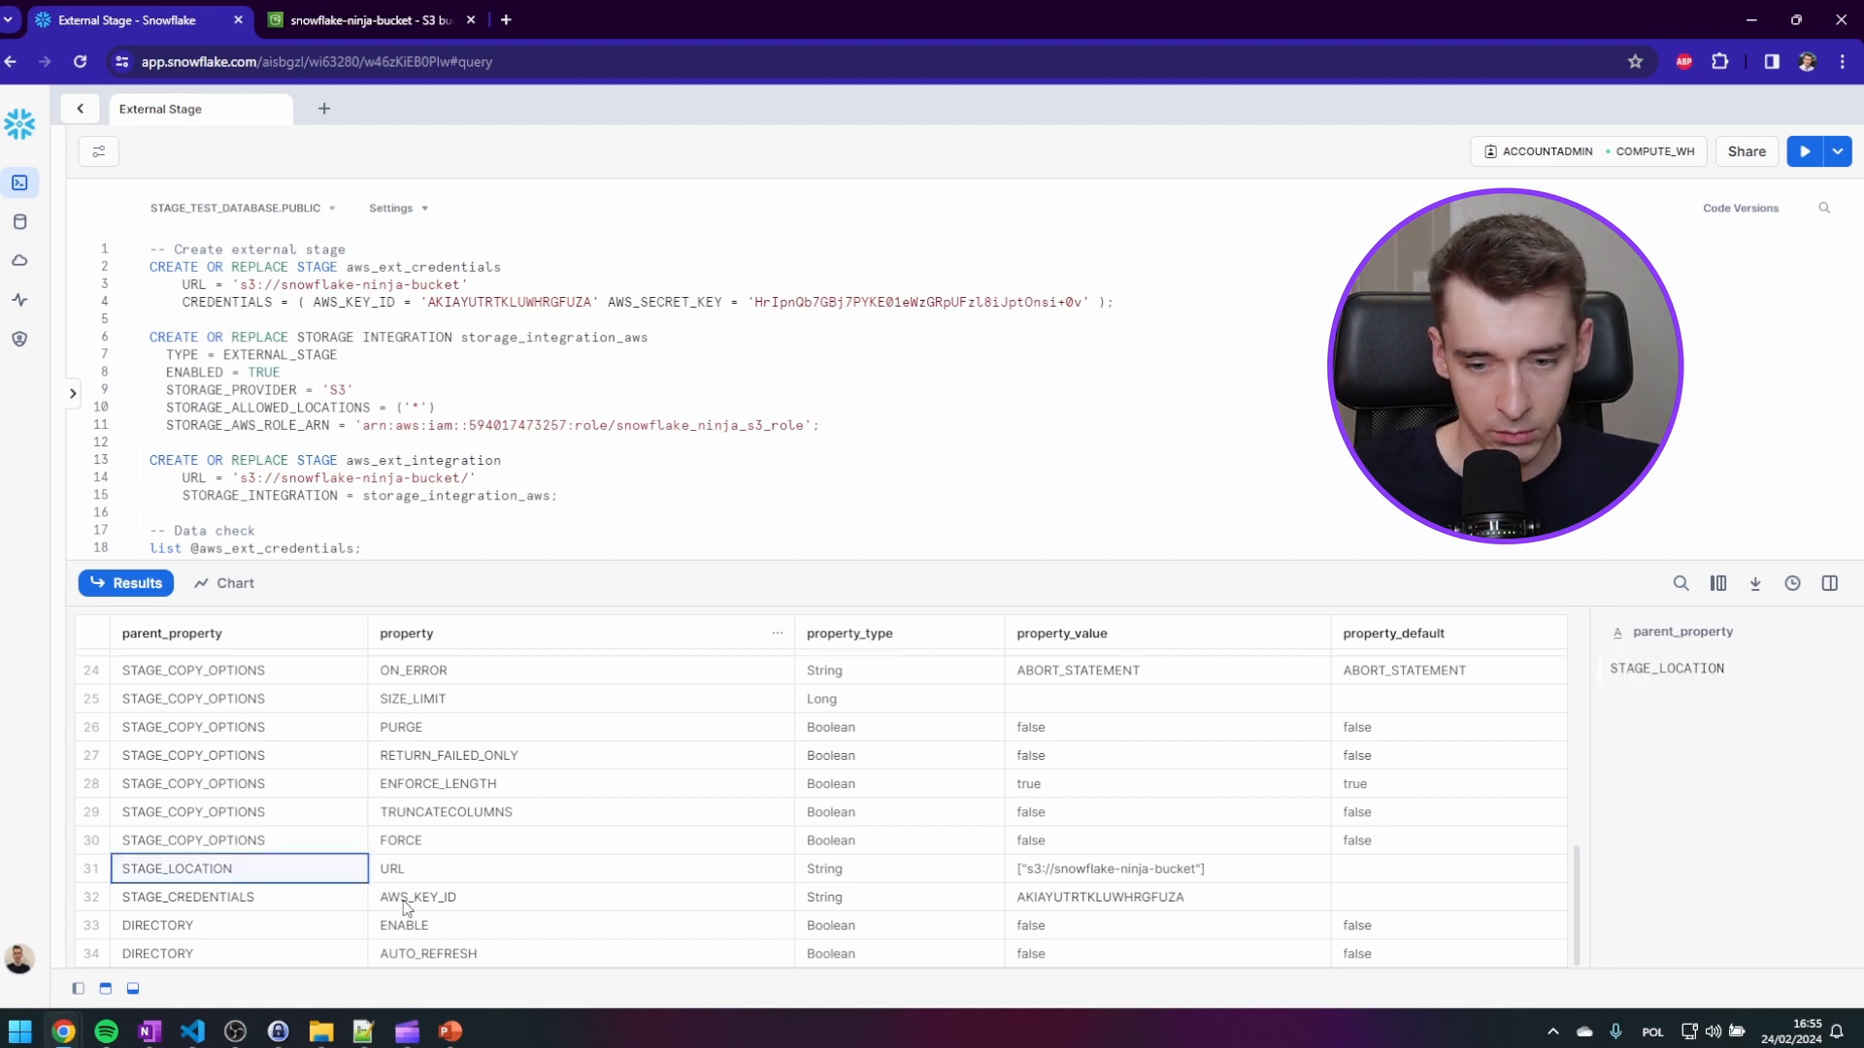
pyautogui.click(1144, 869)
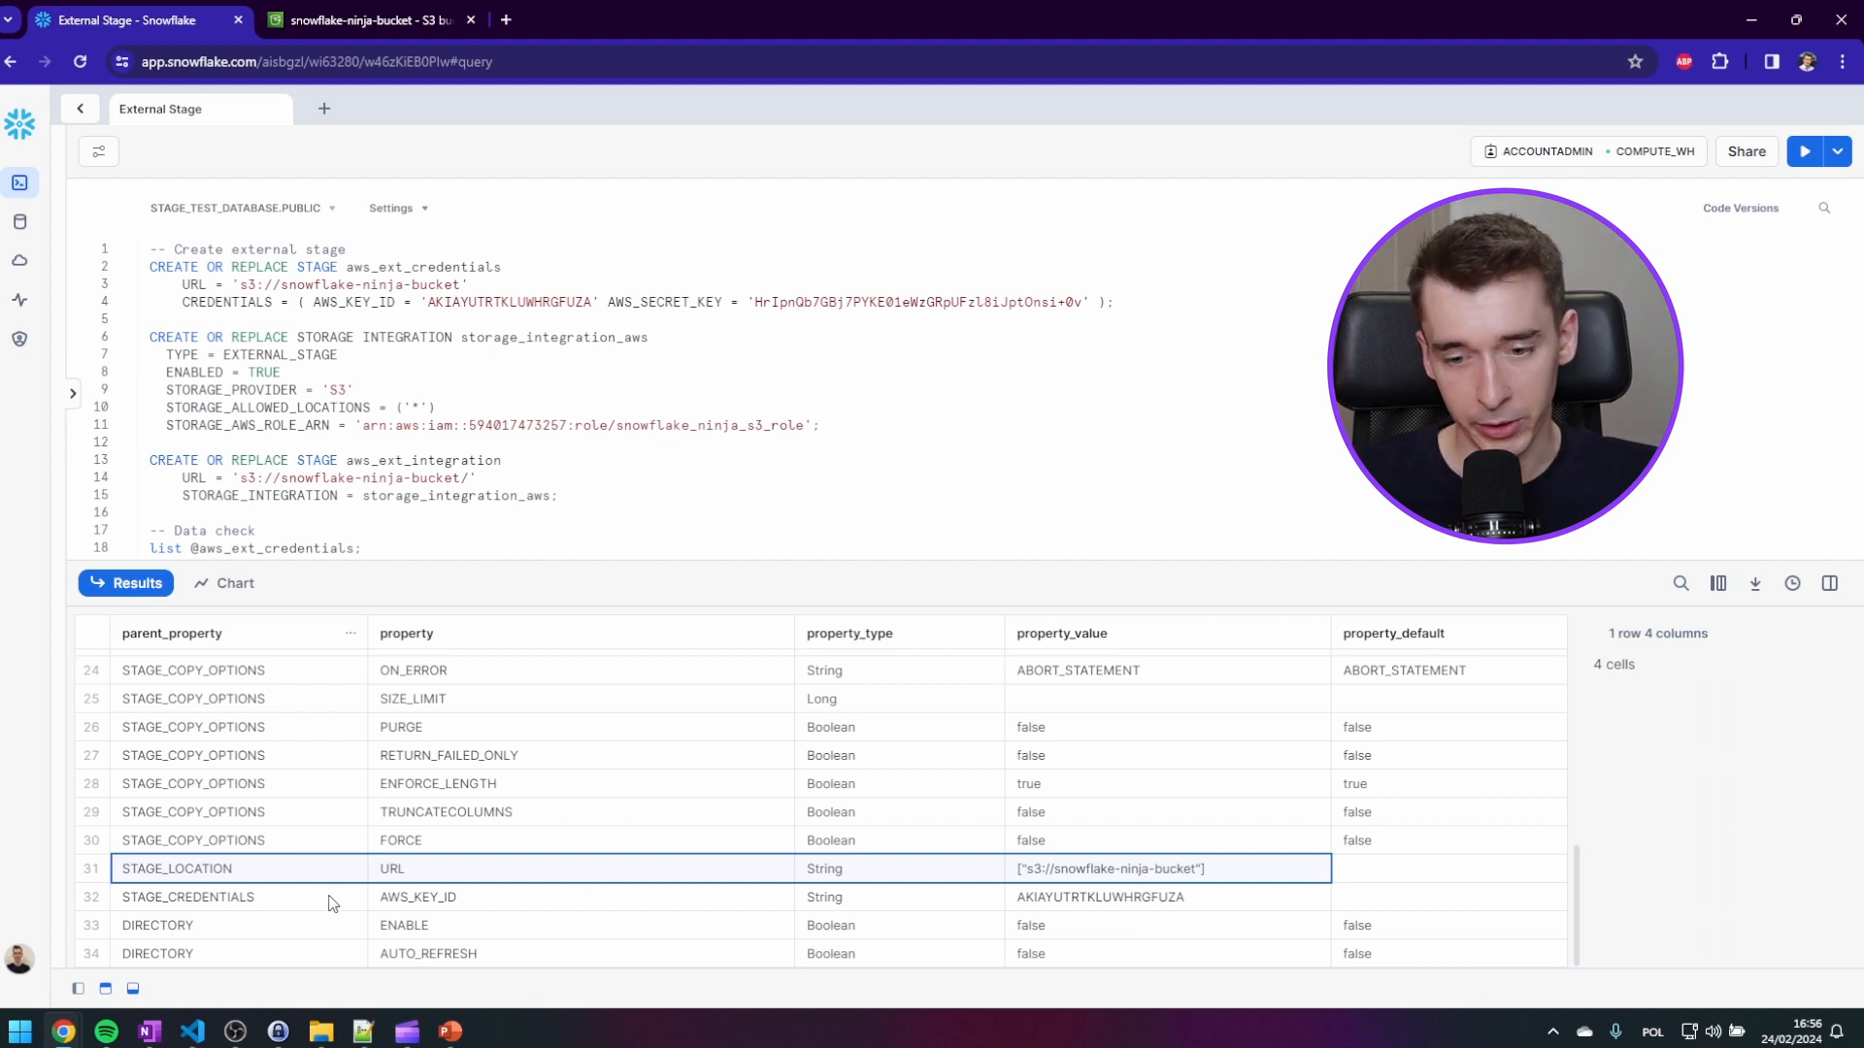
pyautogui.click(1121, 897)
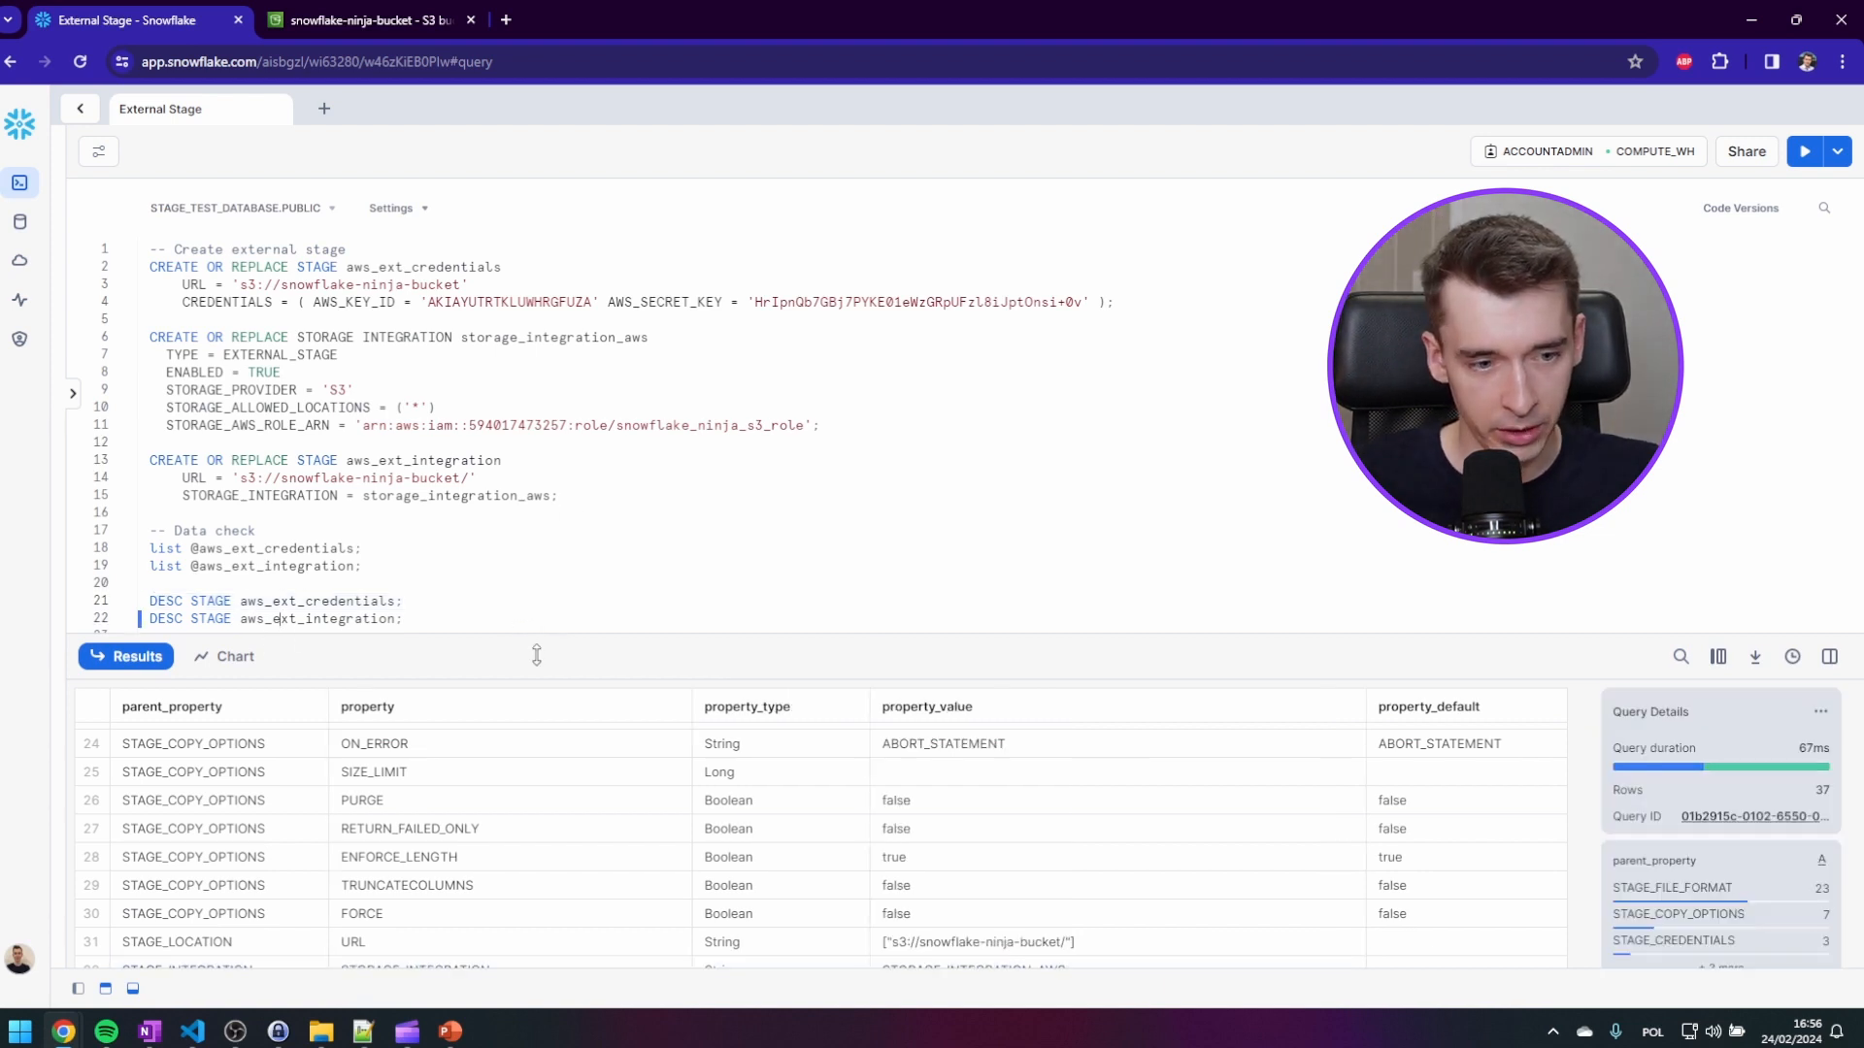
# - Find the STORAGE_INTEGRATION row showing STORAGE_INTEGRATION_AWS in the integration stage properties
pyautogui.scroll(-3)
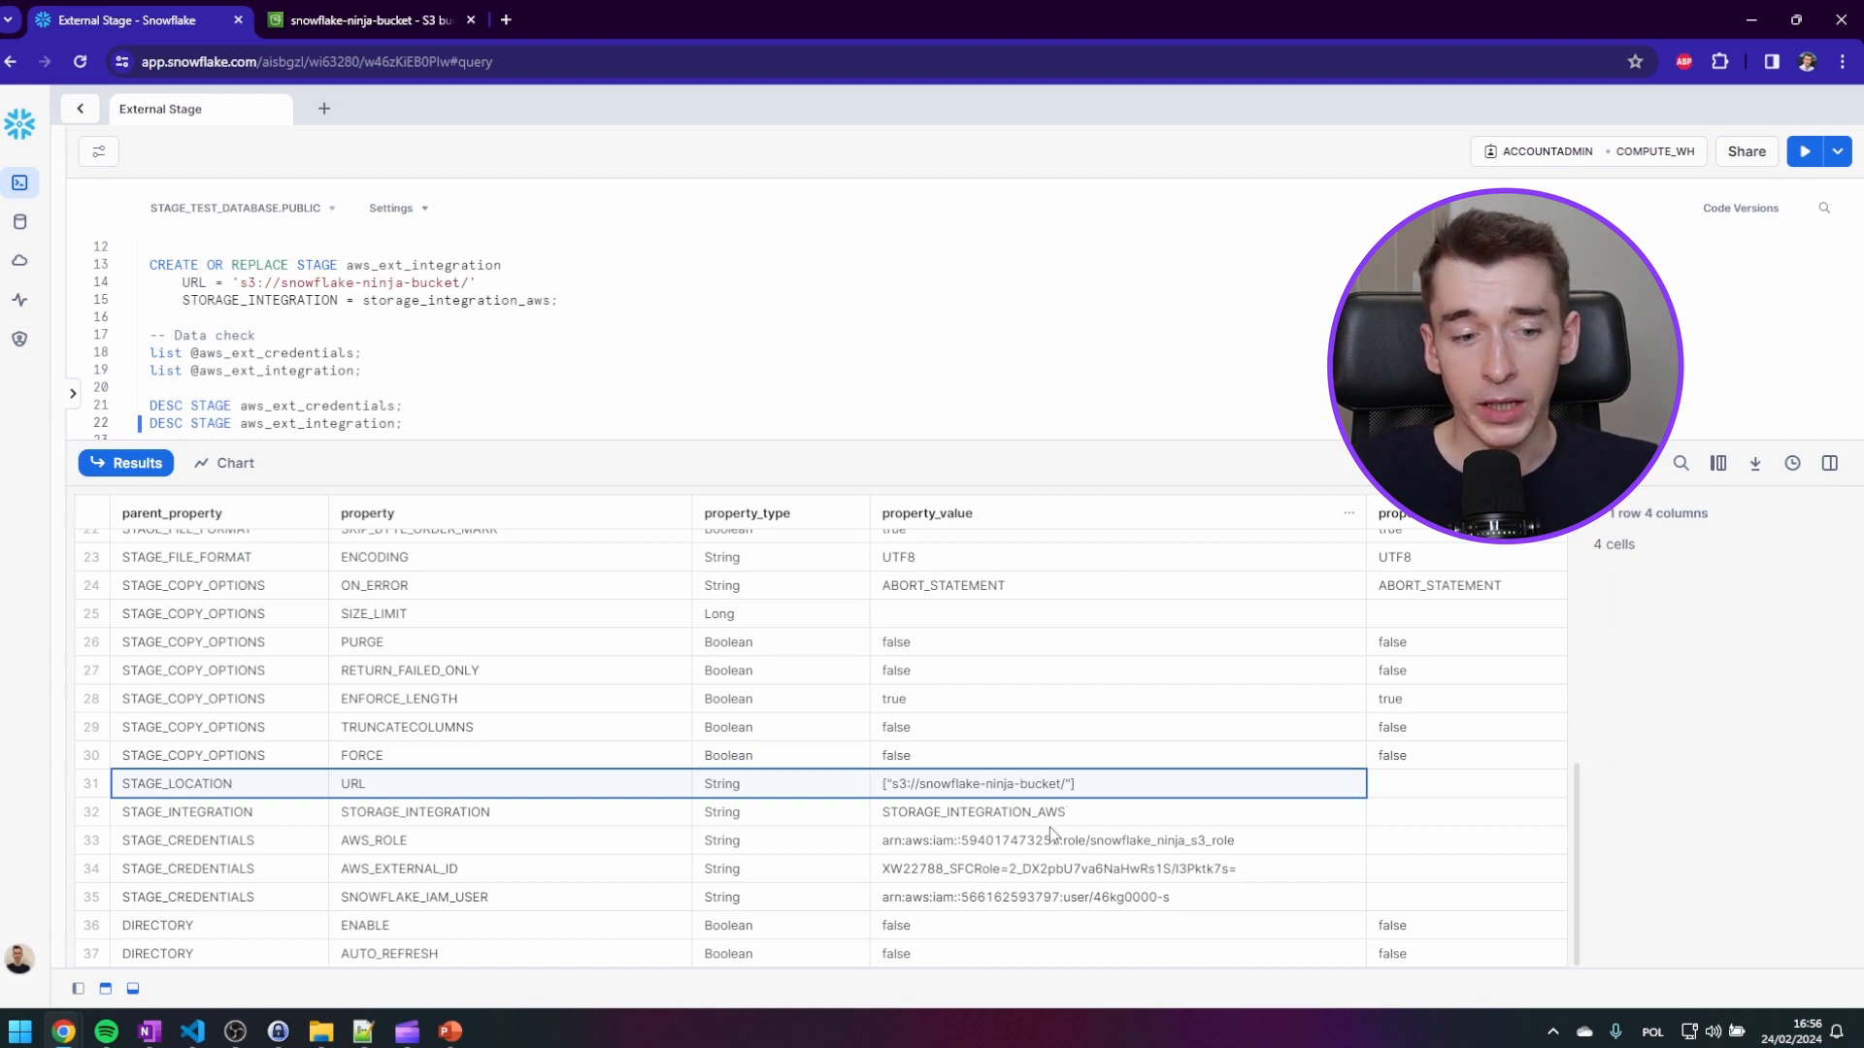
pyautogui.moveTo(289, 817)
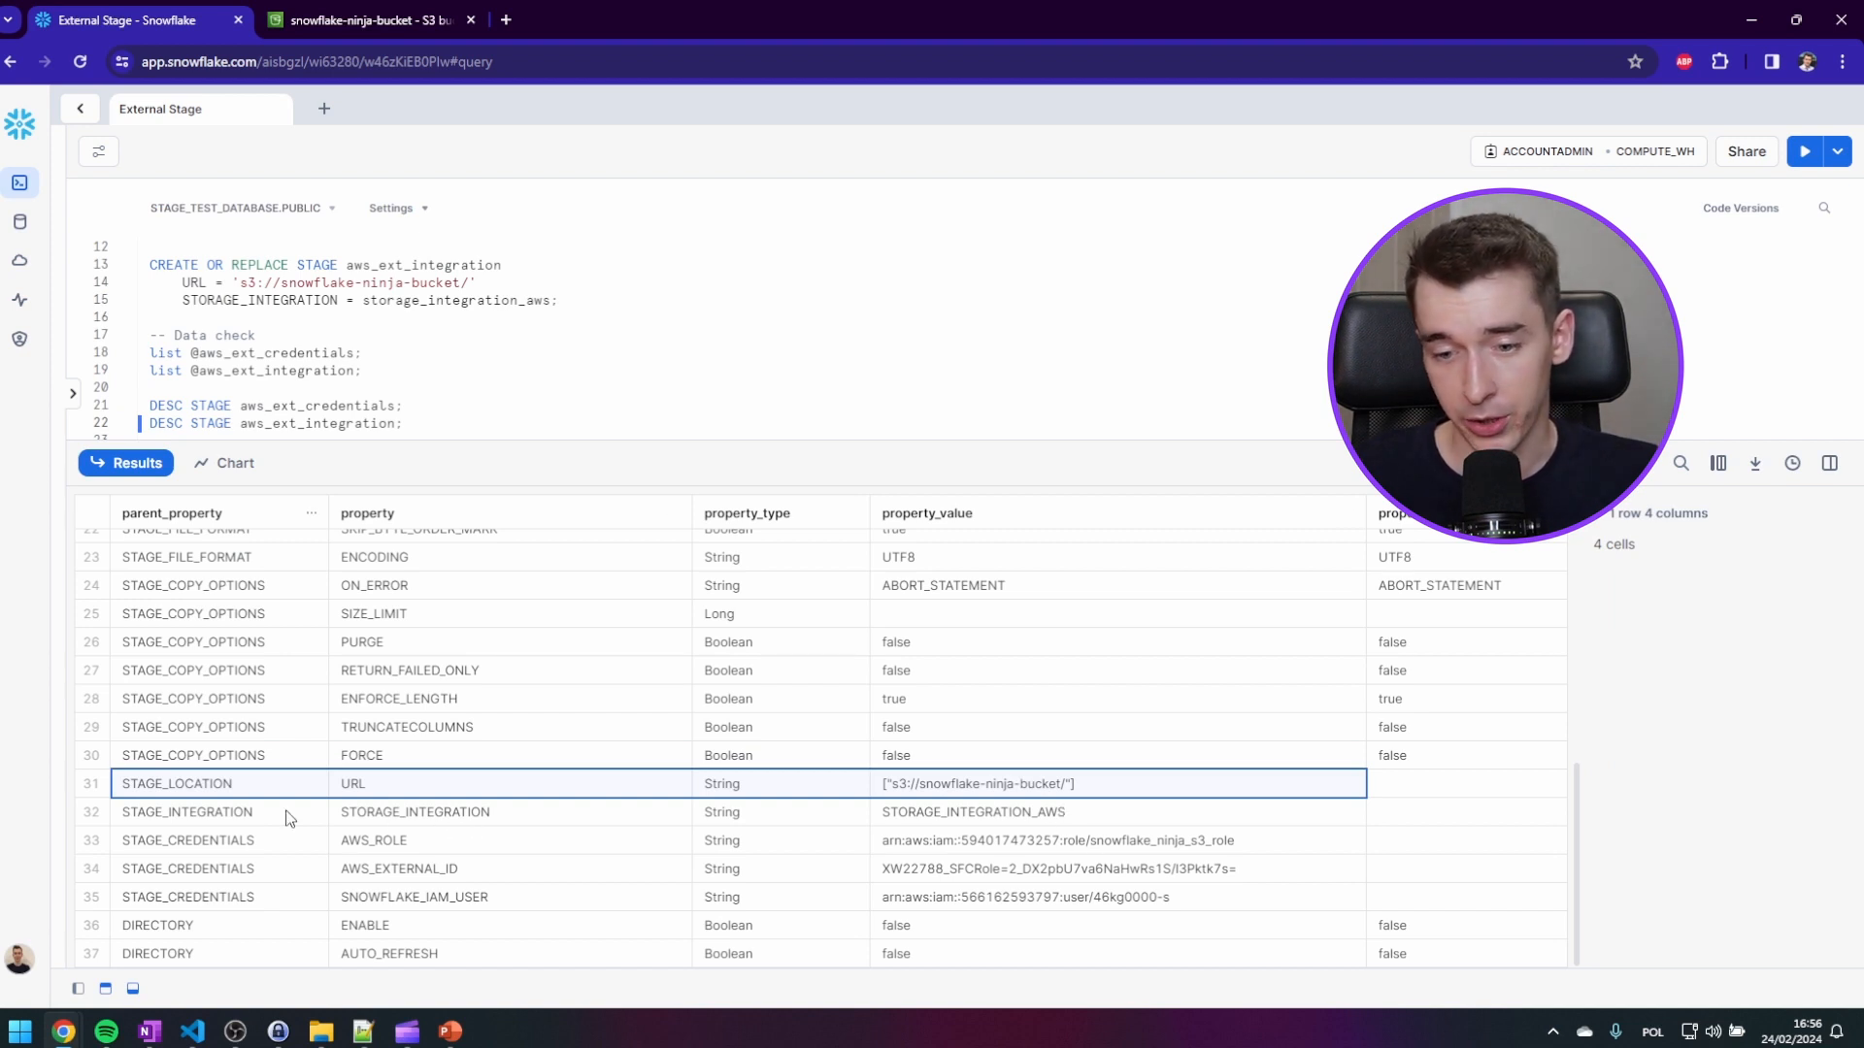
pyautogui.click(1064, 813)
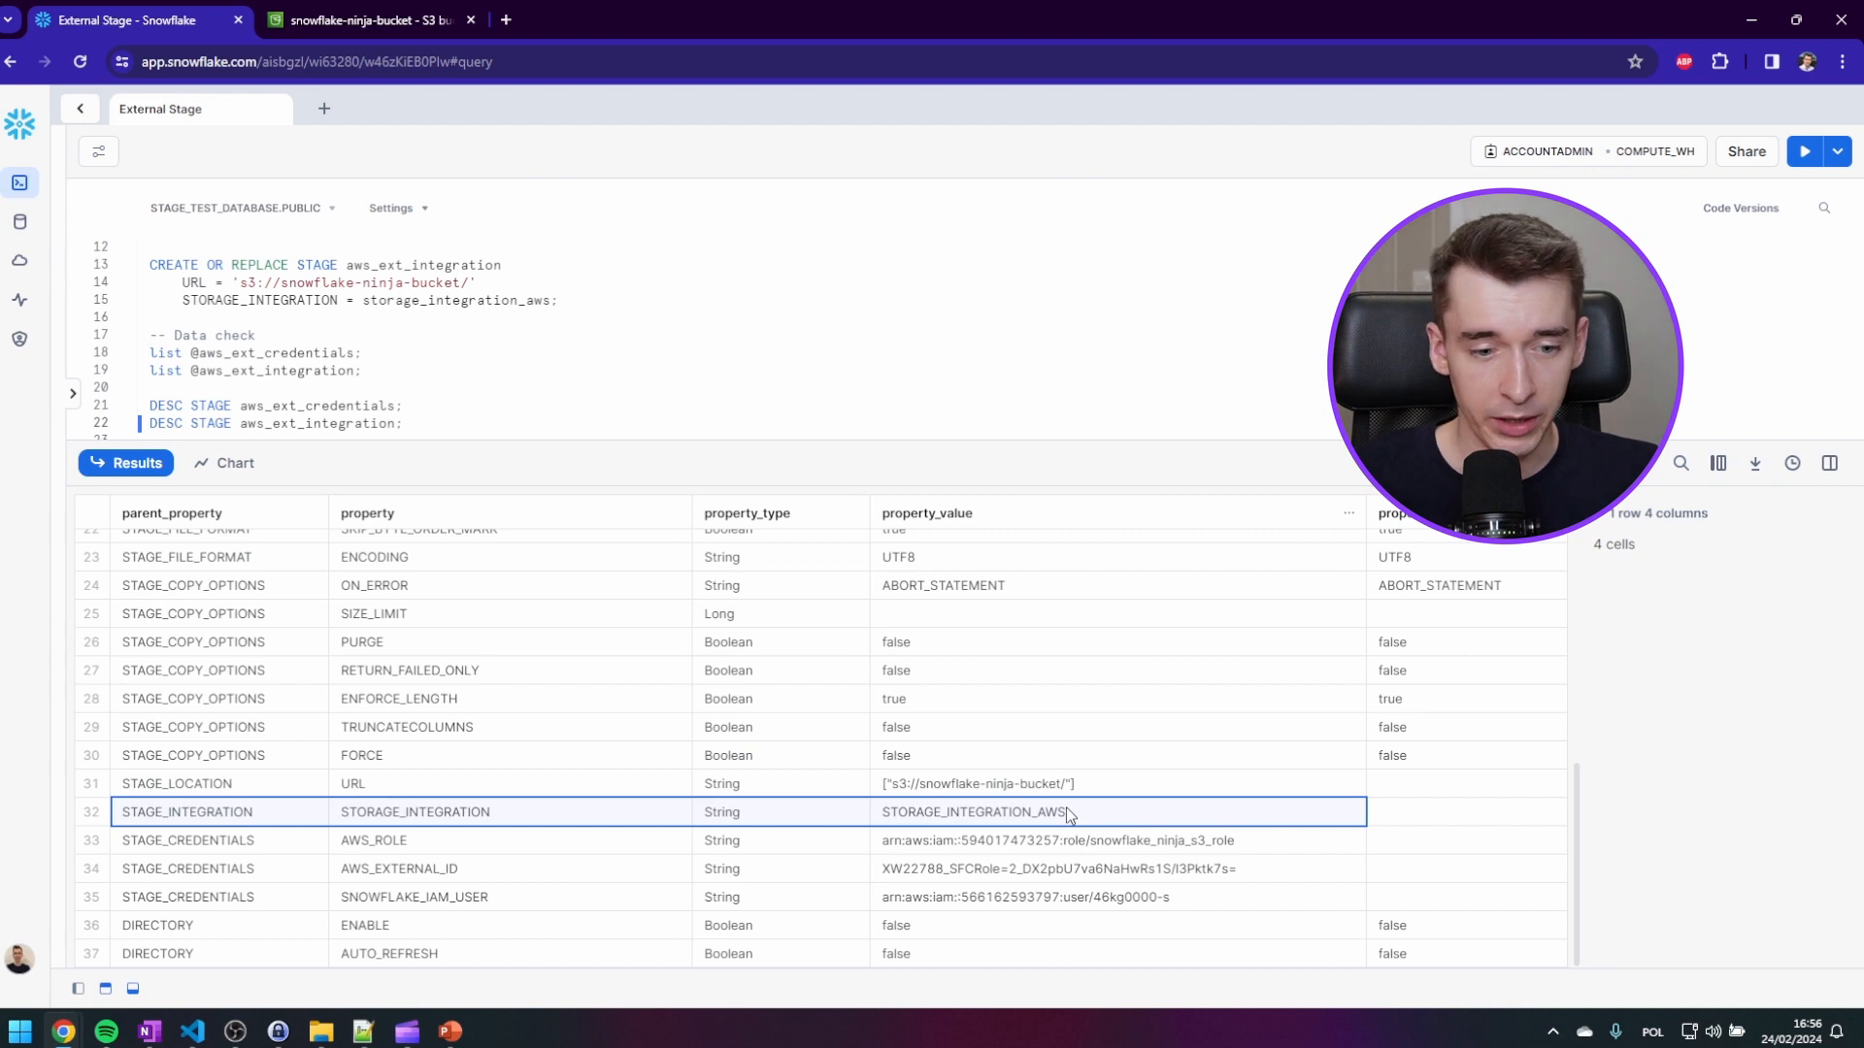
pyautogui.moveTo(260, 847)
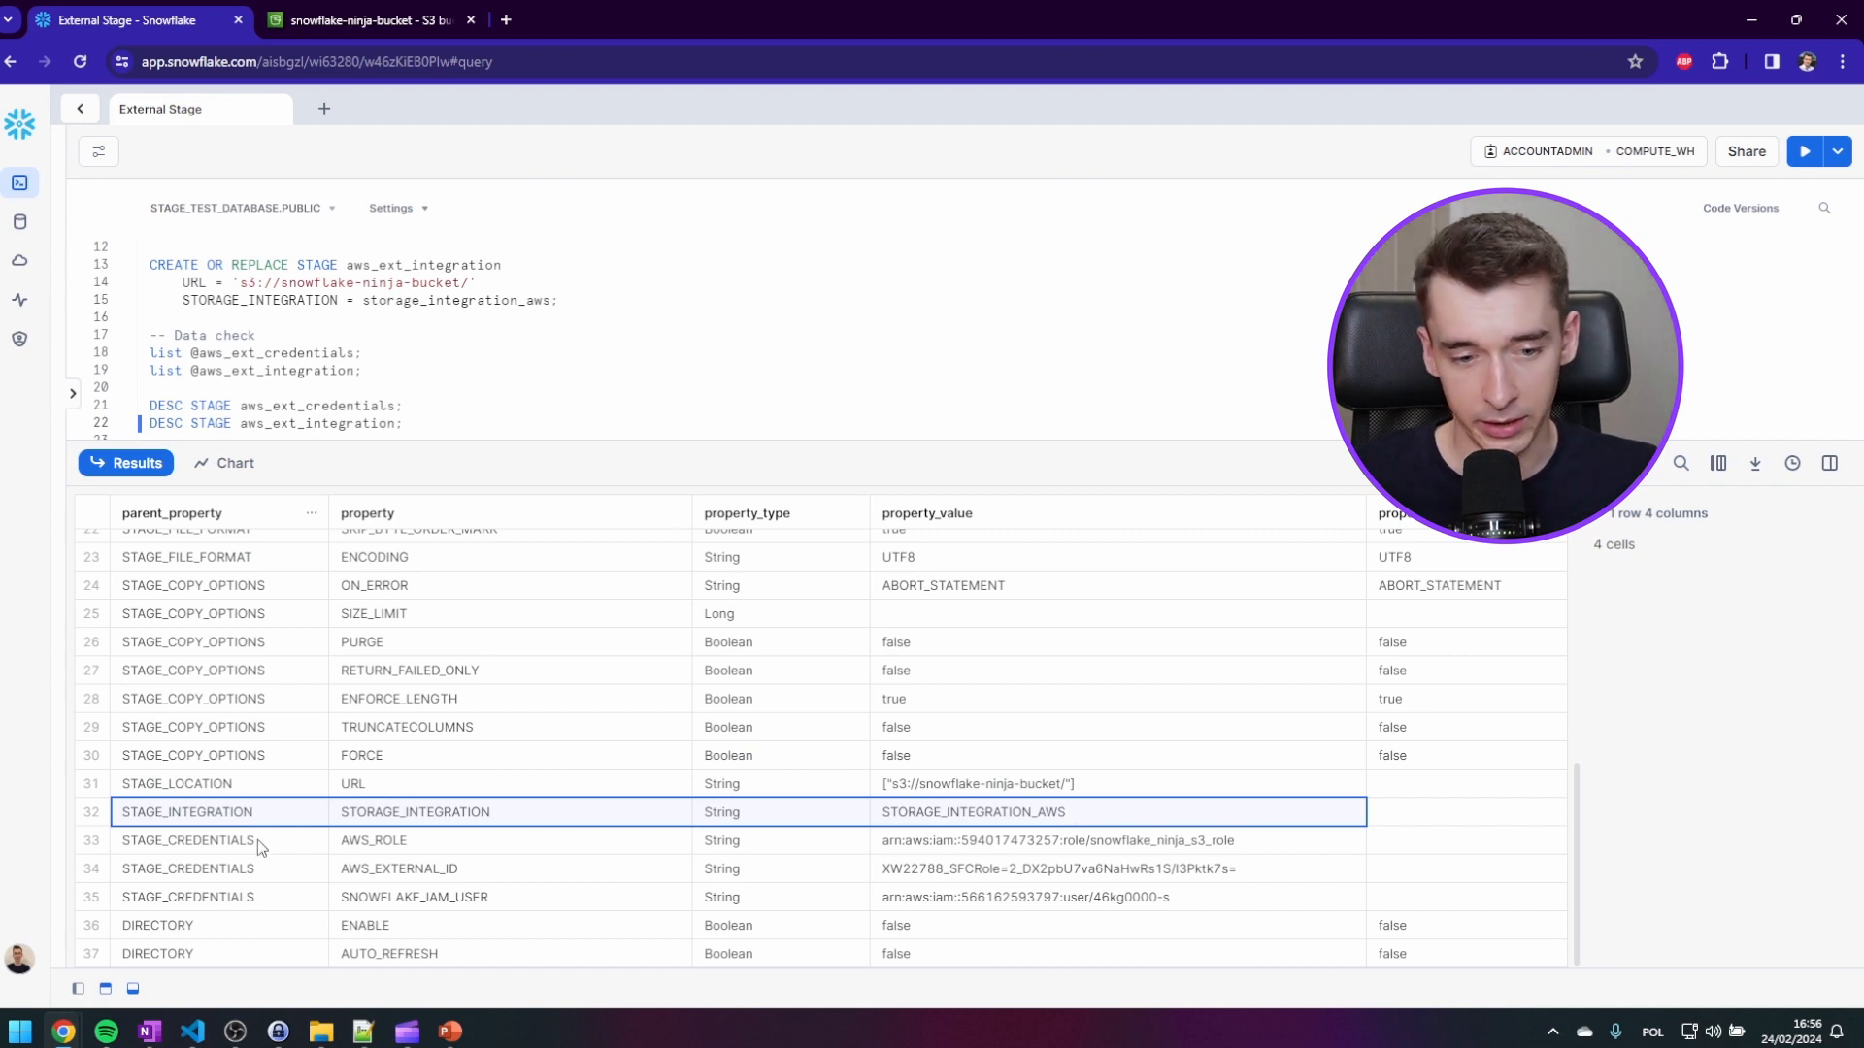
pyautogui.moveTo(701, 870)
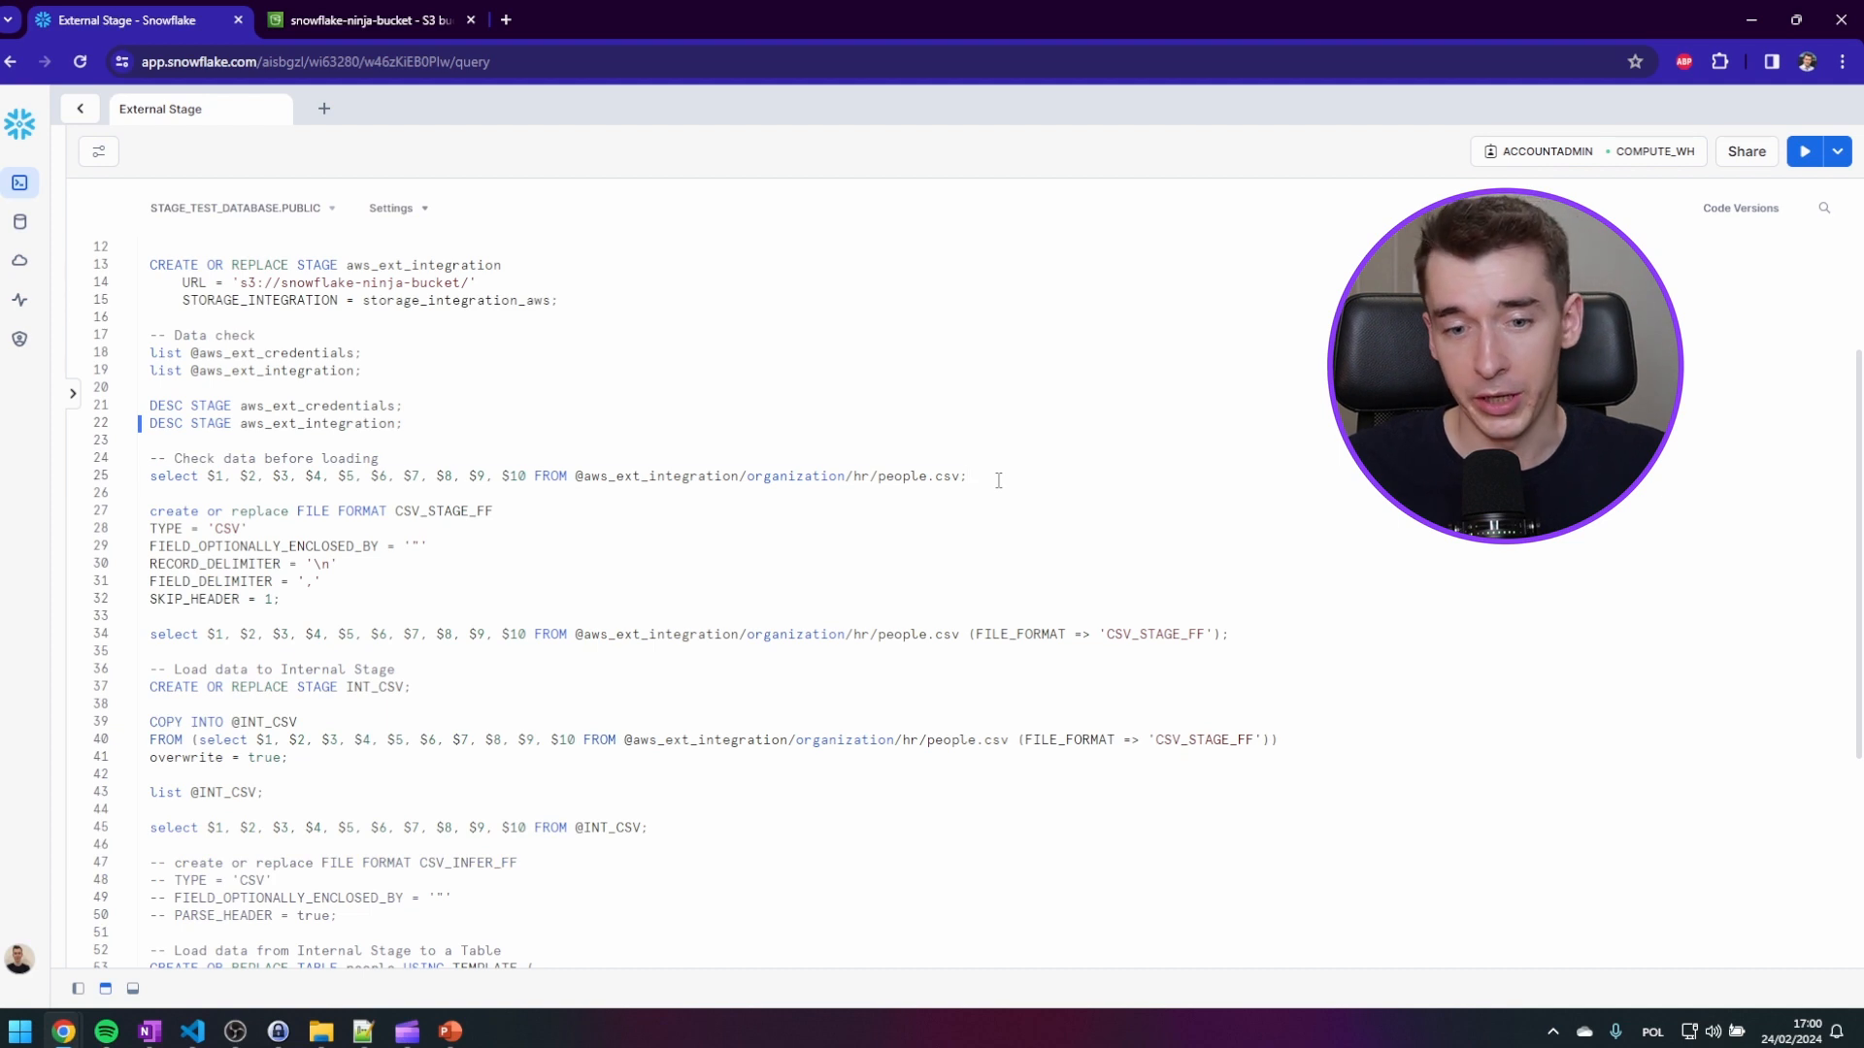
# - Run the $1–$10 people.csv preview and inspect Job Title values split across $9 and $10
pyautogui.click(1804, 151)
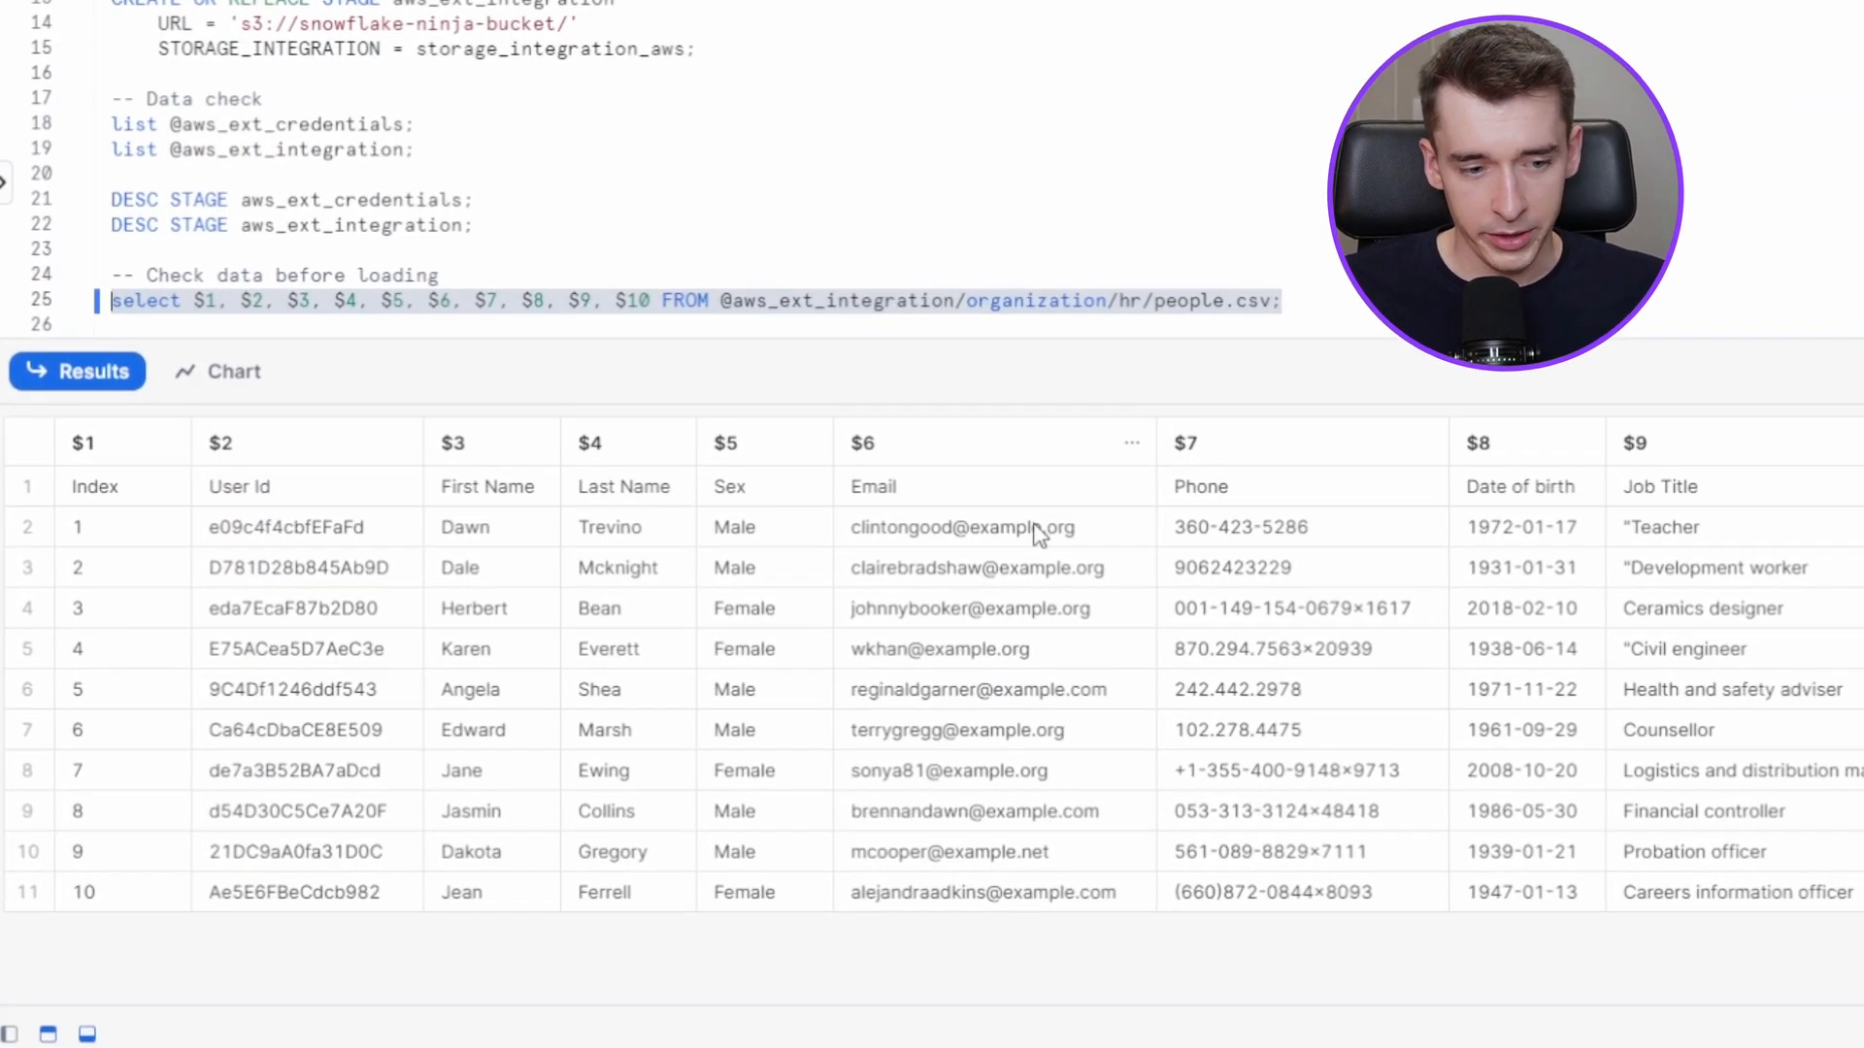
pyautogui.click(122, 892)
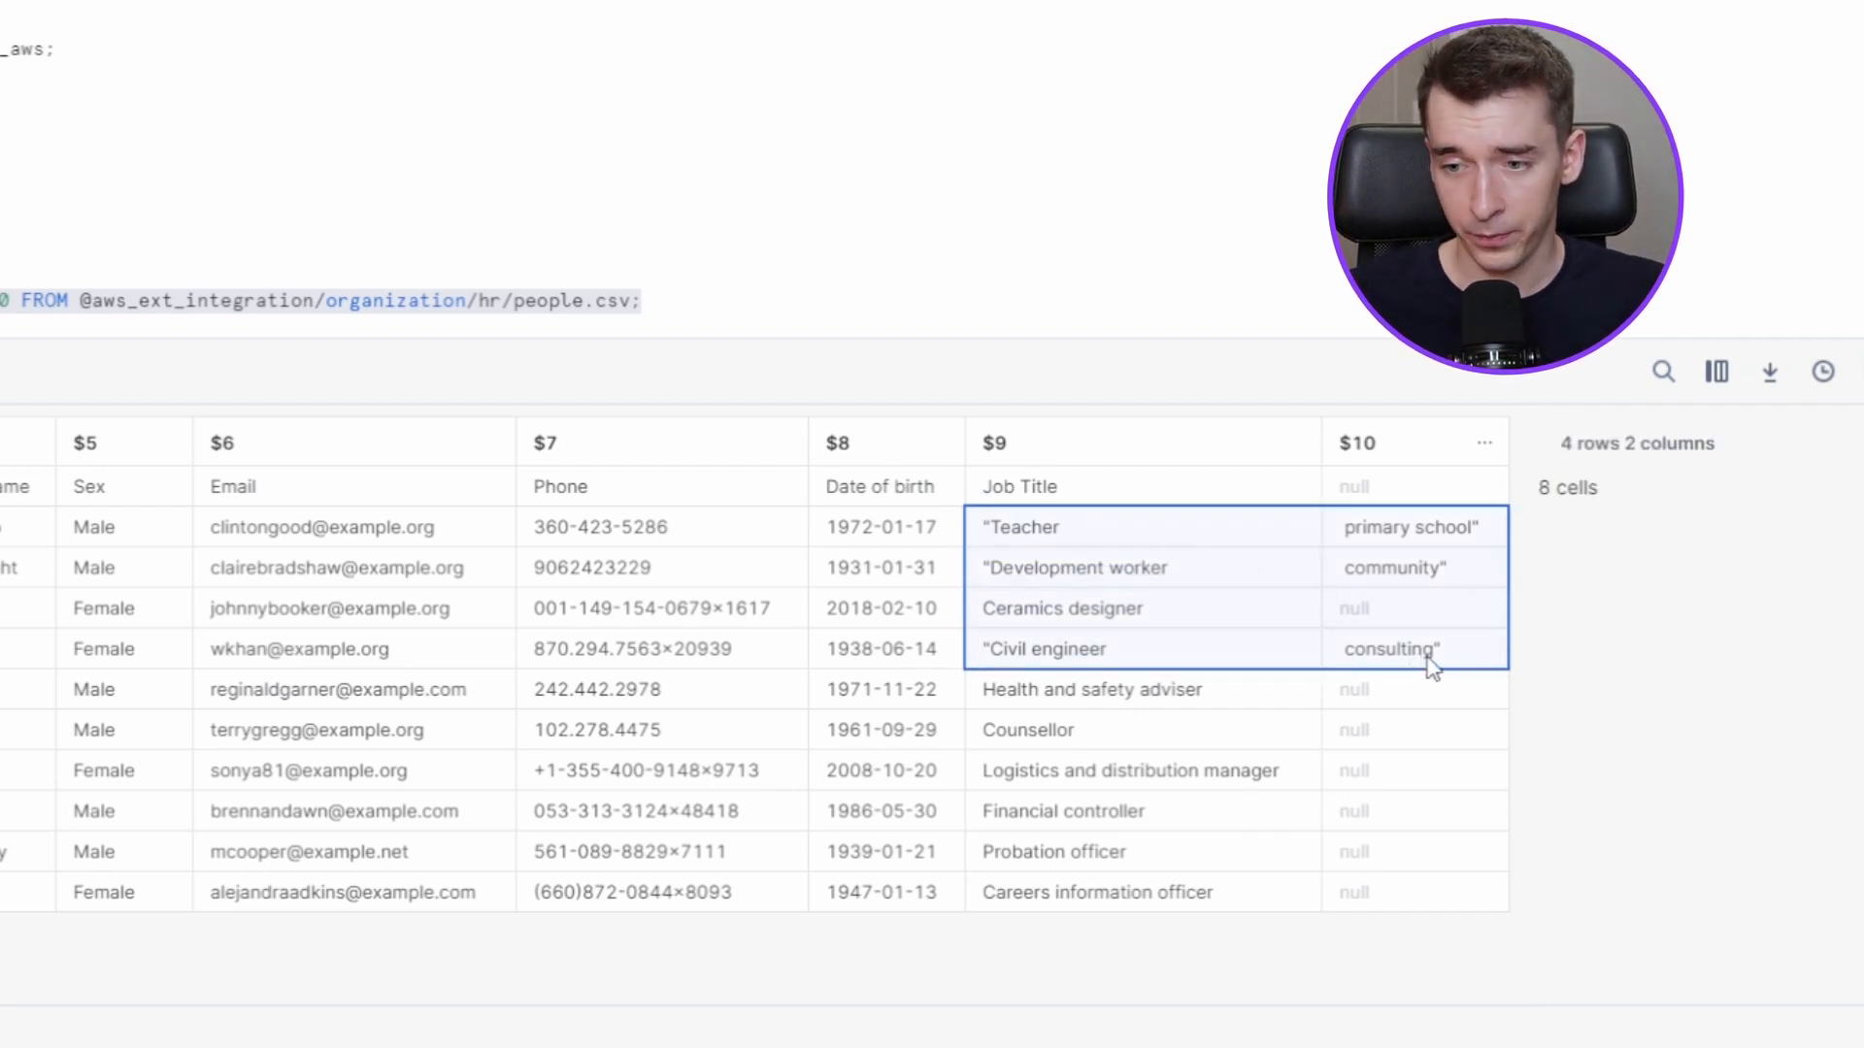
pyautogui.click(1144, 527)
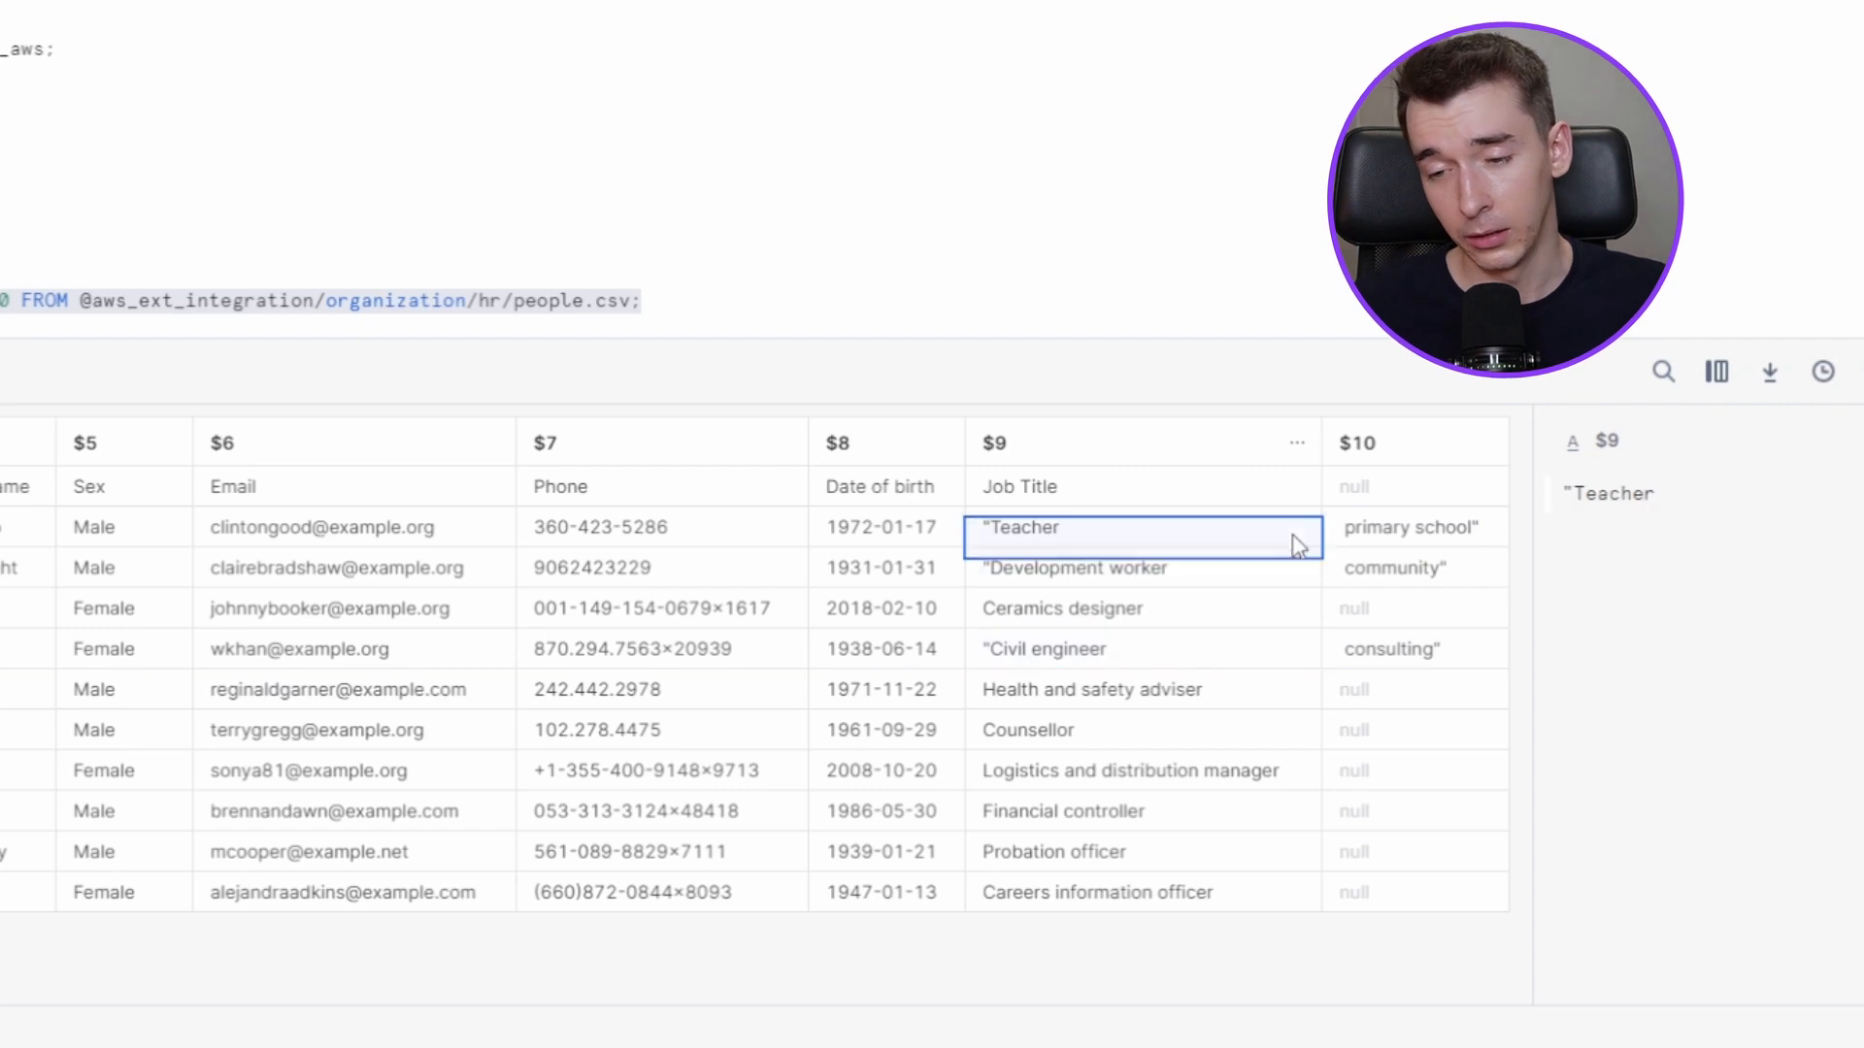
pyautogui.click(1409, 527)
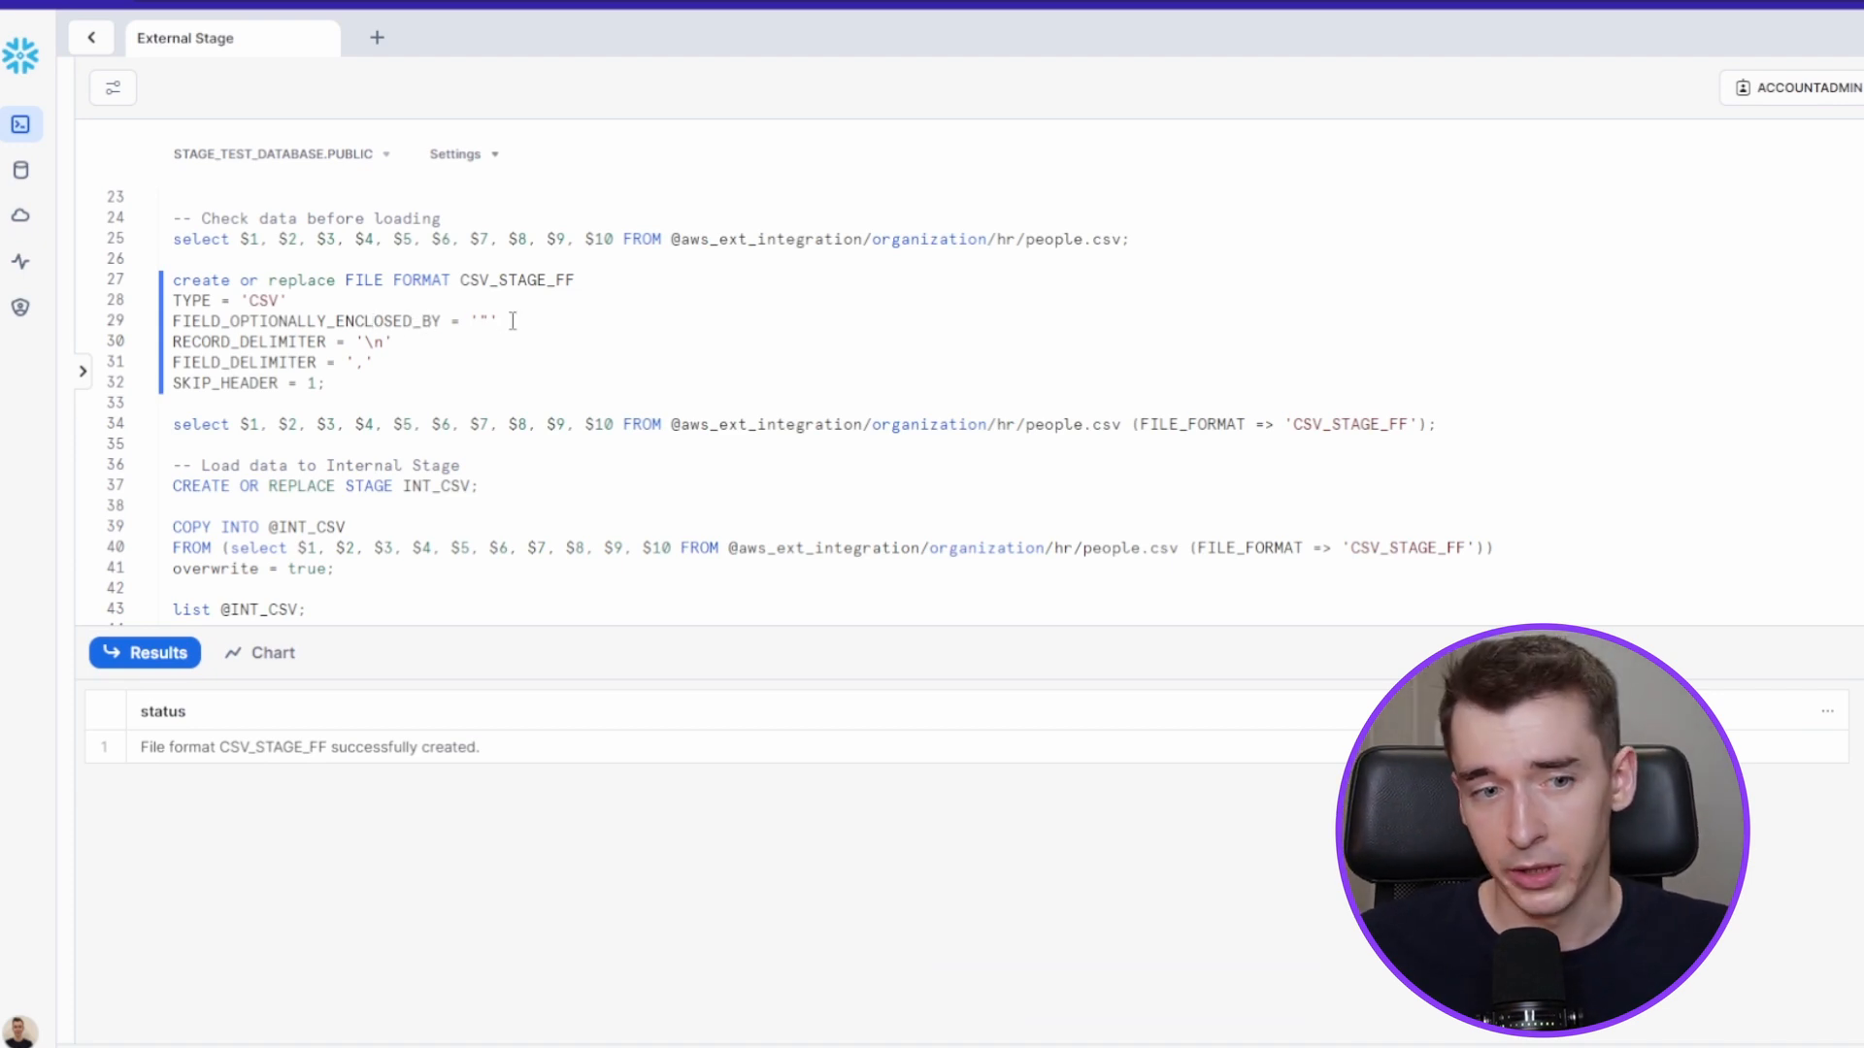
# - Run CREATE OR REPLACE FILE FORMAT CSV_STAGE_FF: comma-delimited, quote-enclosed, skipping one header row
pyautogui.doubleClick(301, 321)
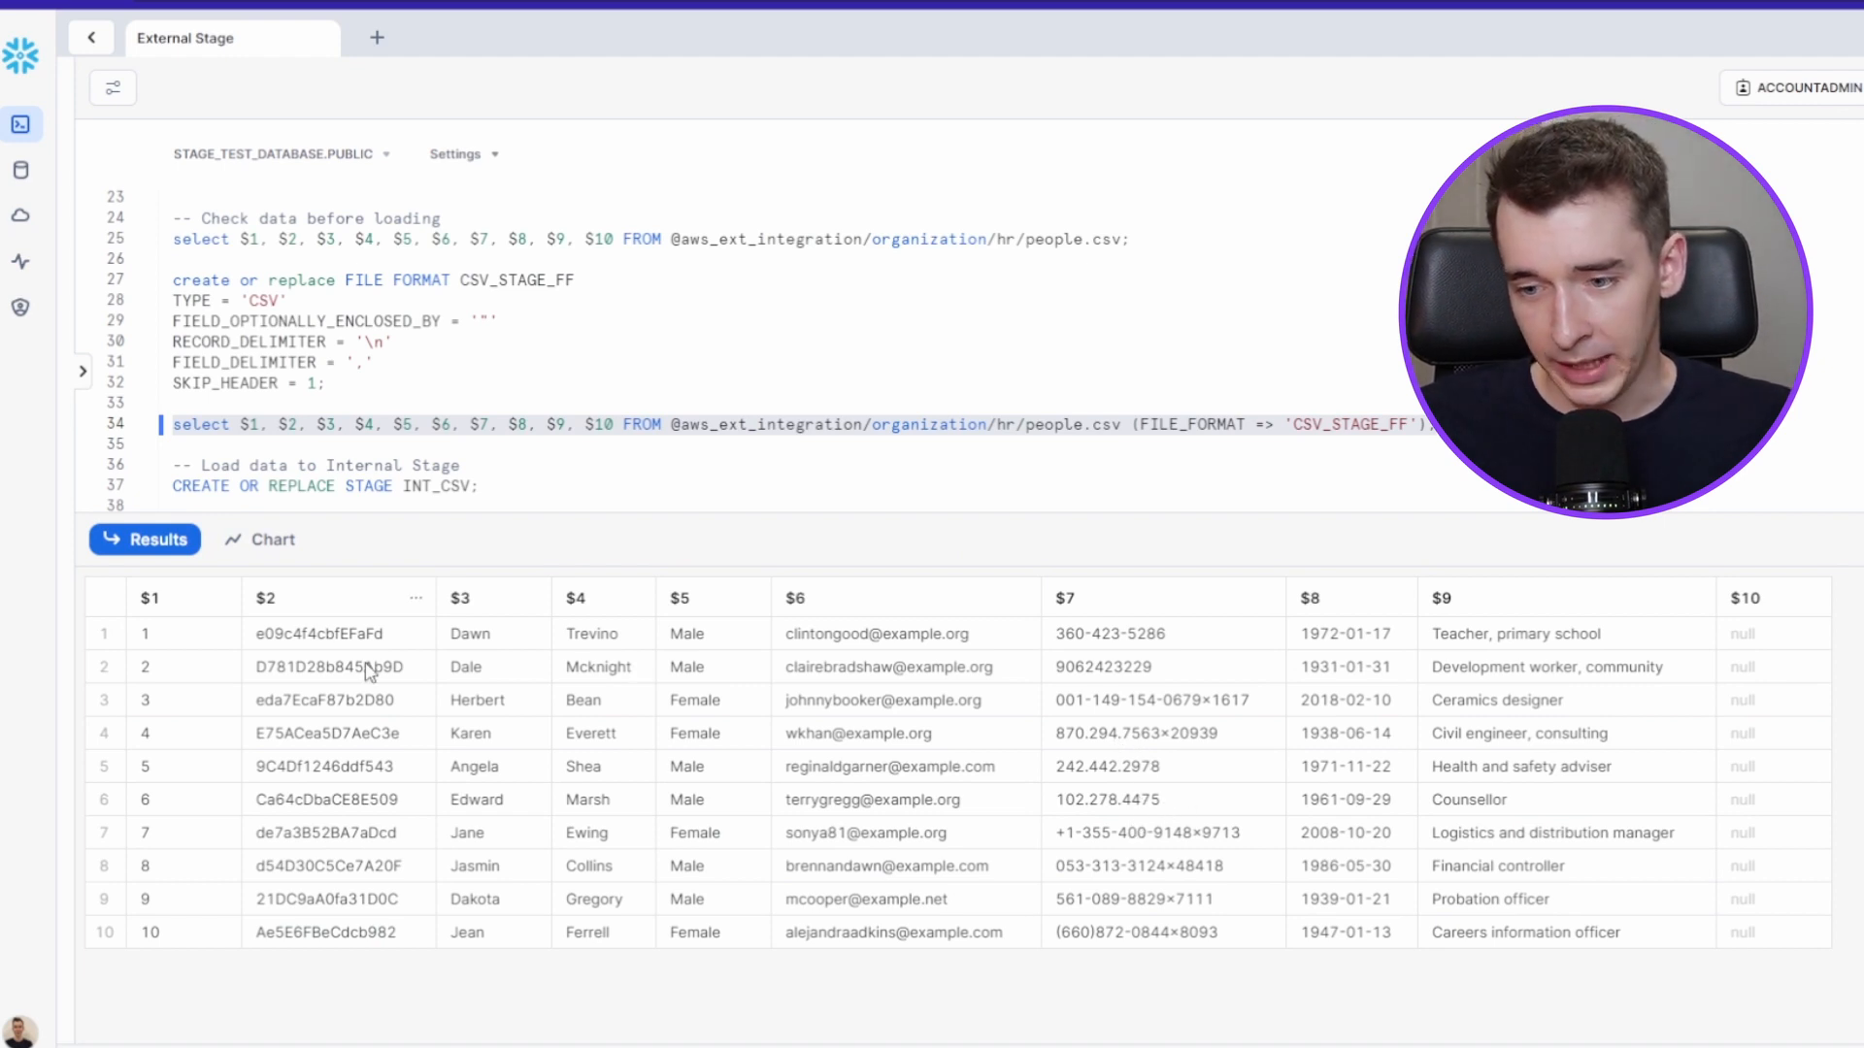
# - Inspect the ten CSV_STAGE_FF-parsed people.csv rows, with single job titles like Counsellor in $9
pyautogui.click(1747, 598)
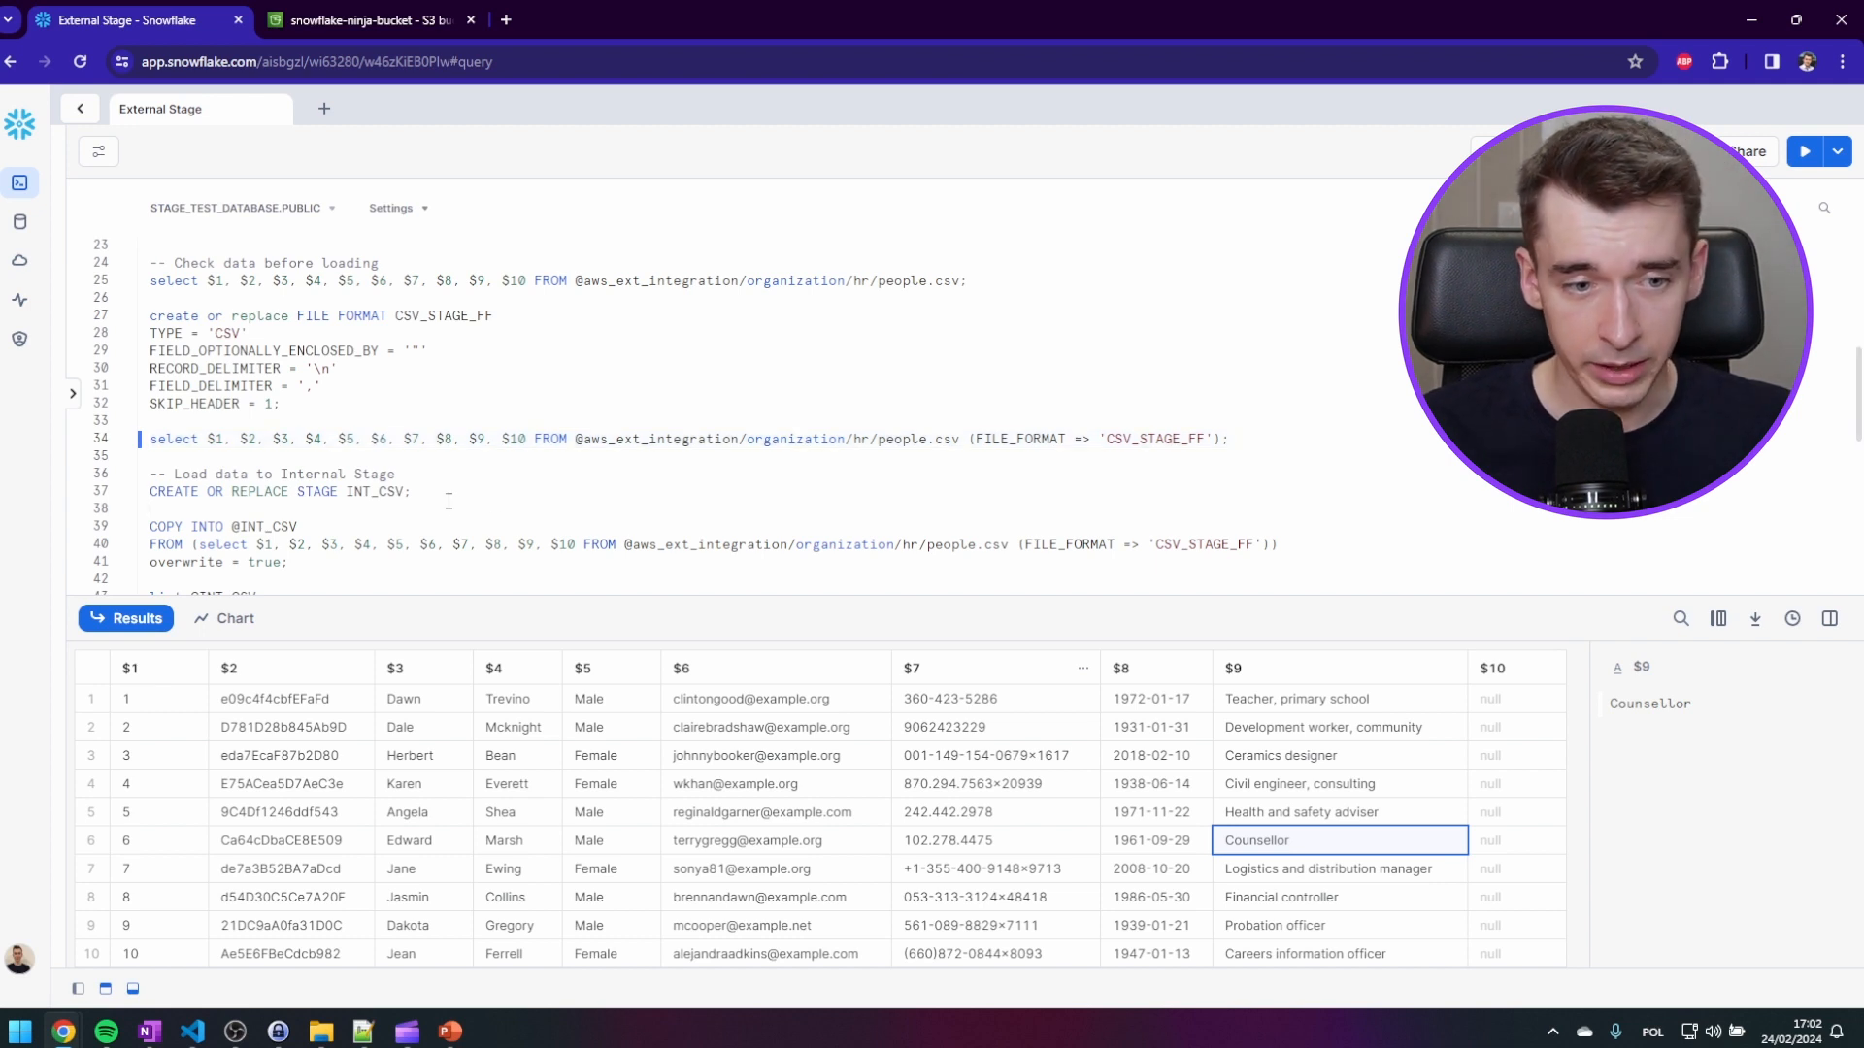
# - Create stage INT_CSV, unload 10 people rows into it, and list data_0_0_0.csv.gz
pyautogui.click(1803, 152)
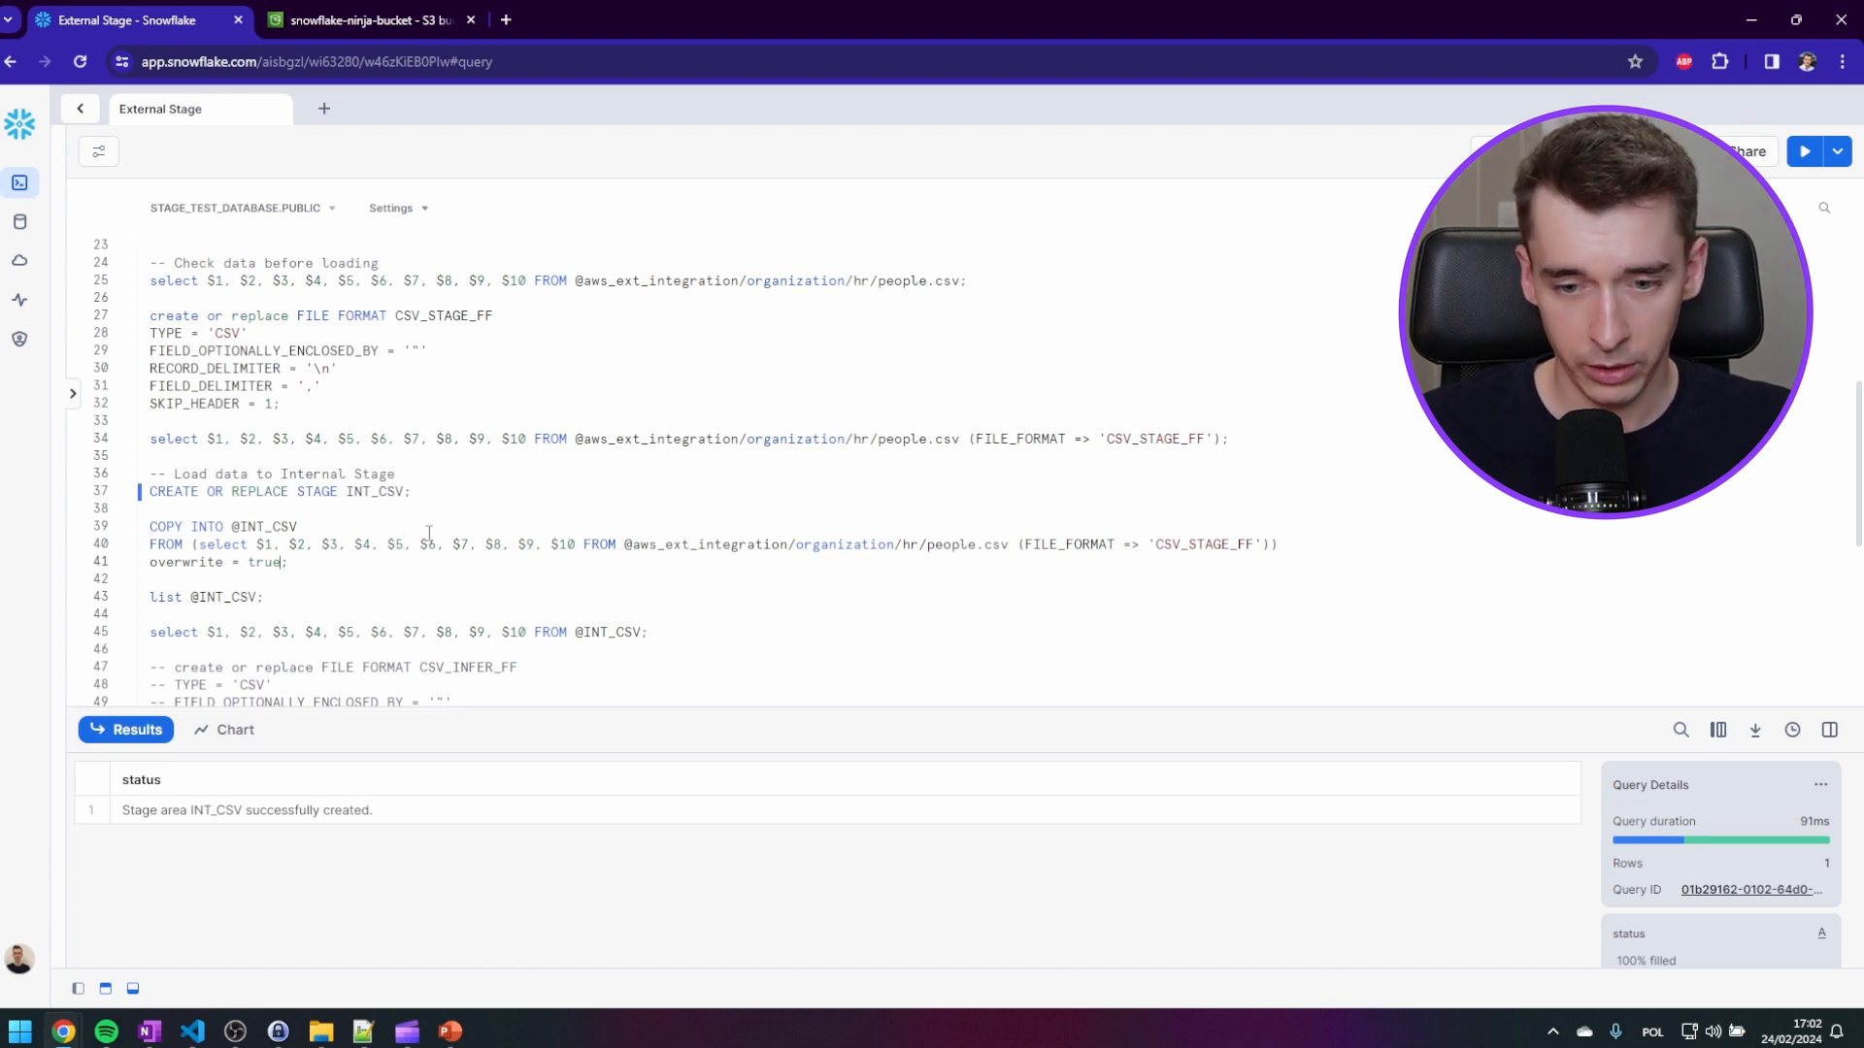
pyautogui.click(1804, 150)
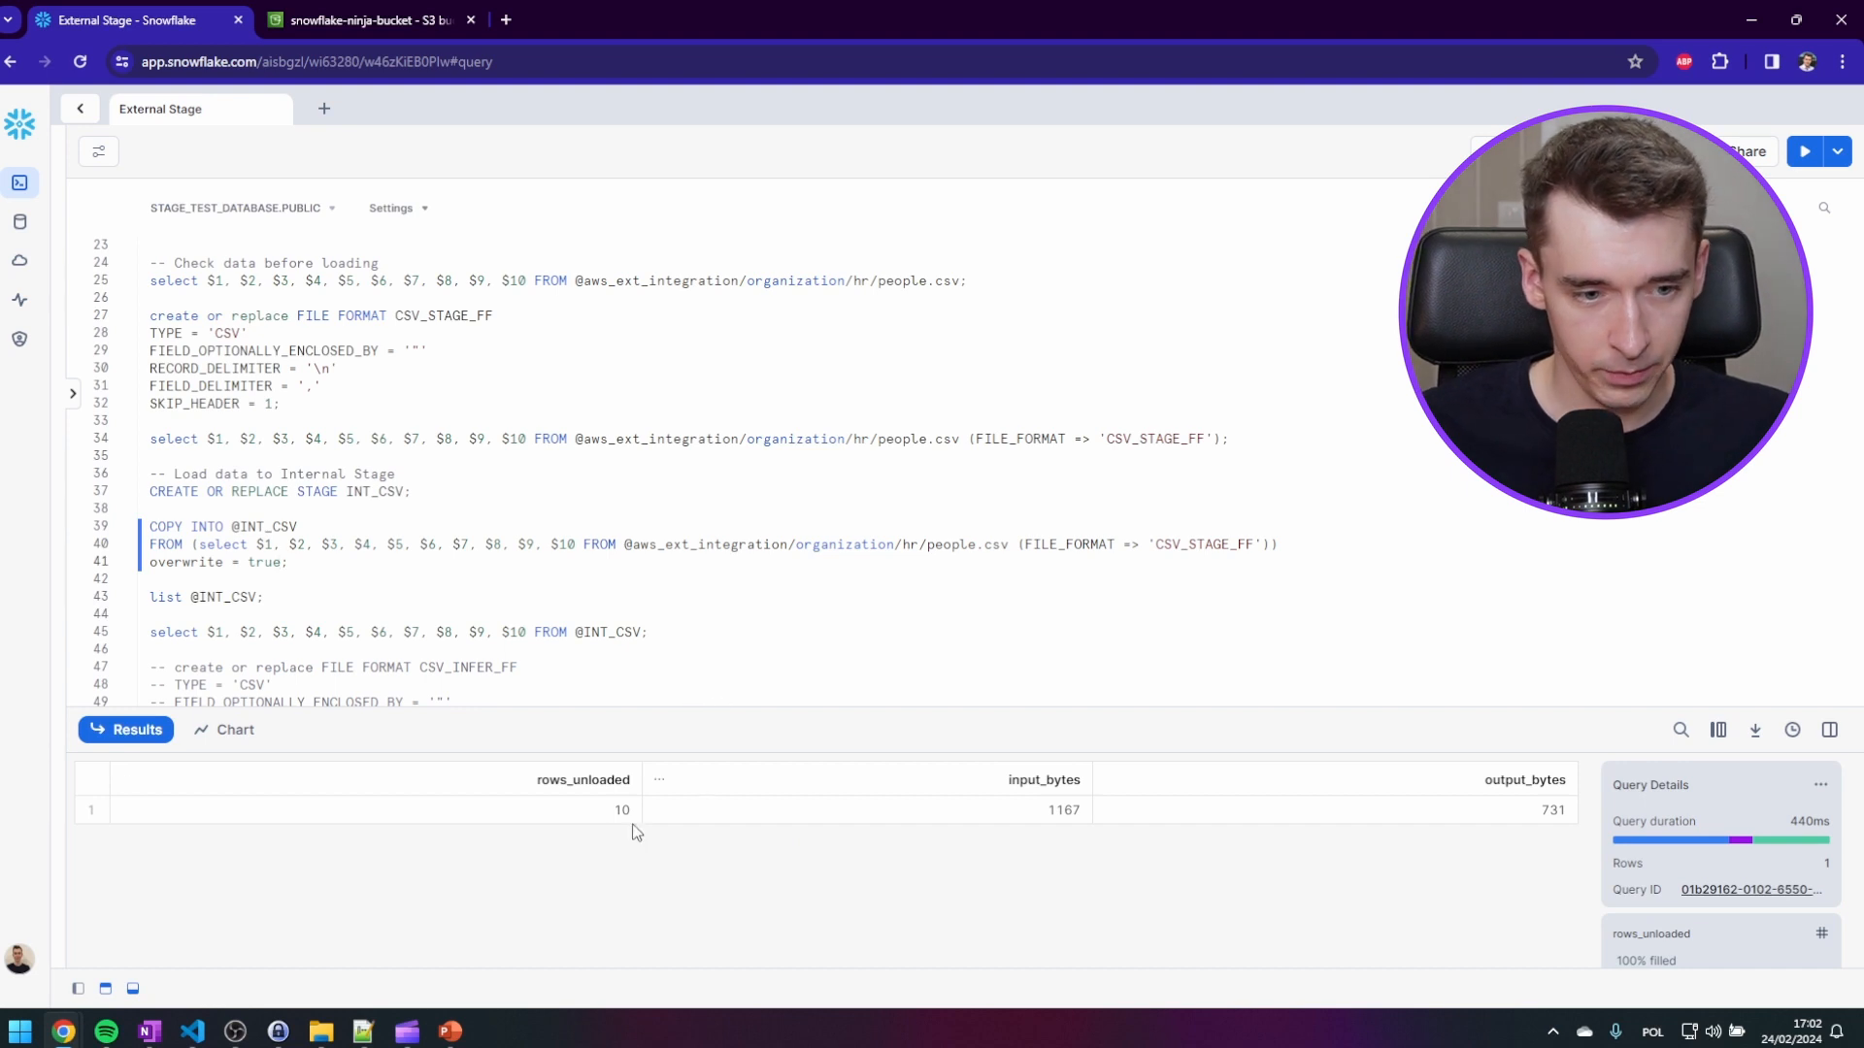
pyautogui.click(374, 810)
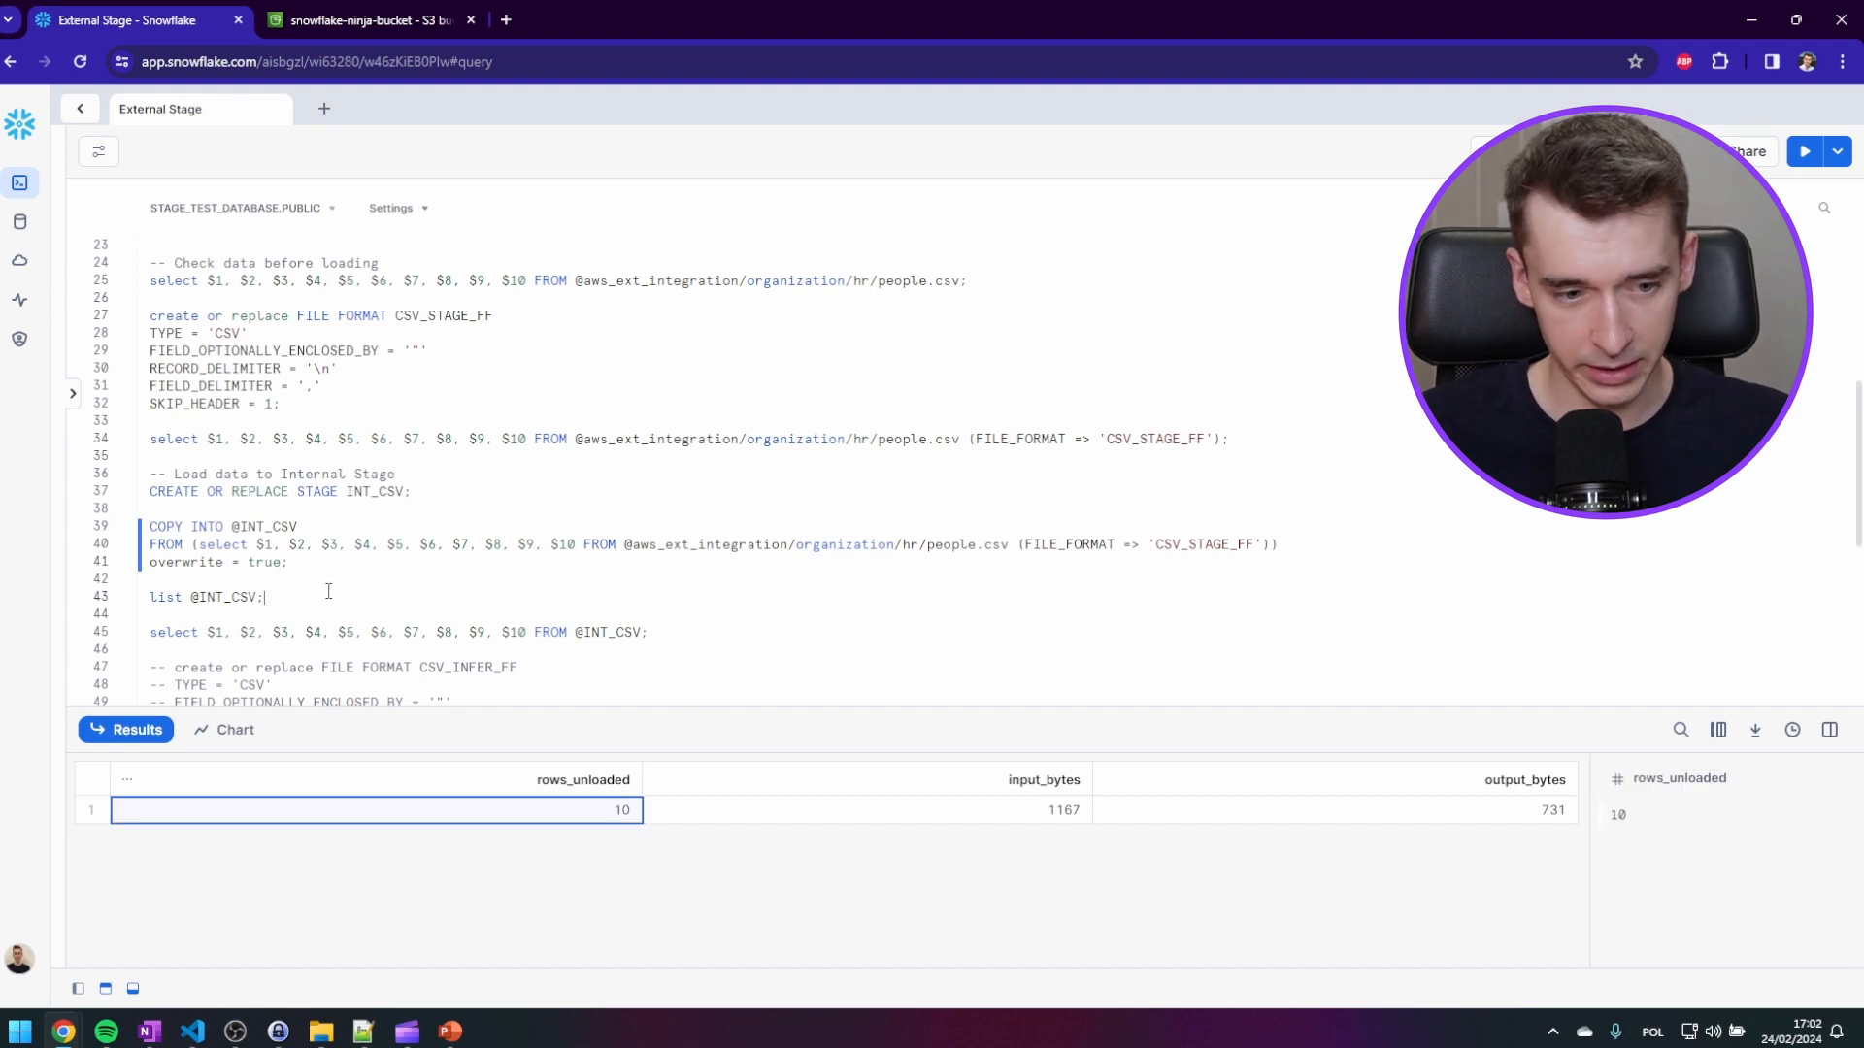
pyautogui.click(1803, 151)
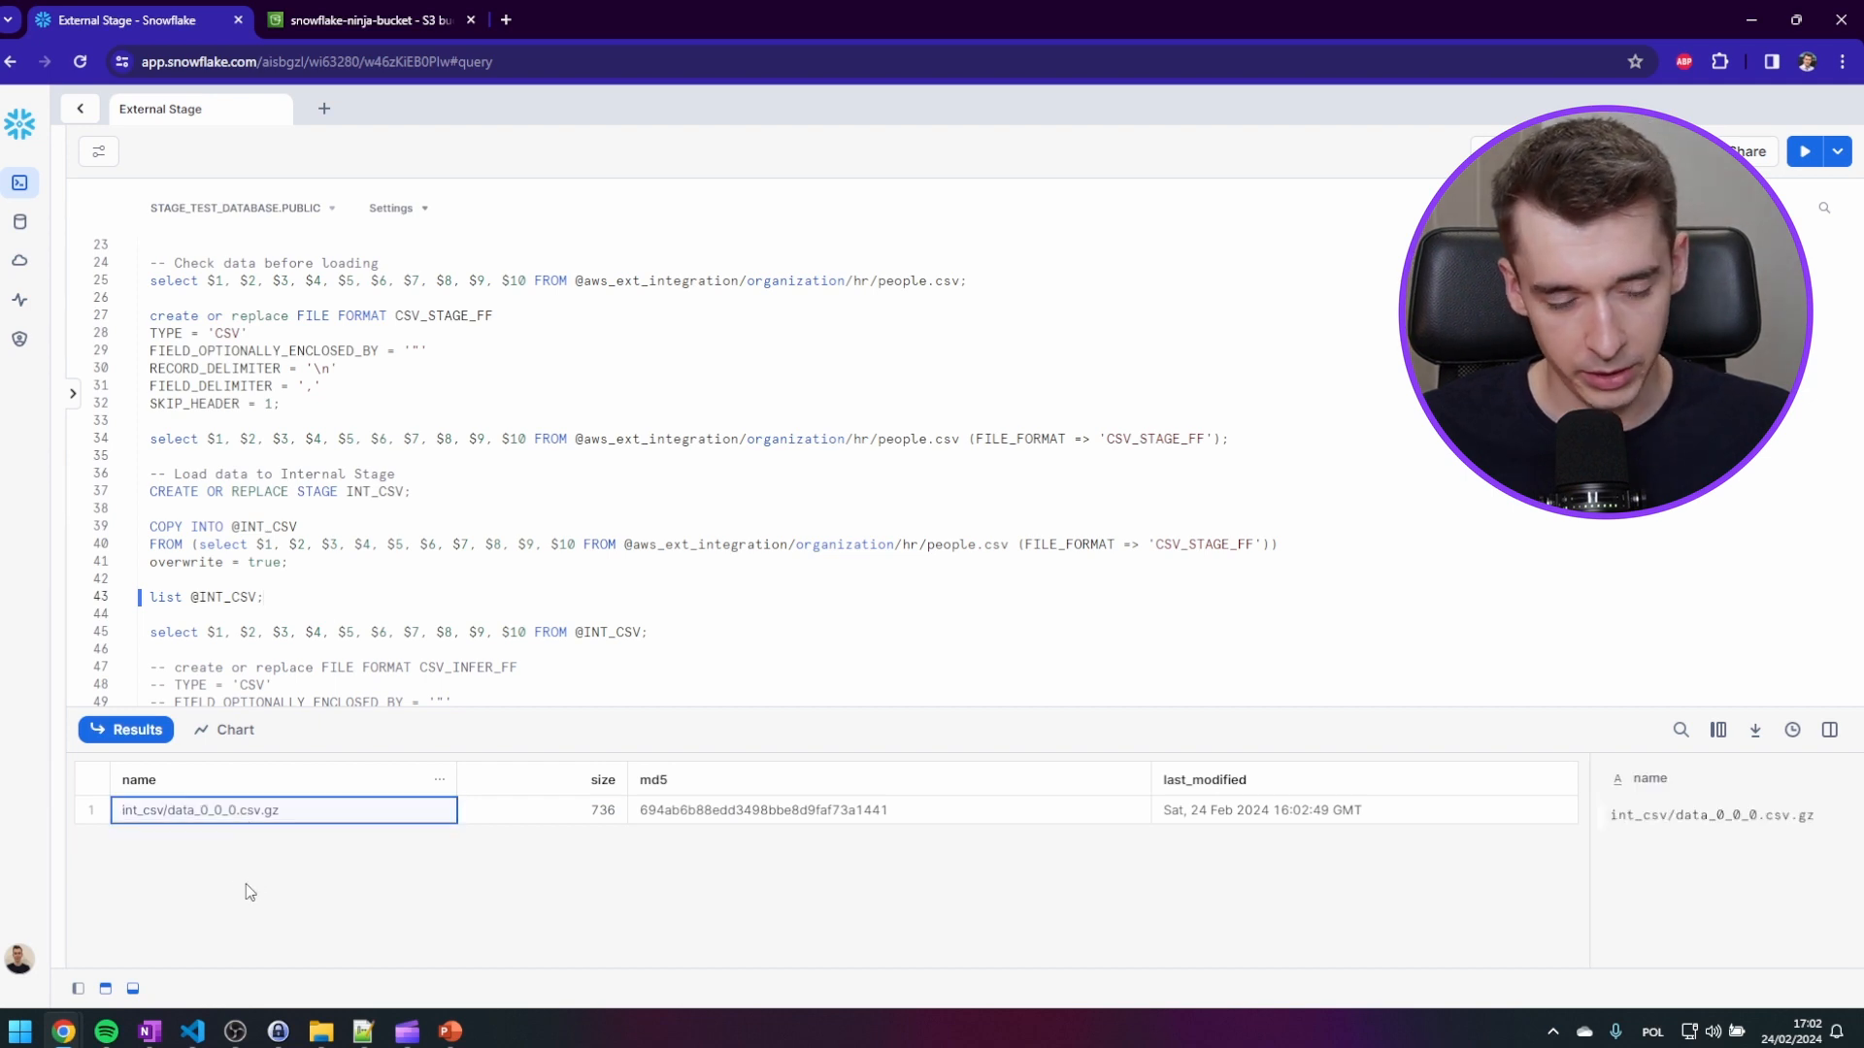
pyautogui.moveTo(277, 864)
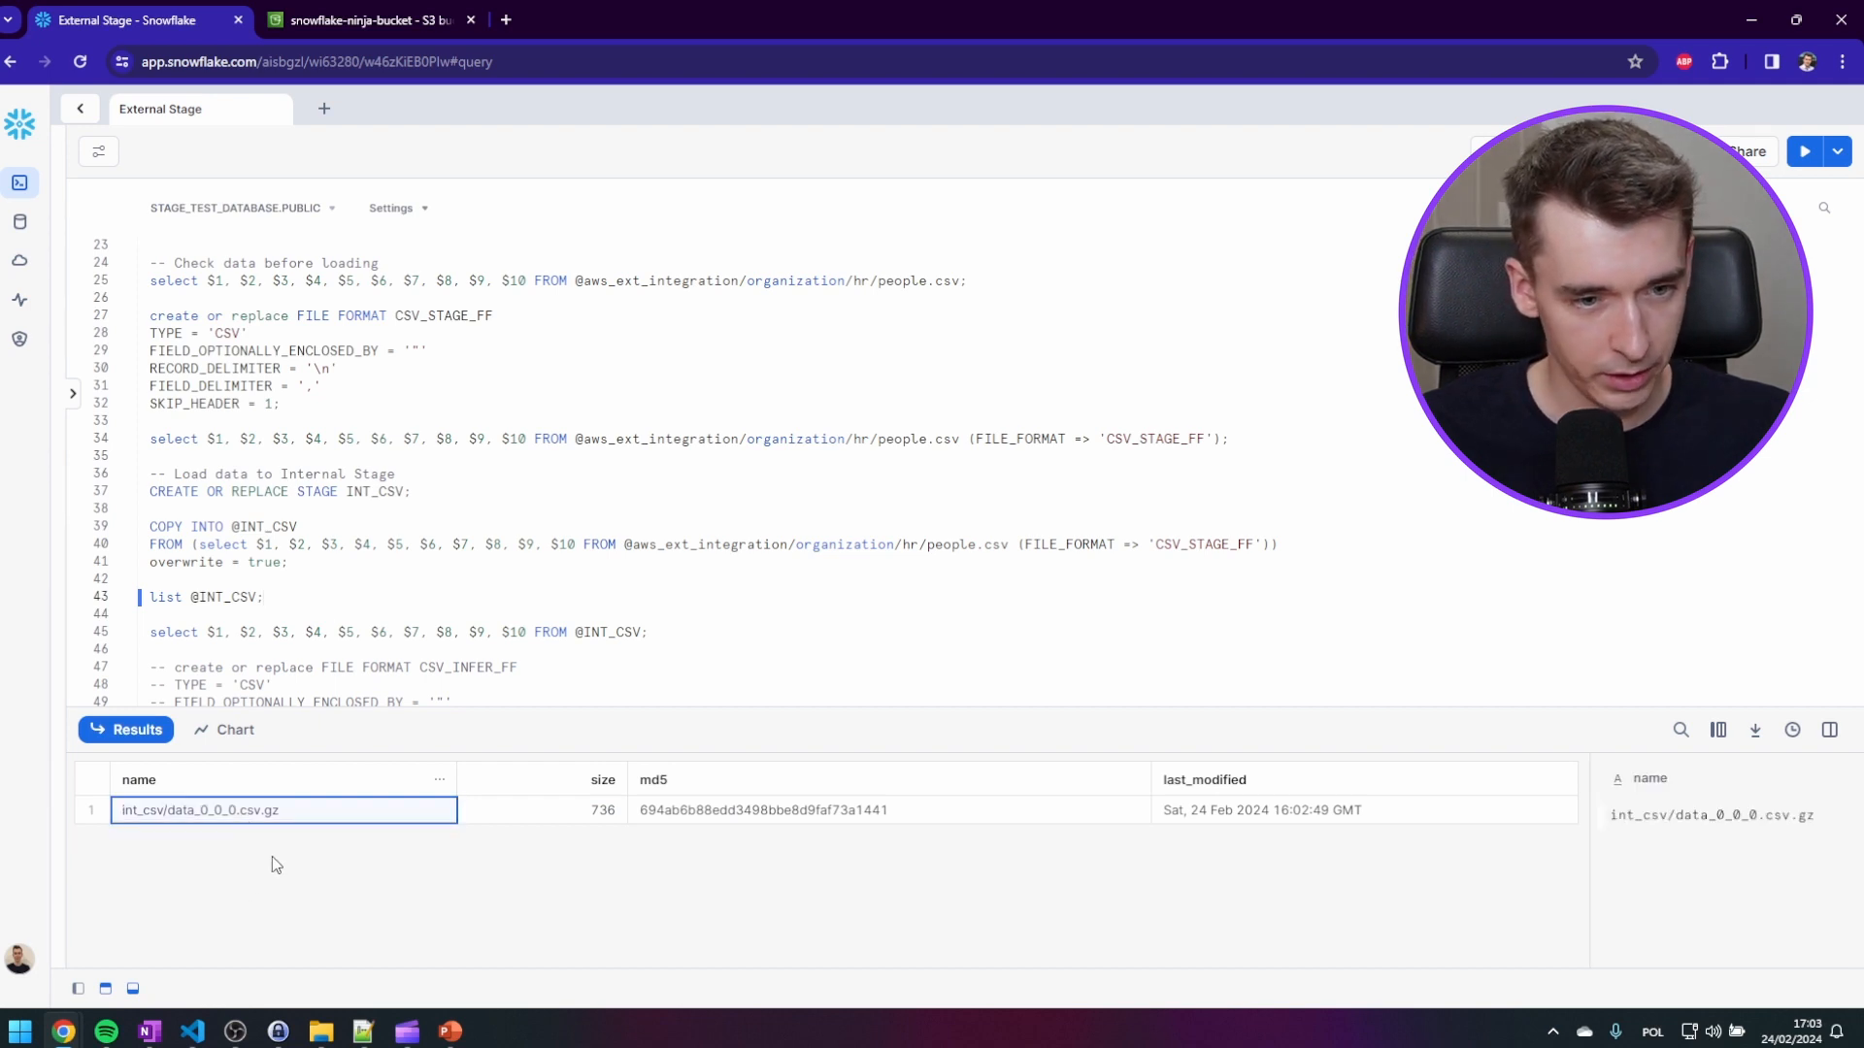
pyautogui.scroll(-3)
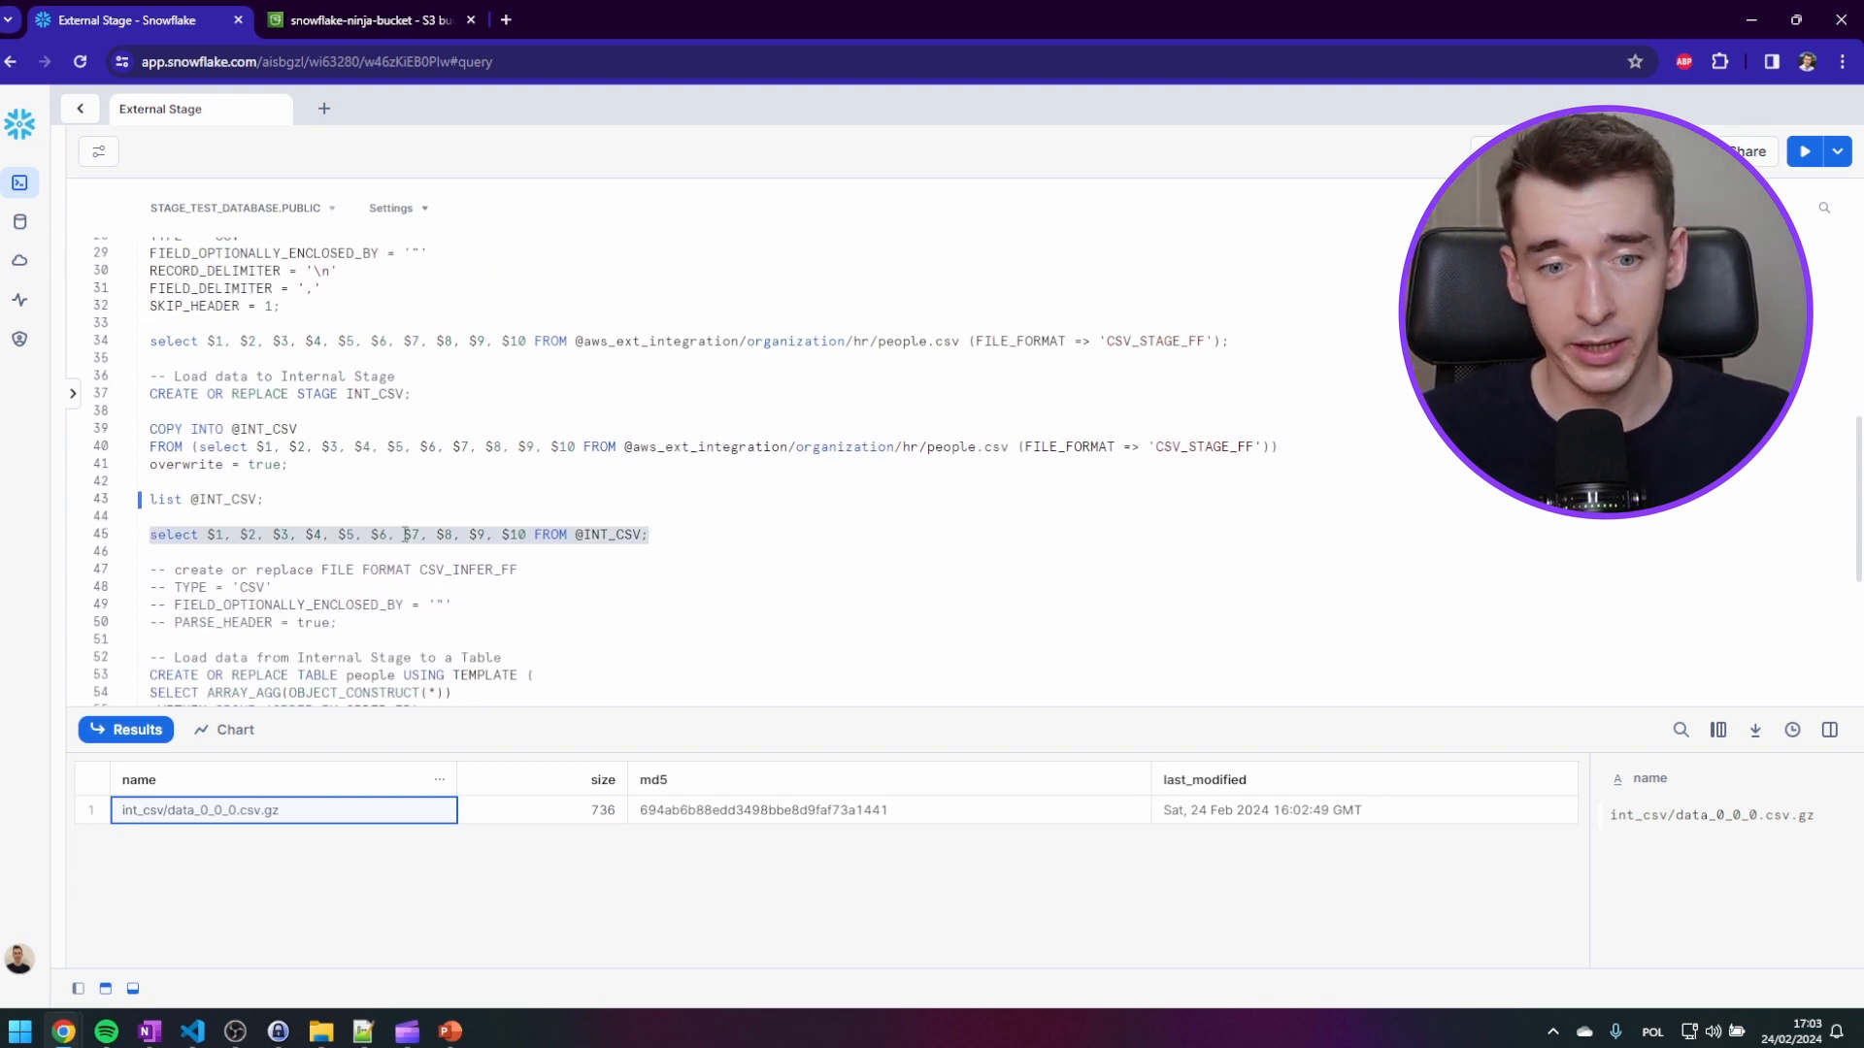
pyautogui.click(1804, 151)
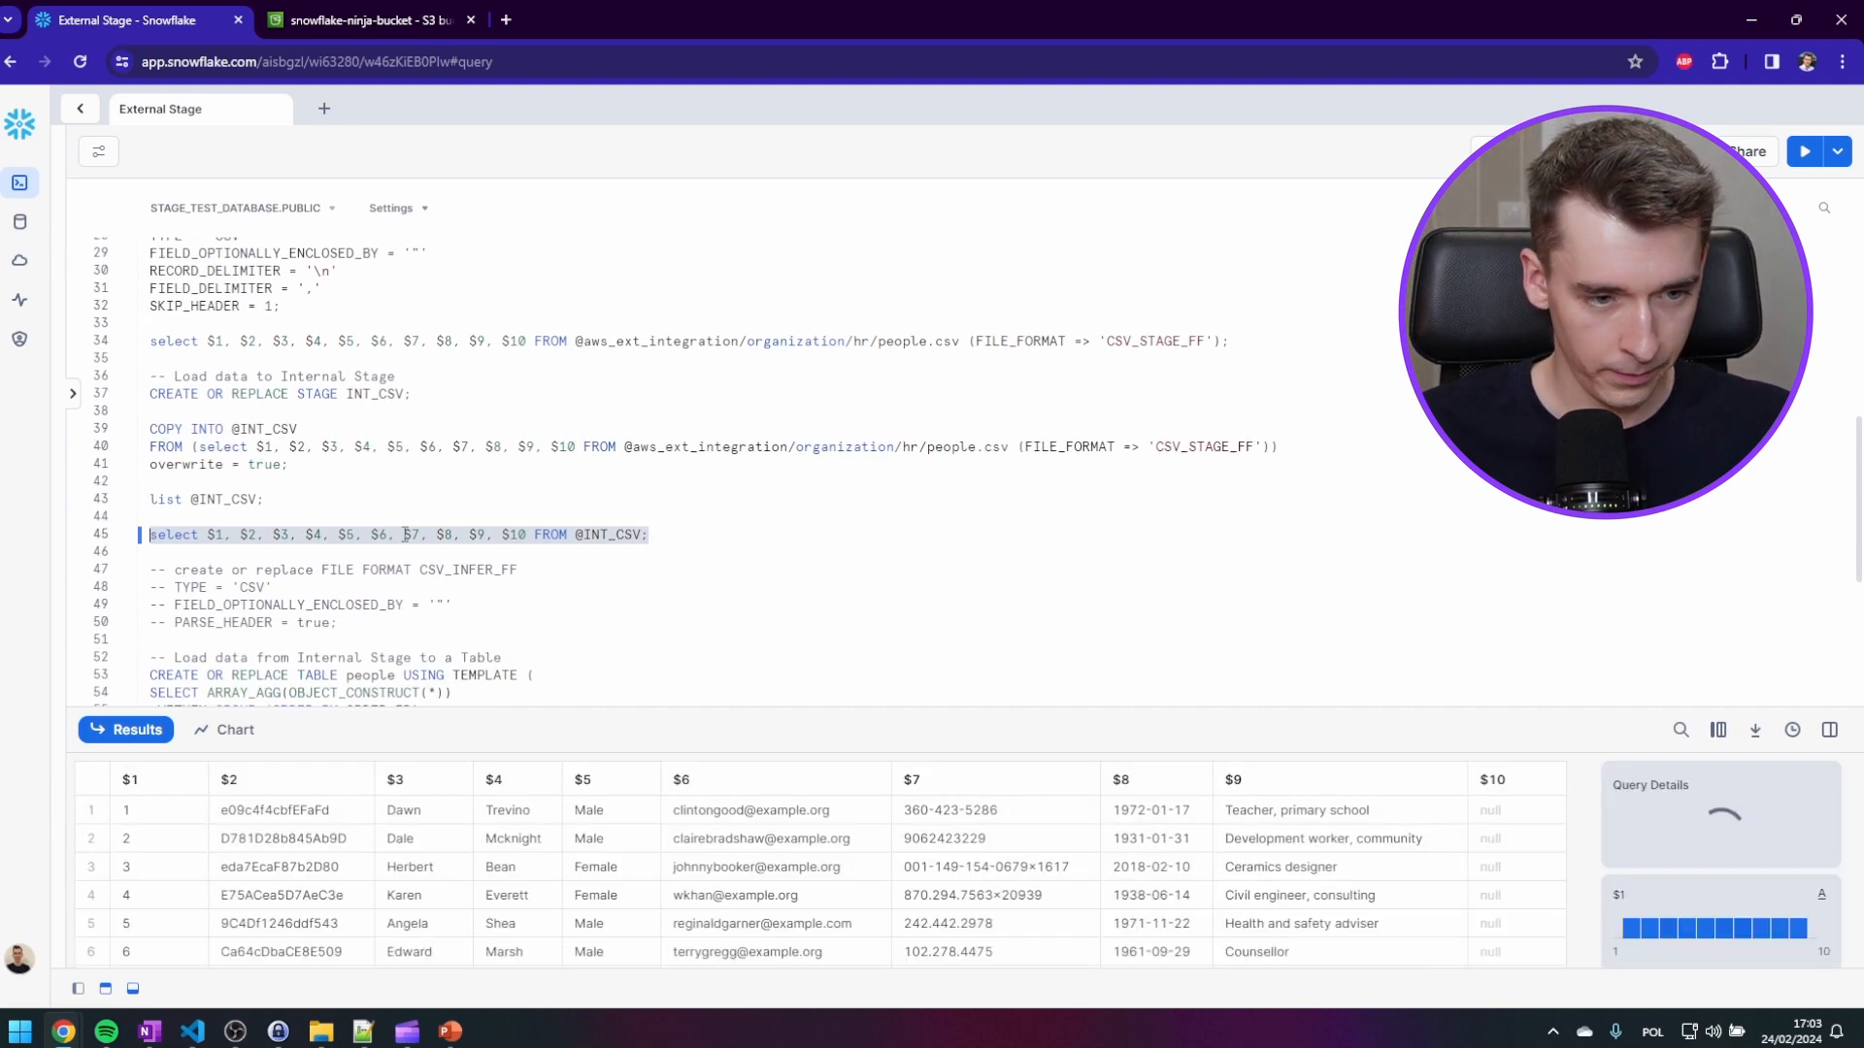
pyautogui.click(1804, 151)
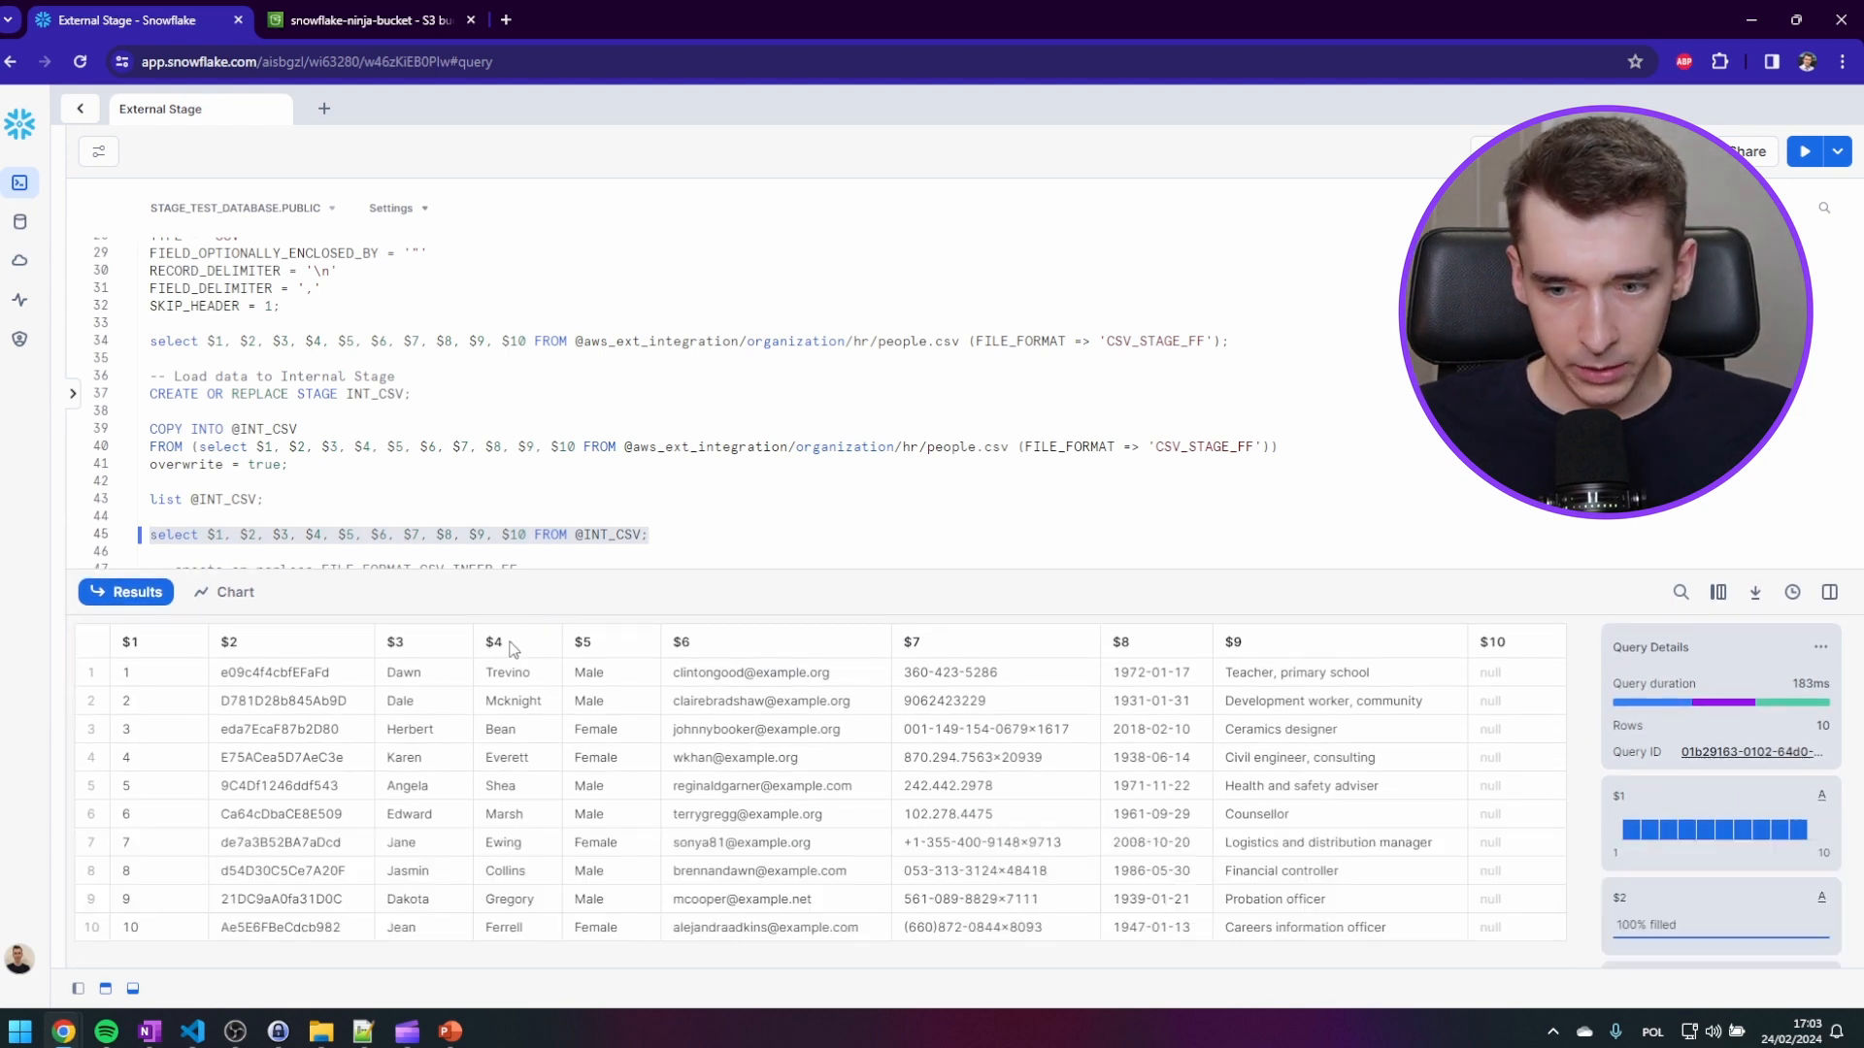
pyautogui.click(291, 729)
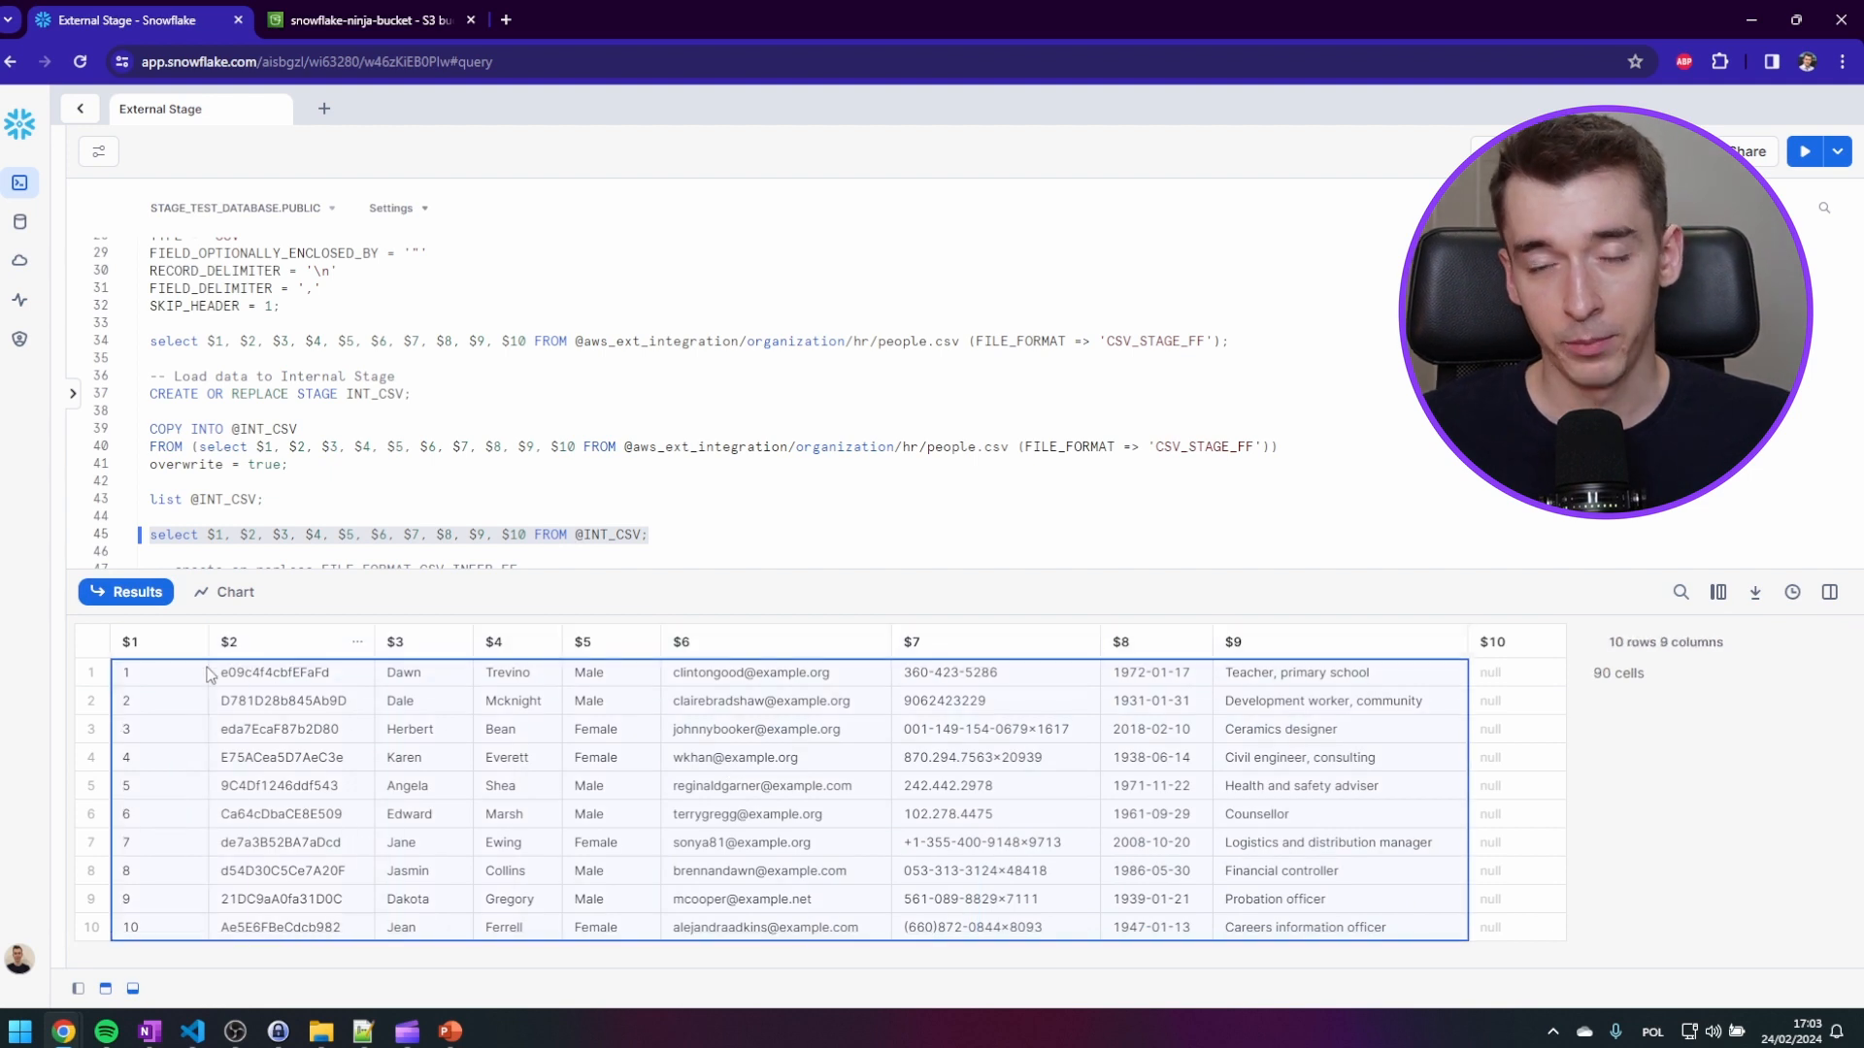
pyautogui.click(500, 729)
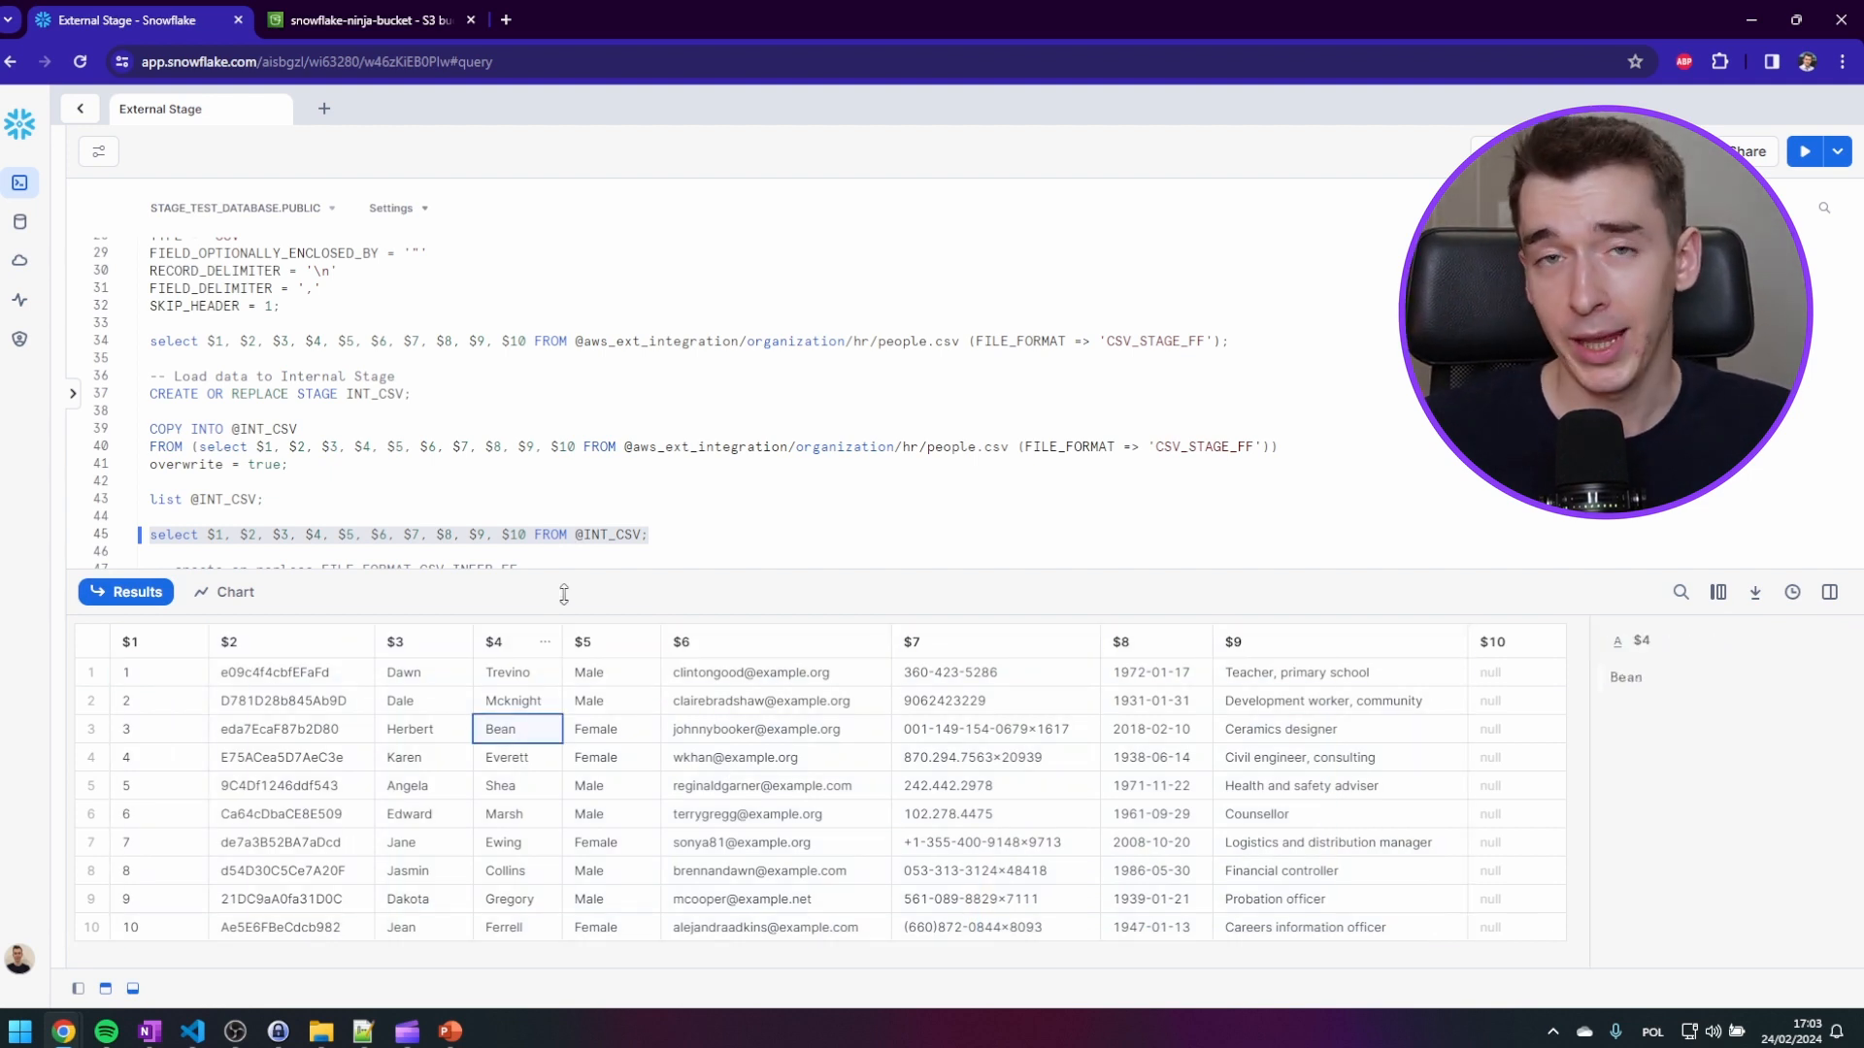
pyautogui.scroll(-3)
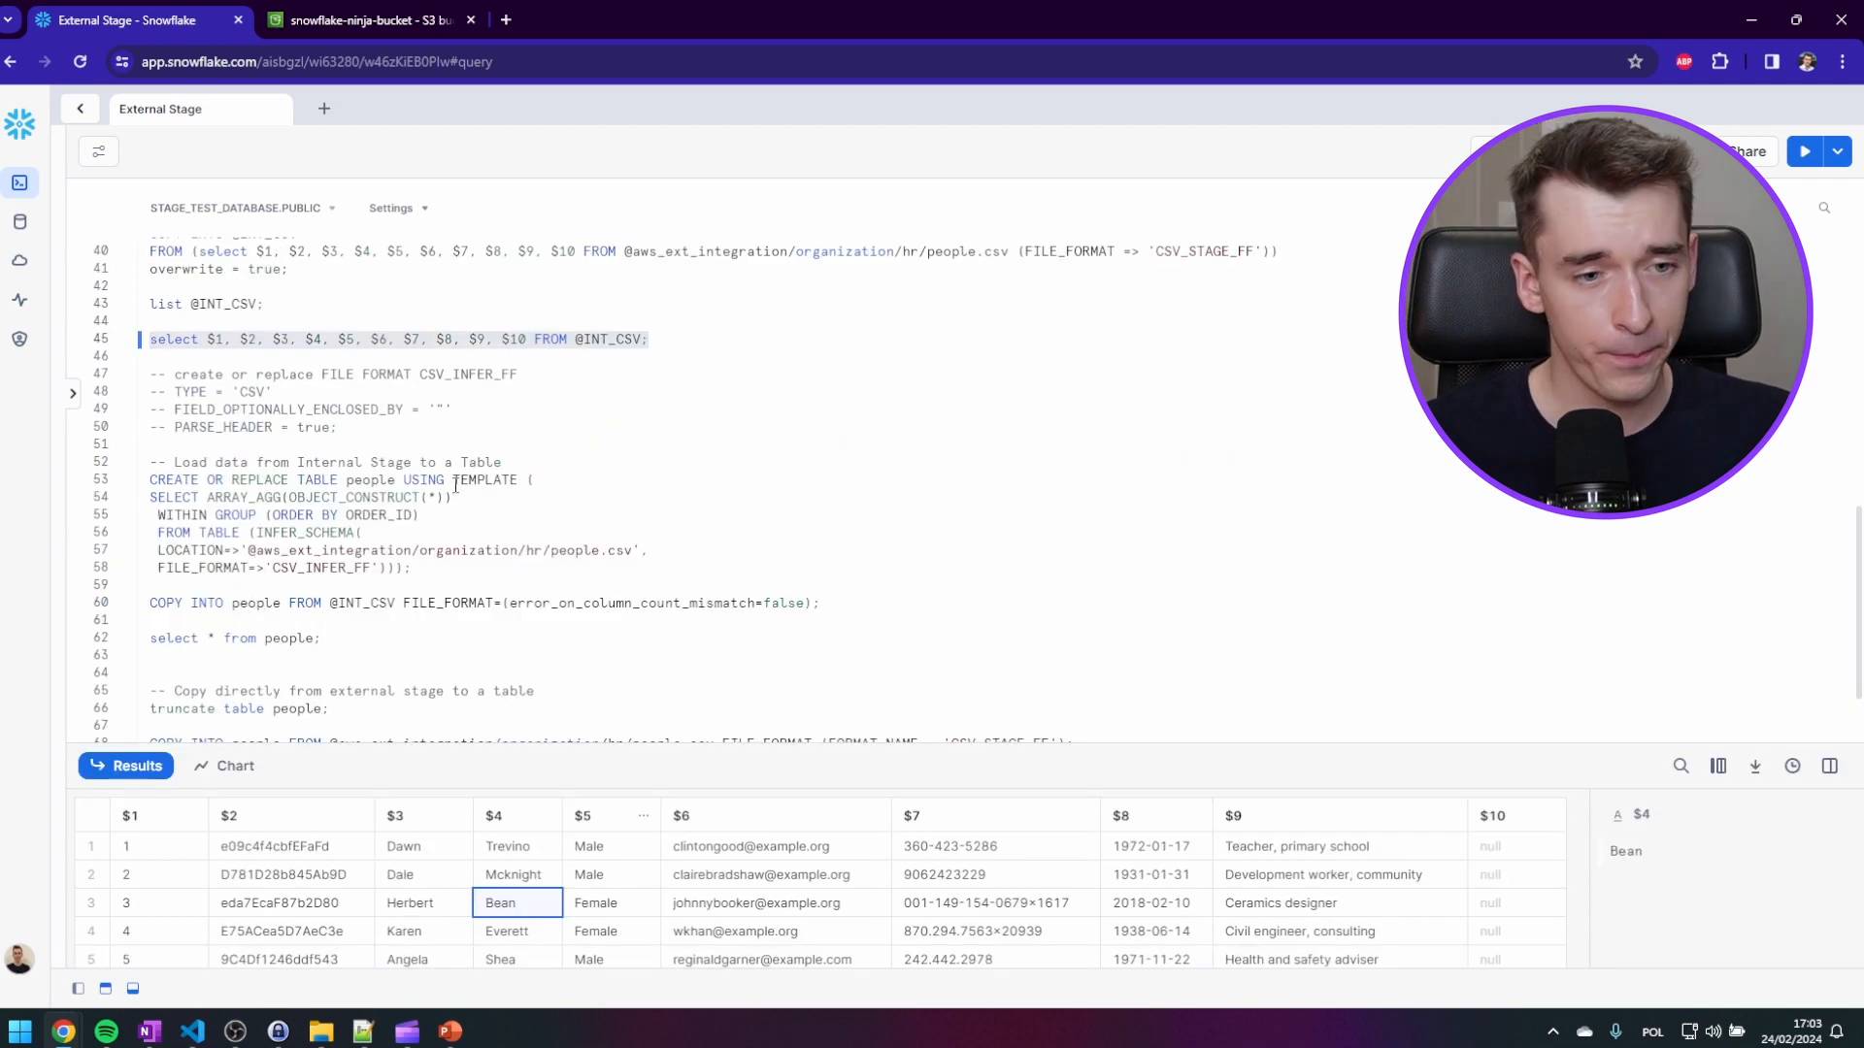
# - Create the PEOPLE table from the INFER_SCHEMA template on people.csv with CSV_INFER_FF
pyautogui.scroll(-3)
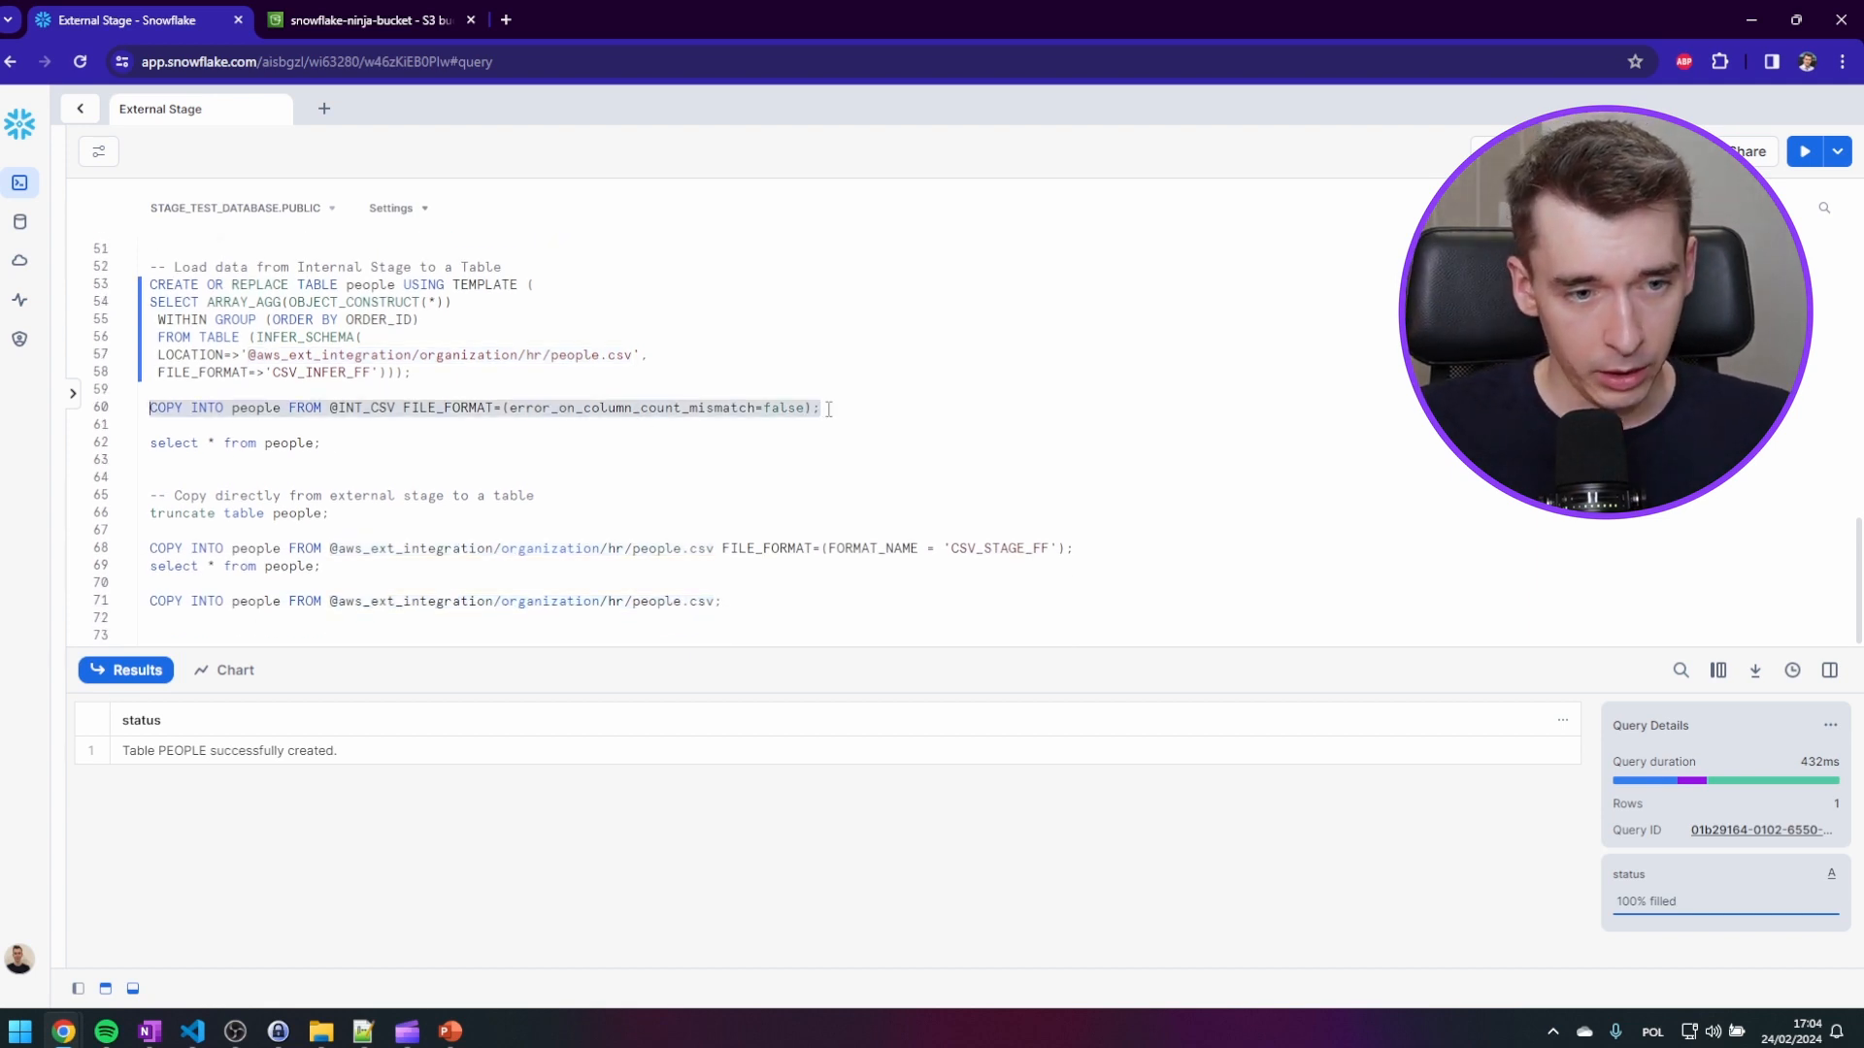
# - Copy the INT_CSV stage file into PEOPLE ignoring column count mismatch, then query its ten rows
pyautogui.click(1805, 151)
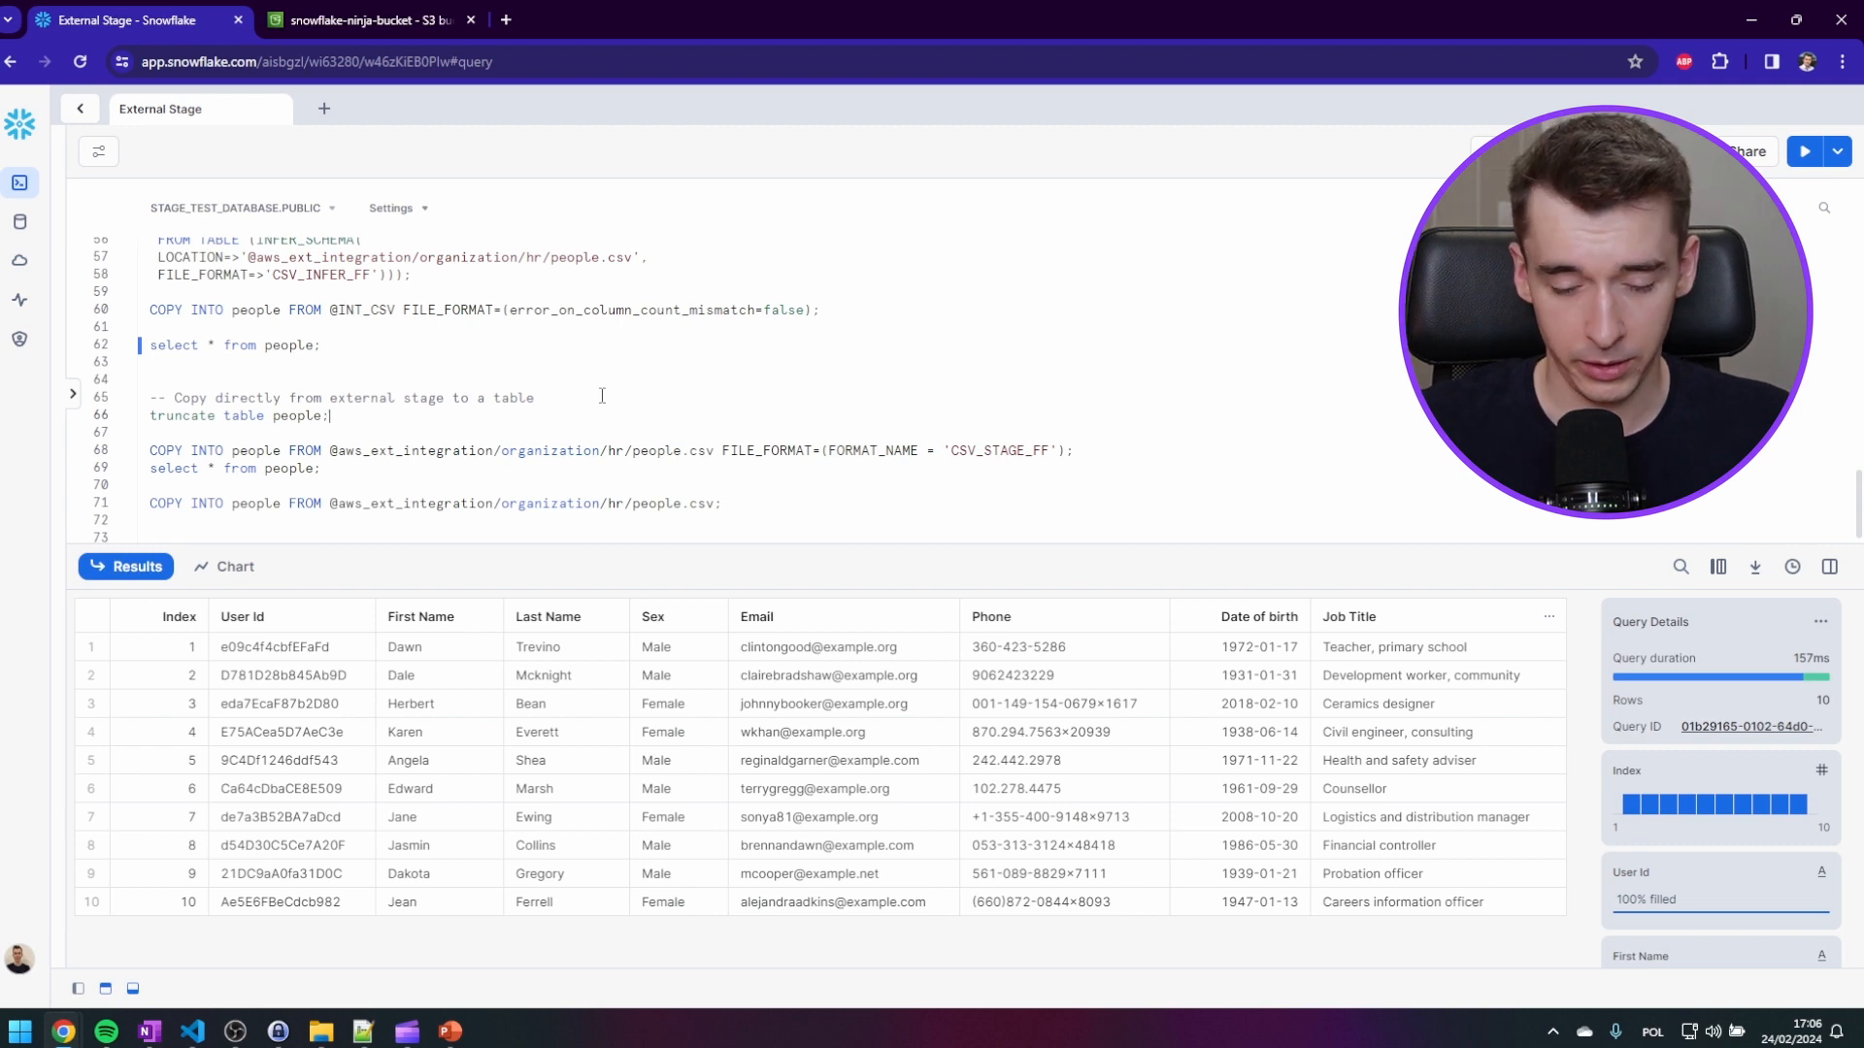
# - Truncate PEOPLE, copy people.csv in with CSV_STAGE_FF, and query the ten rows
pyautogui.tripleClick(239, 416)
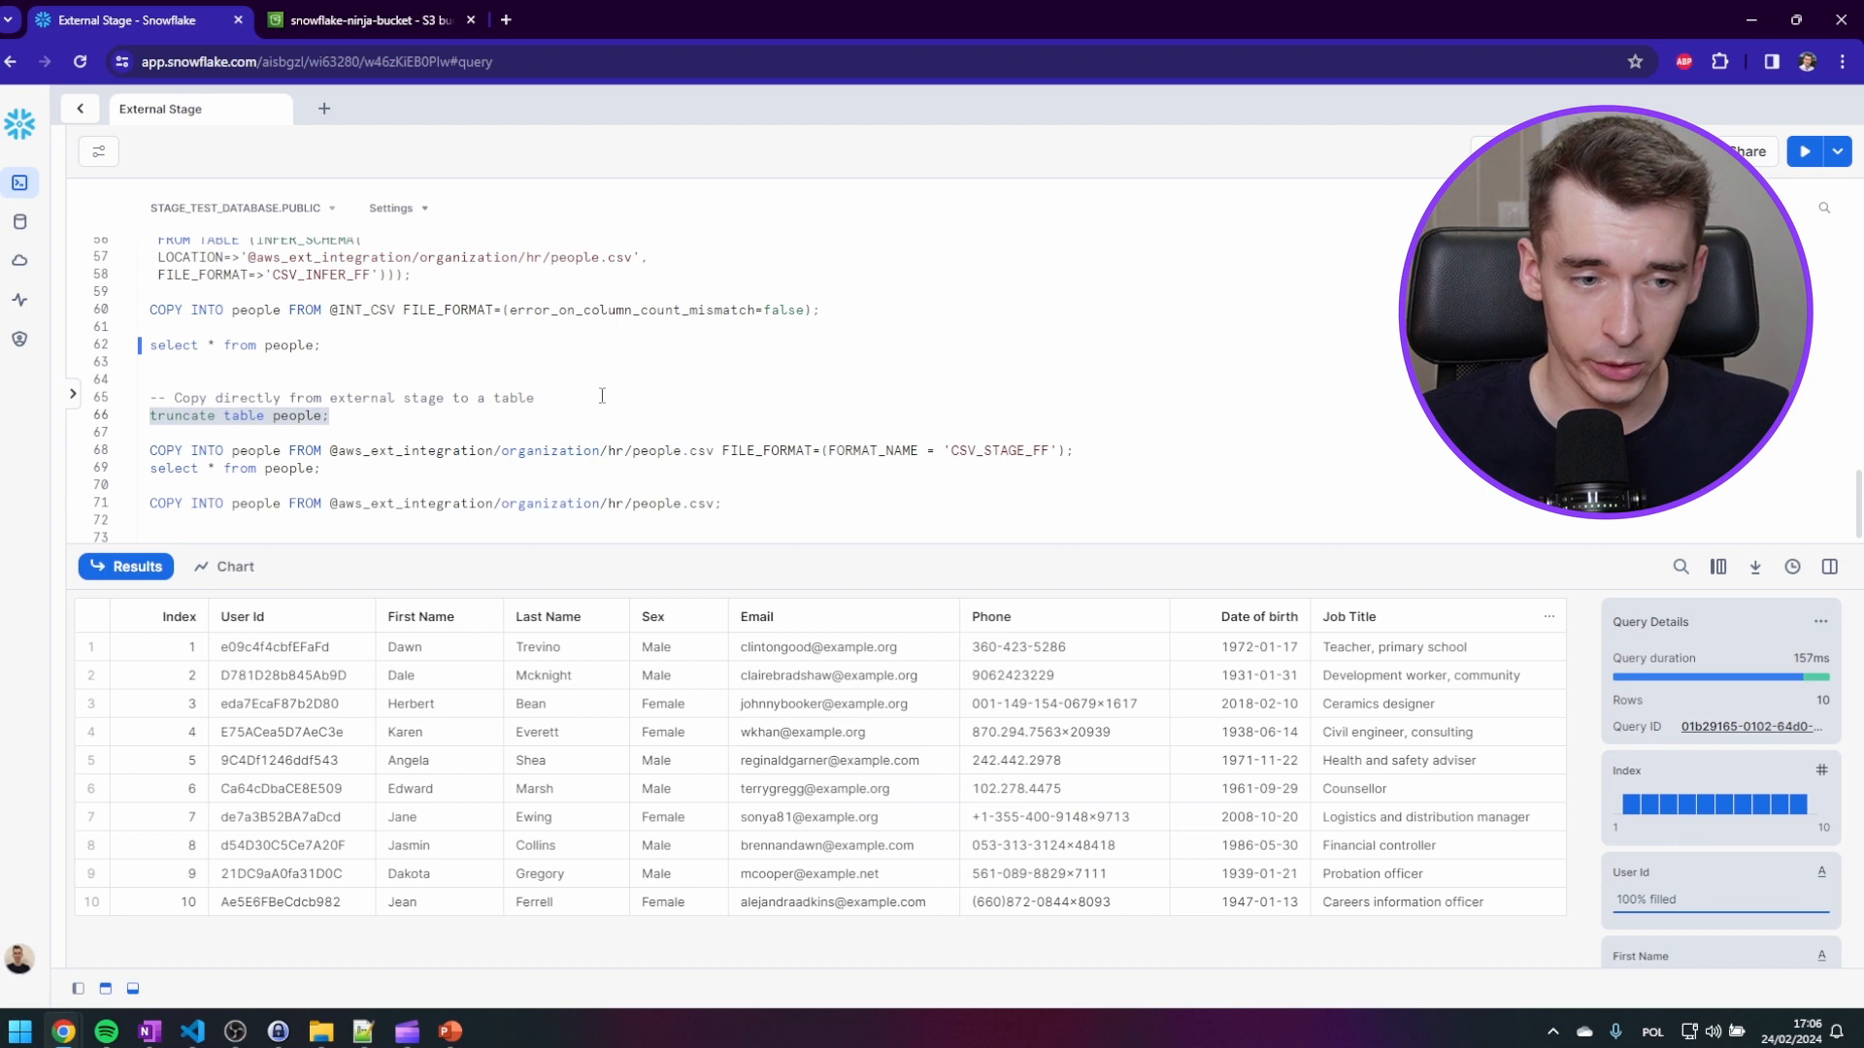
pyautogui.click(1803, 151)
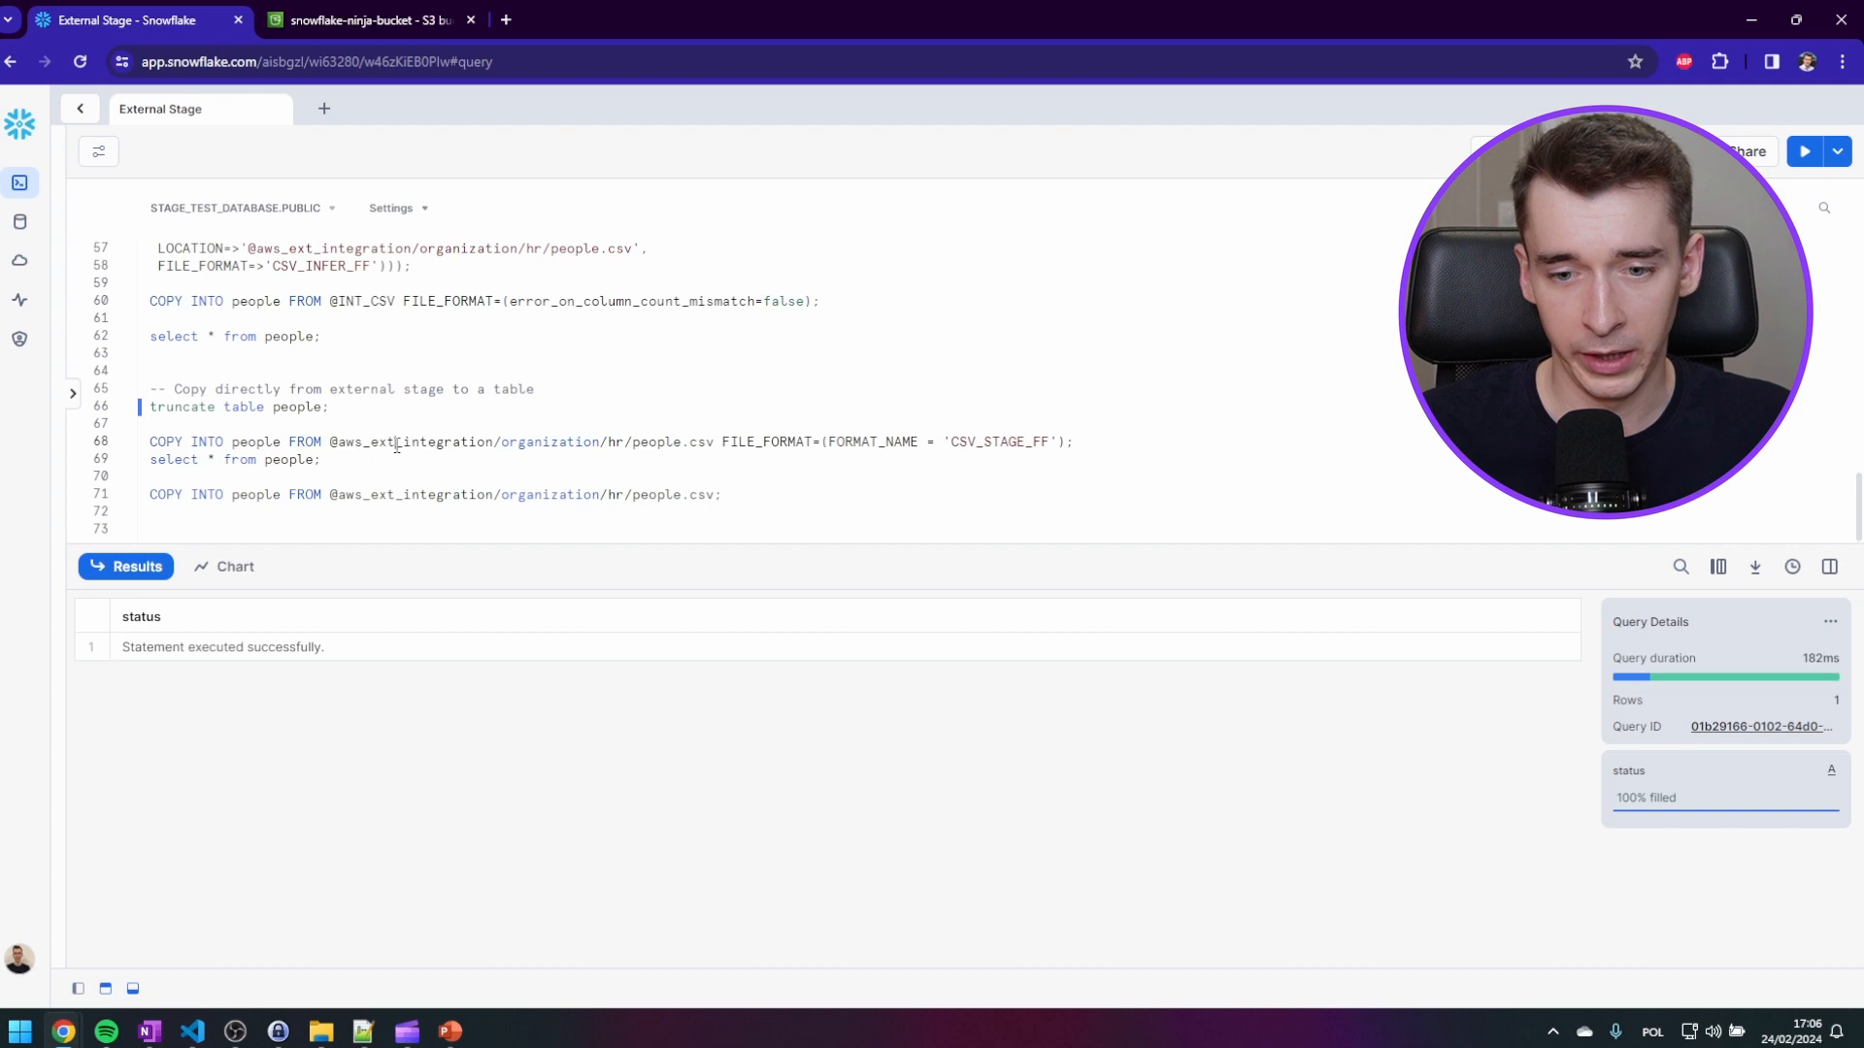
pyautogui.click(1804, 150)
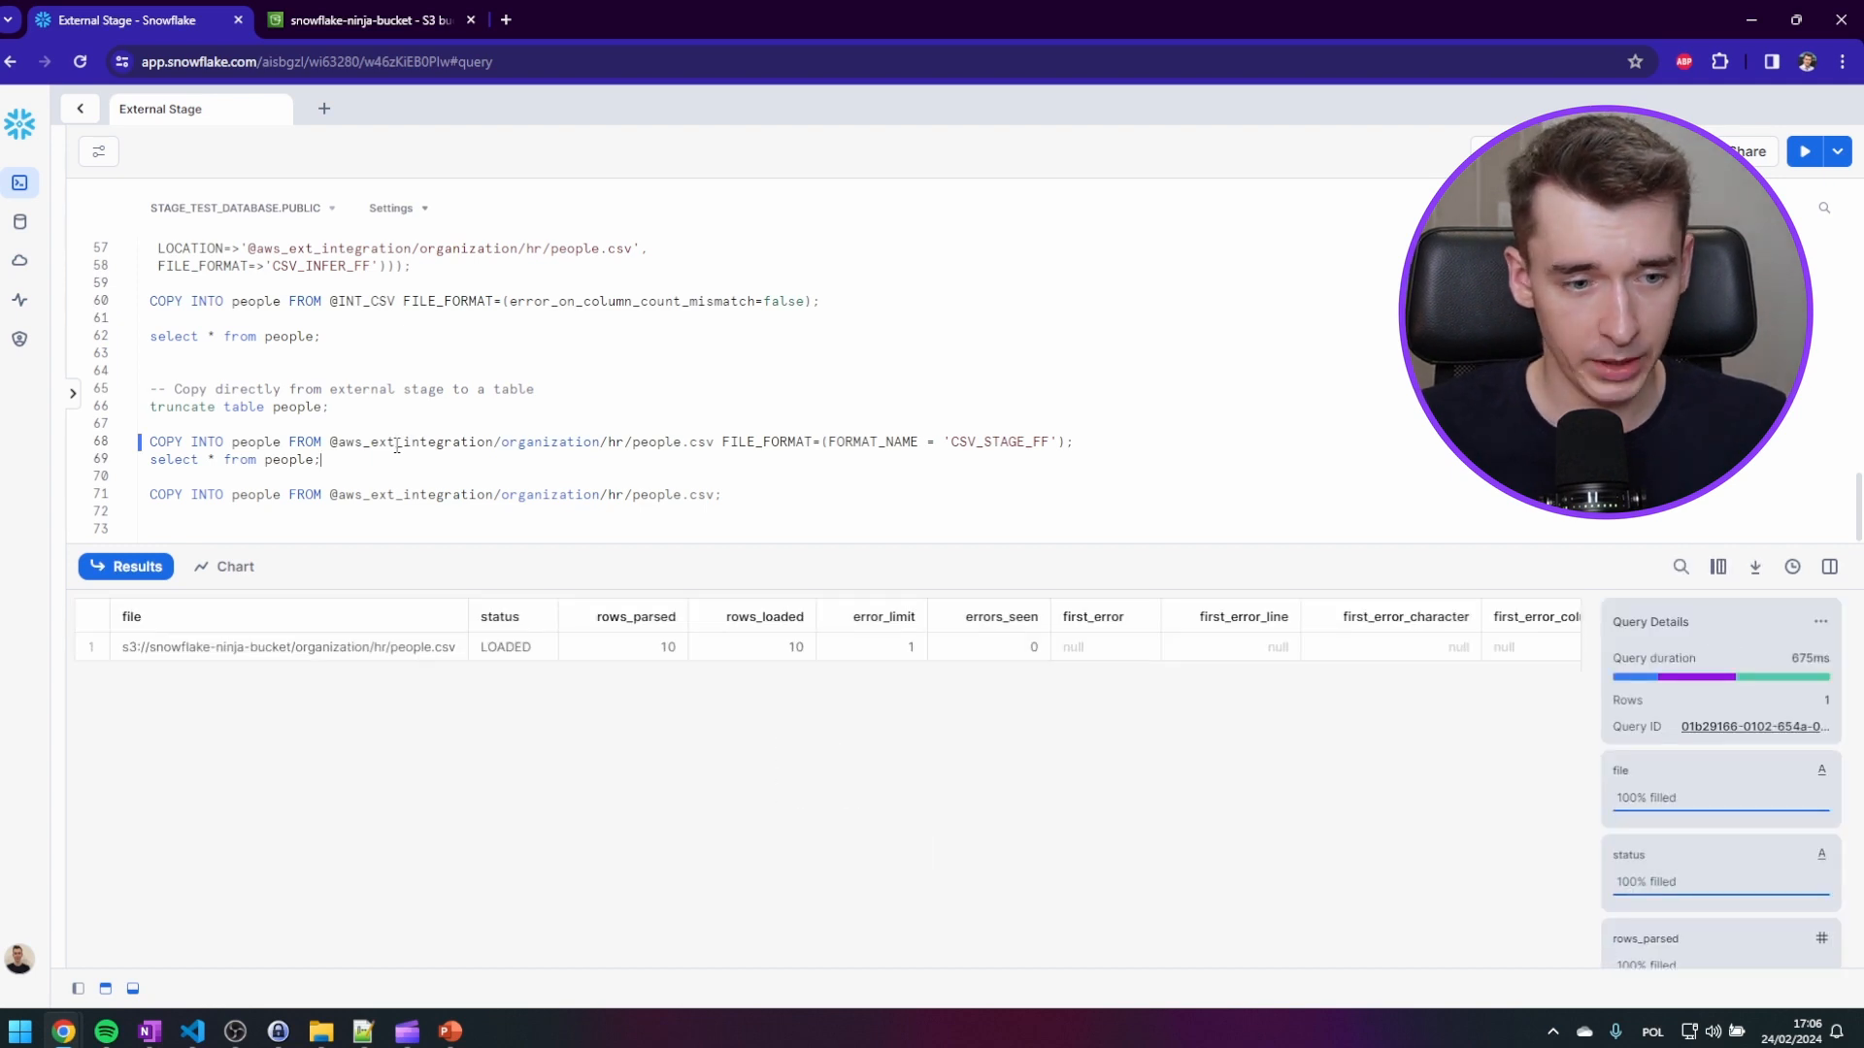
pyautogui.click(1804, 151)
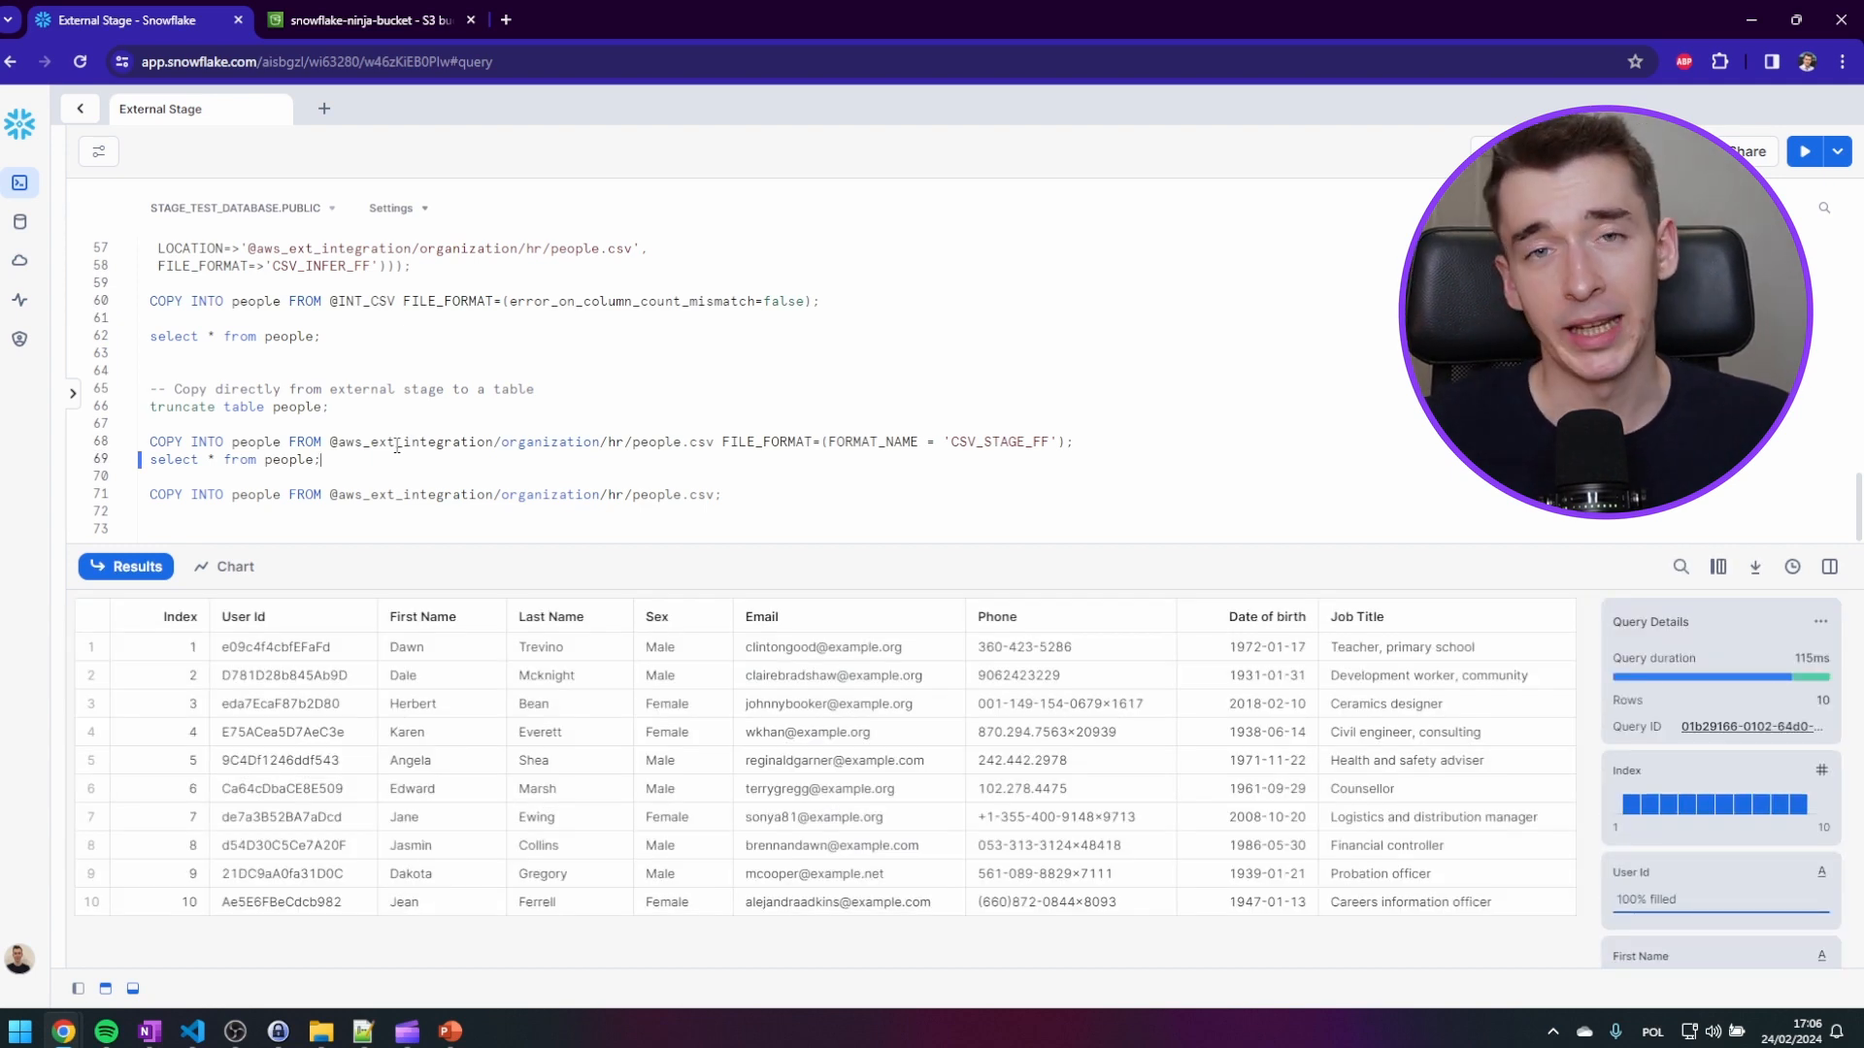